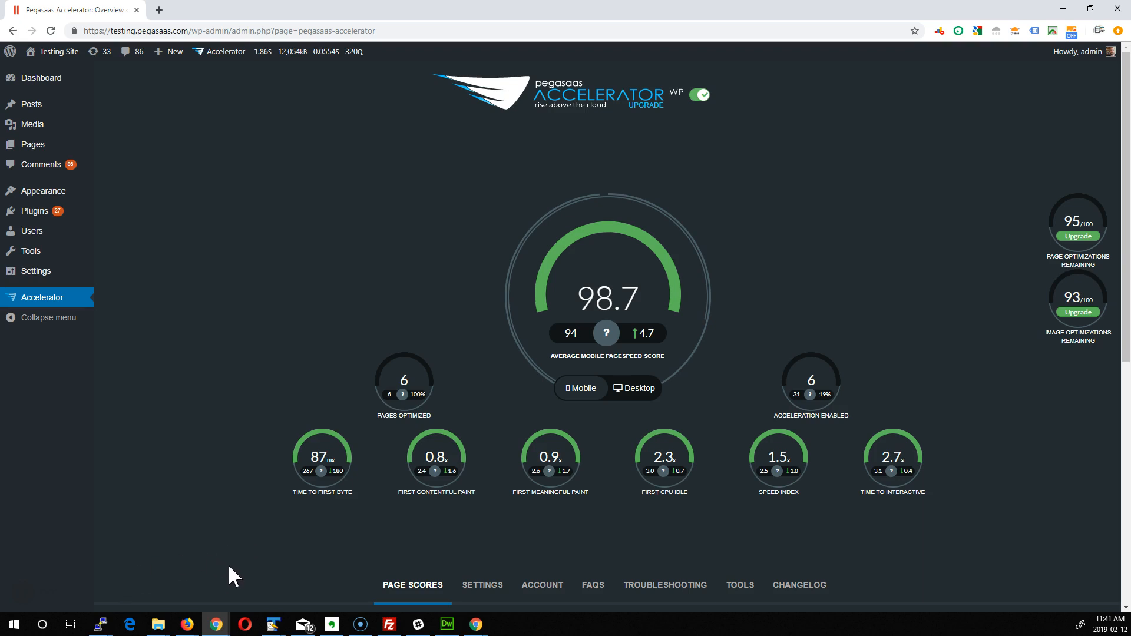
mouse_move(159, 603)
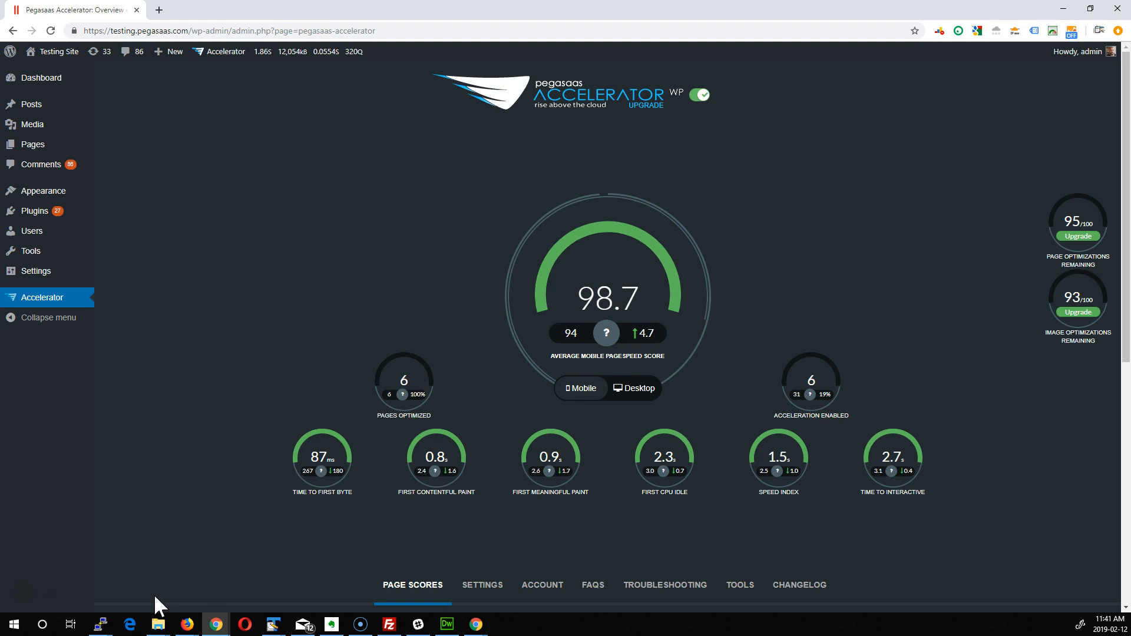
mouse_move(170, 530)
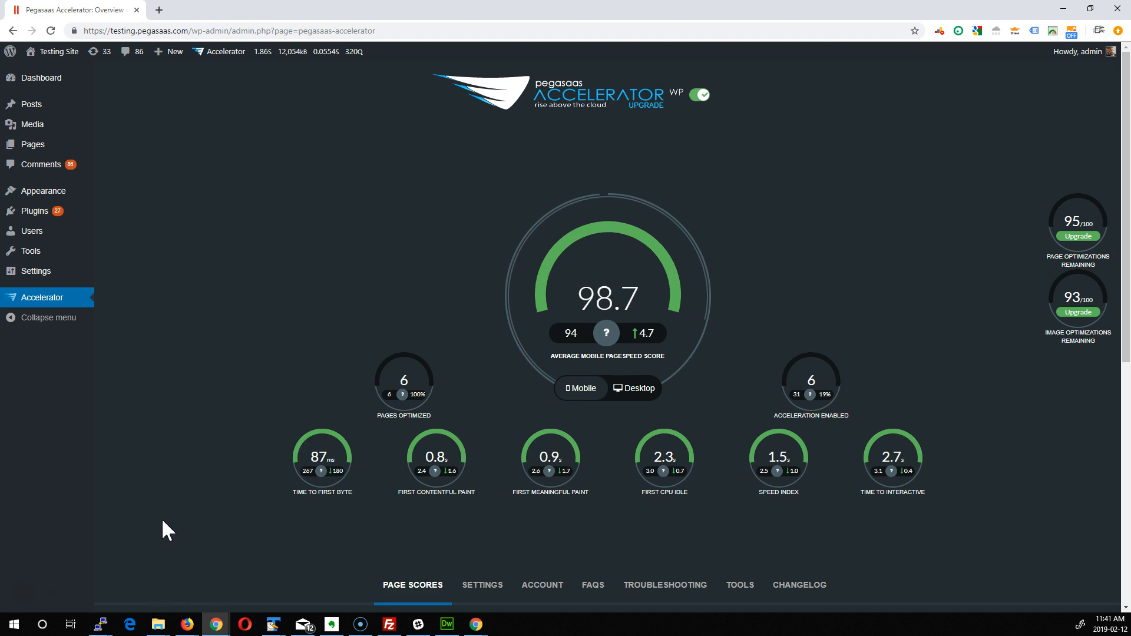
mouse_move(807, 117)
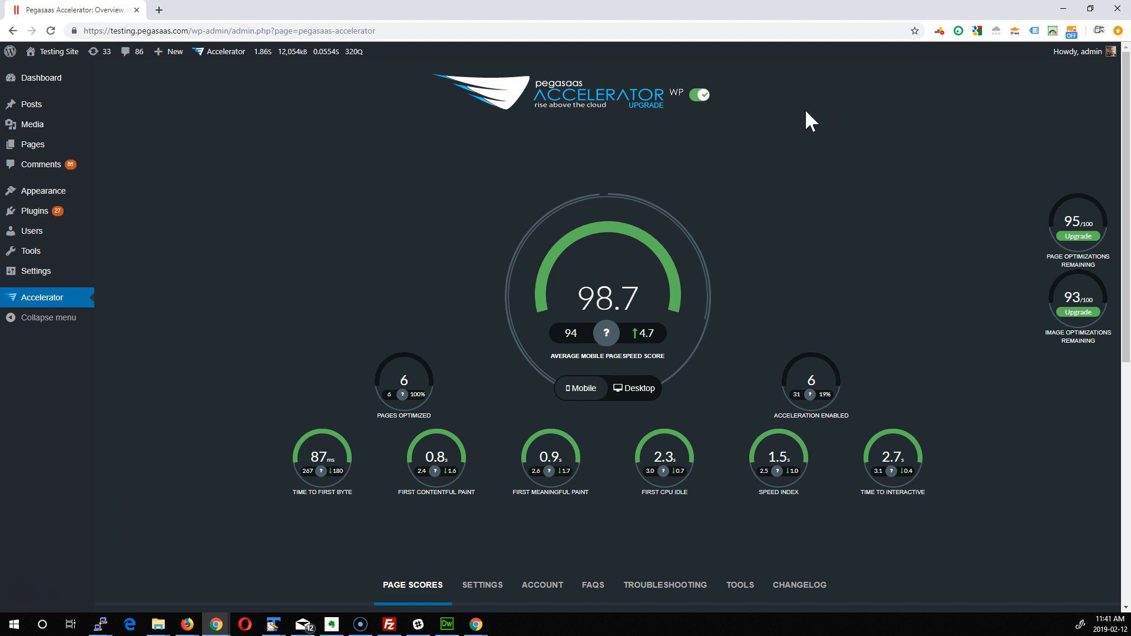
mouse_move(861, 131)
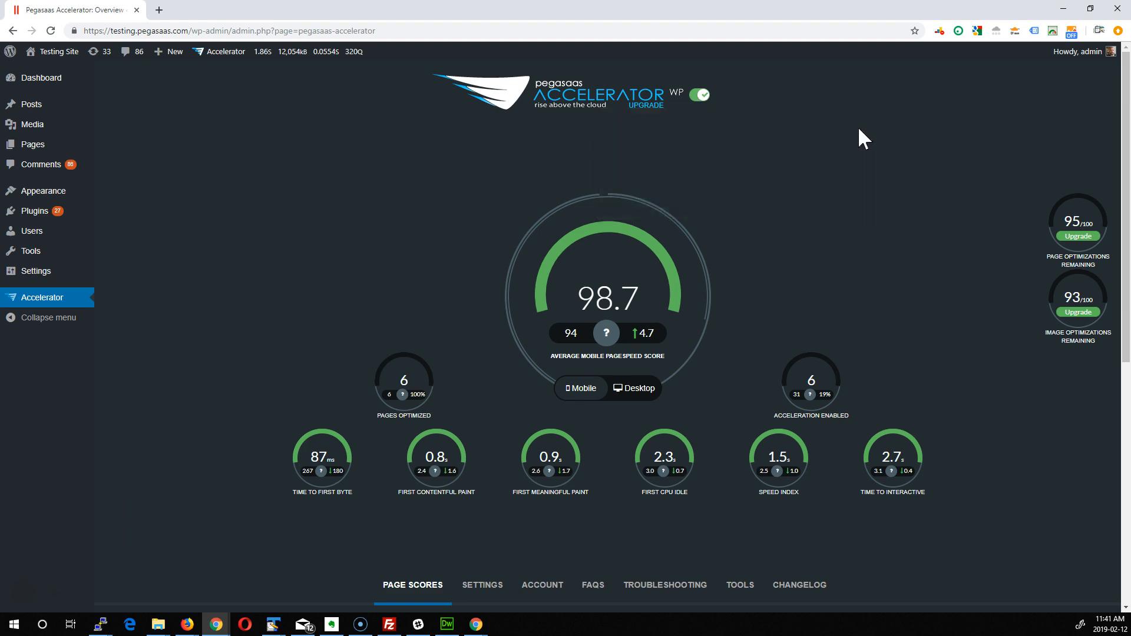
mouse_move(861, 173)
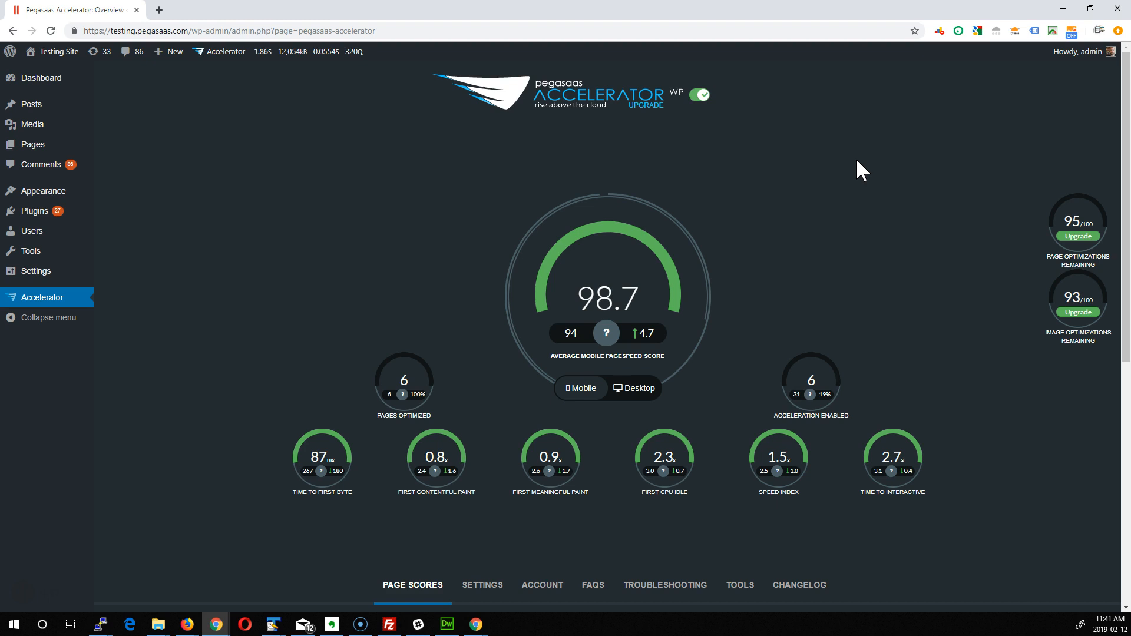
mouse_move(842, 198)
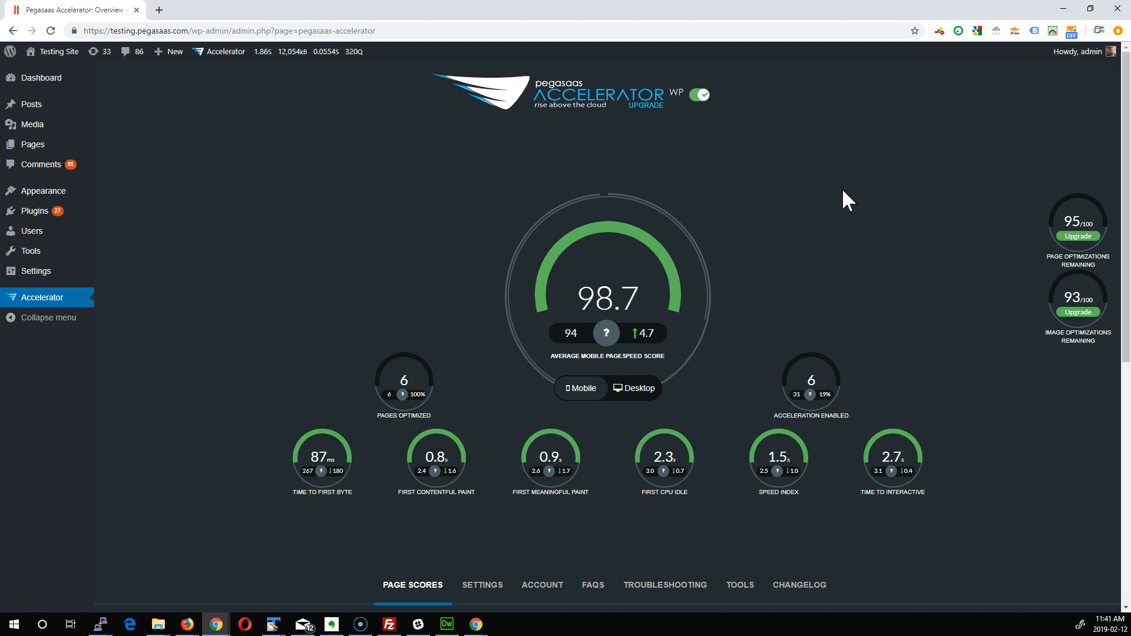
mouse_move(704, 178)
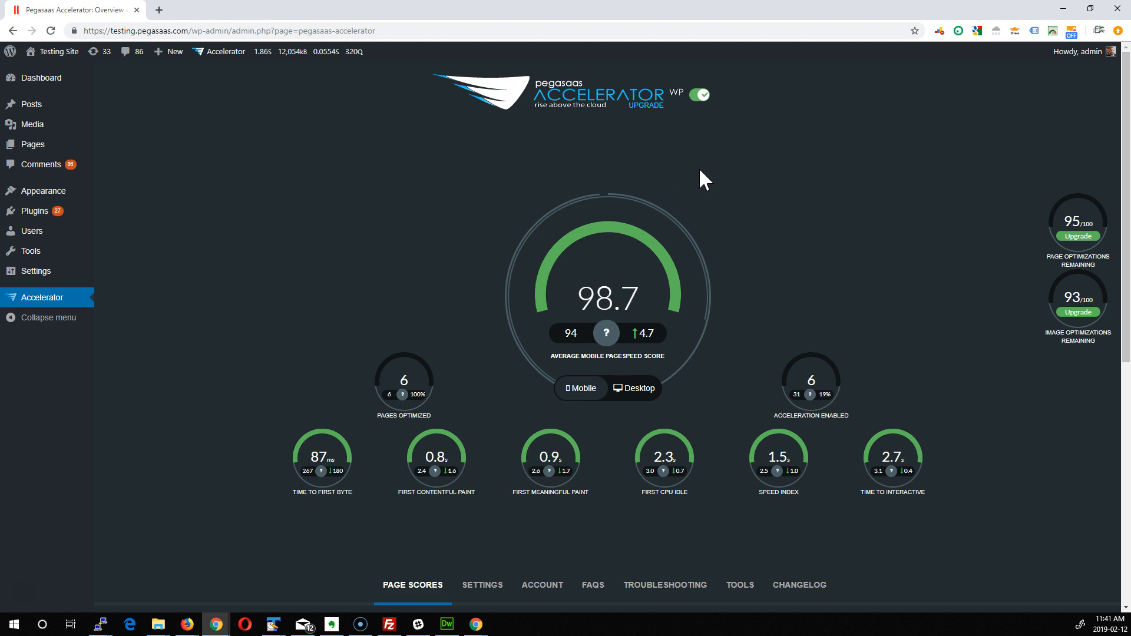
mouse_move(769, 239)
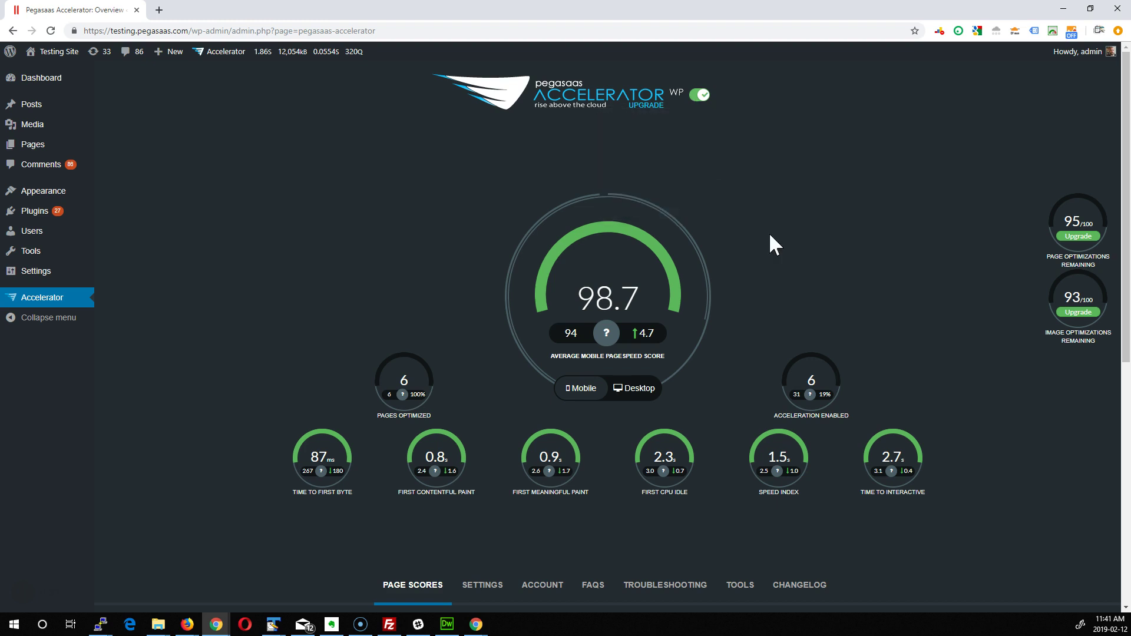
mouse_move(778, 250)
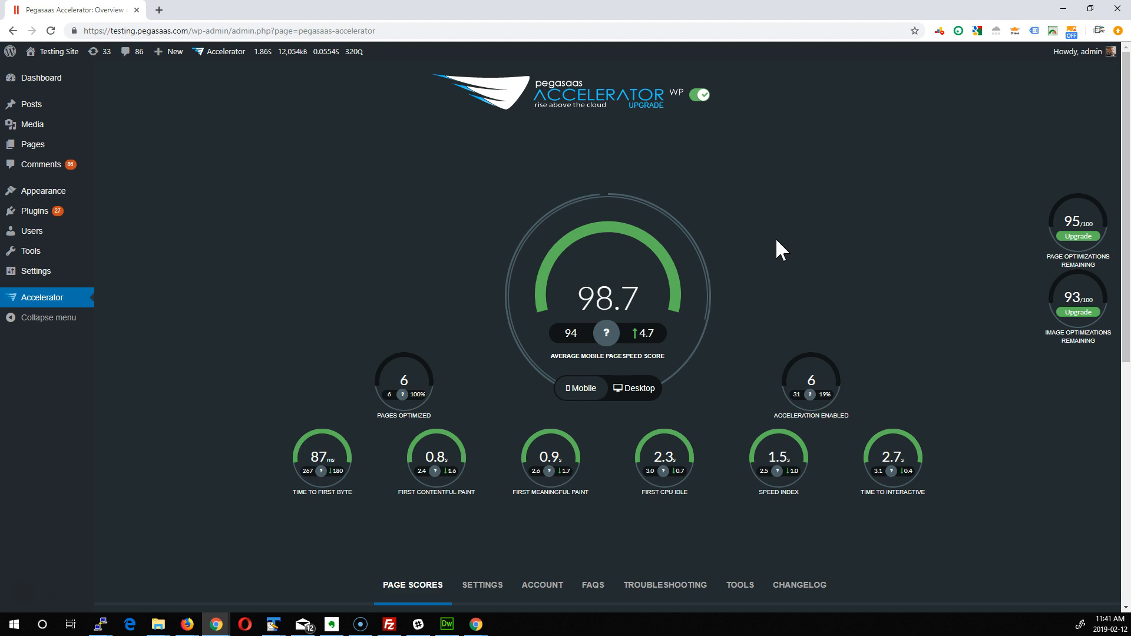
mouse_move(738, 341)
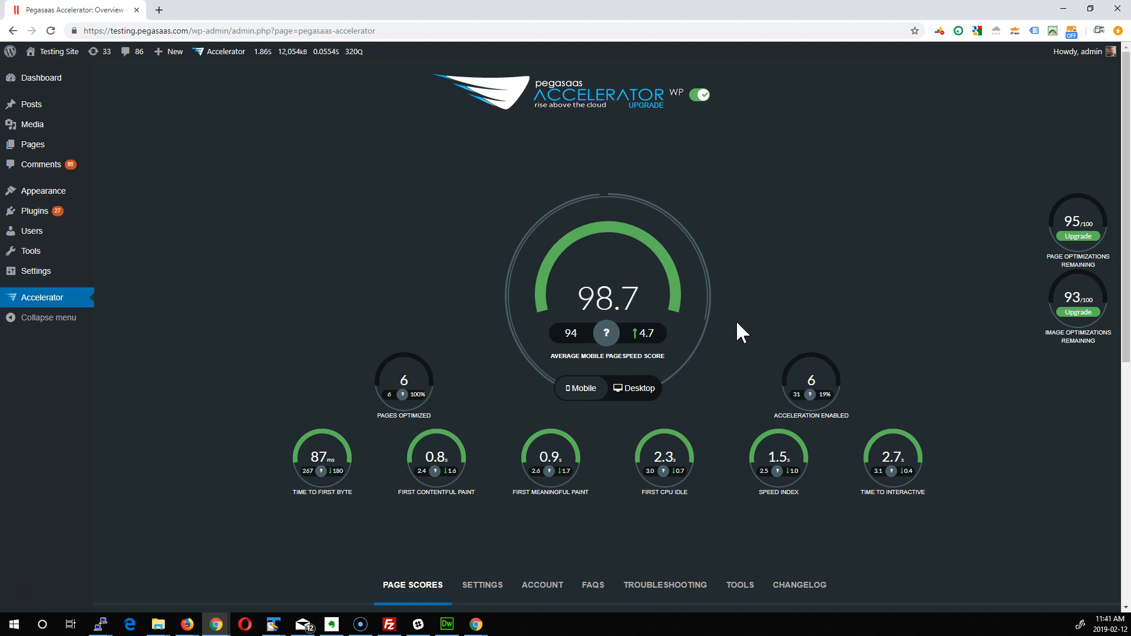
mouse_move(699, 95)
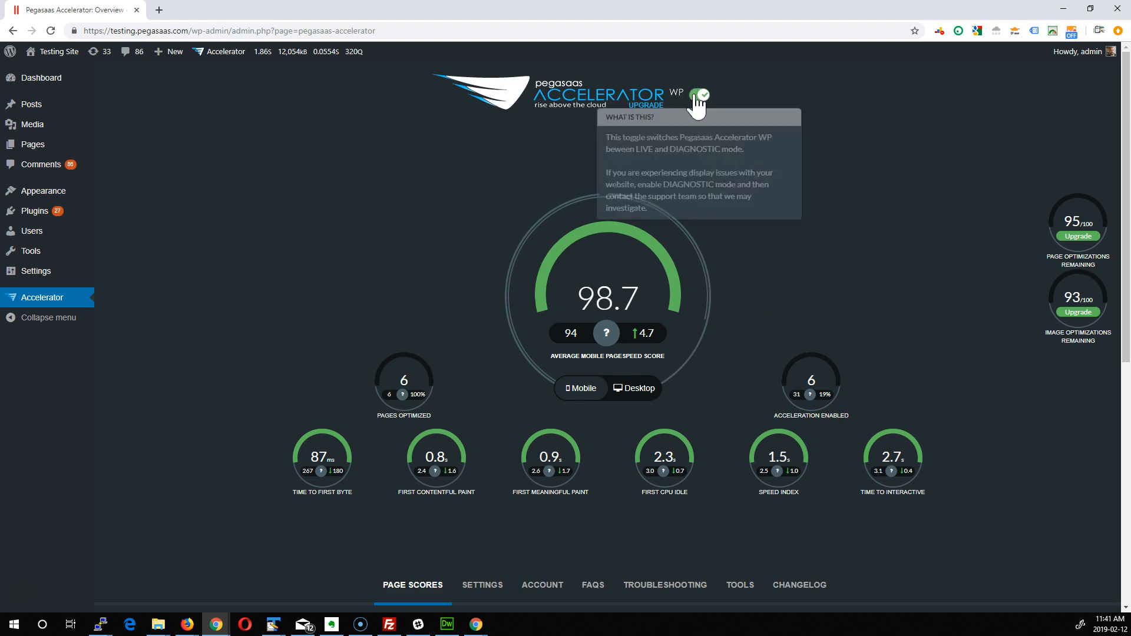
mouse_move(808, 216)
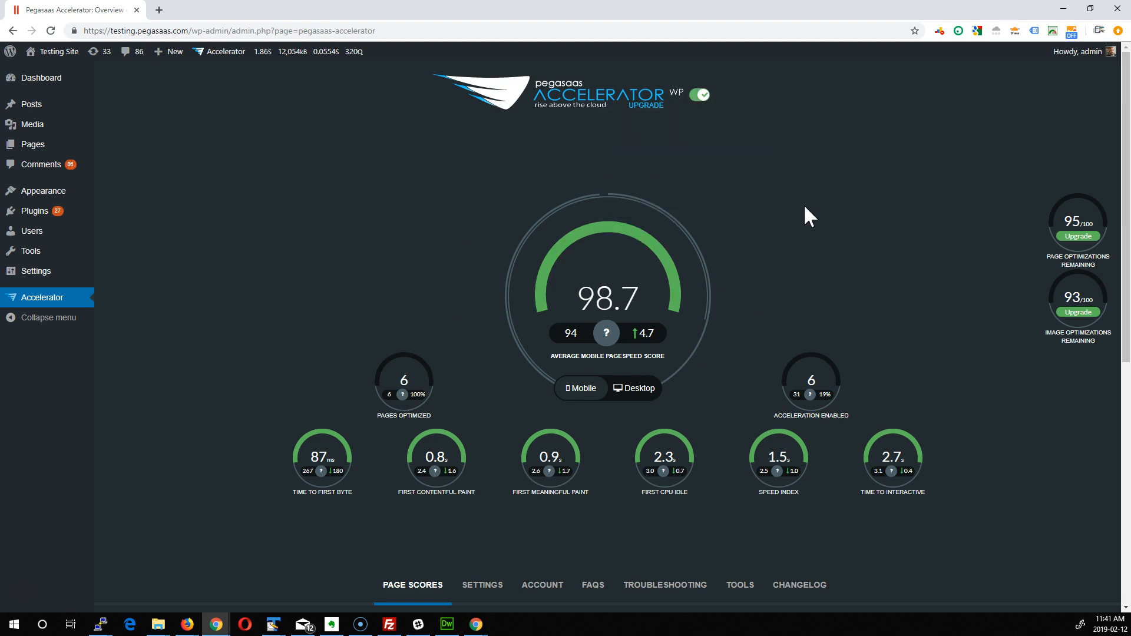
mouse_move(722, 374)
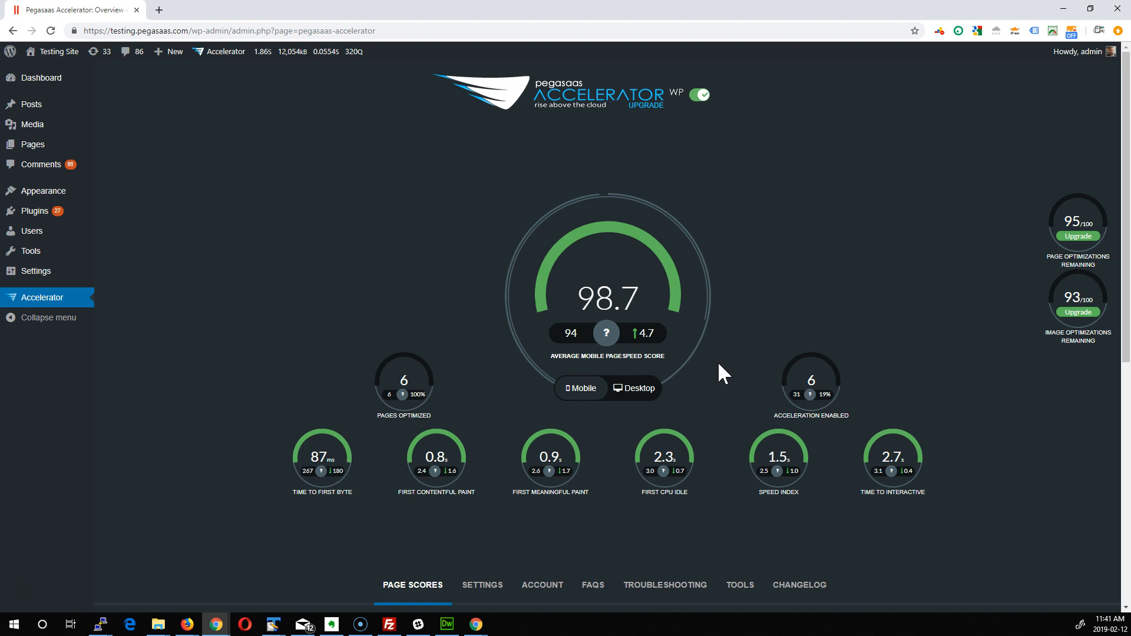
mouse_move(476, 407)
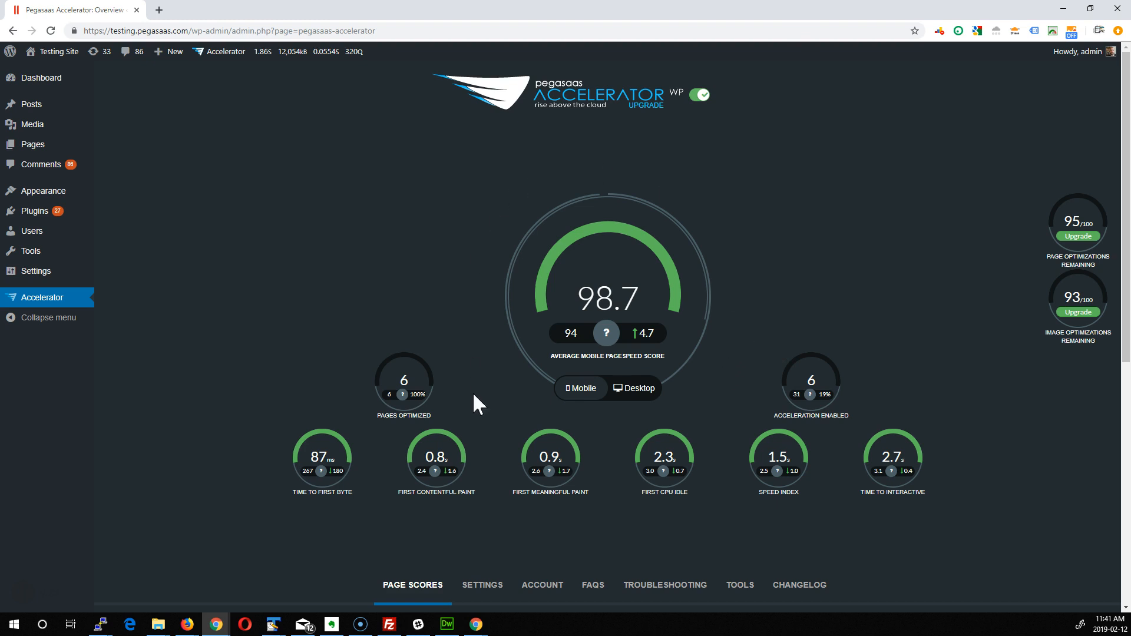
mouse_move(580, 388)
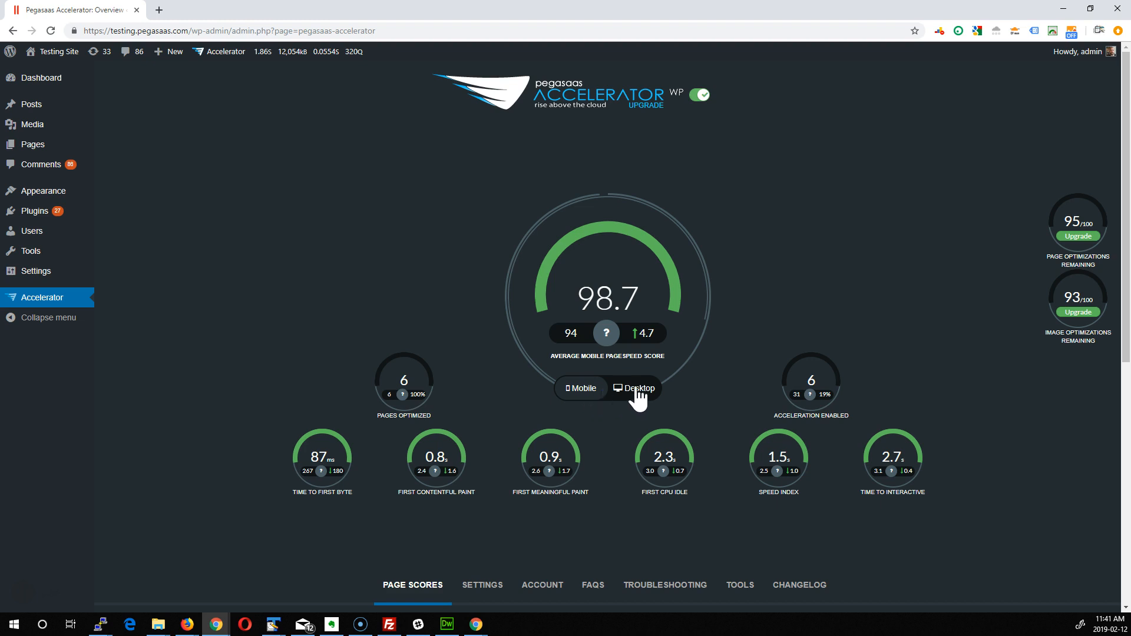
Step: Check the average desktop PageSpeed score of 100, then switch back to the mobile scores
click(635, 388)
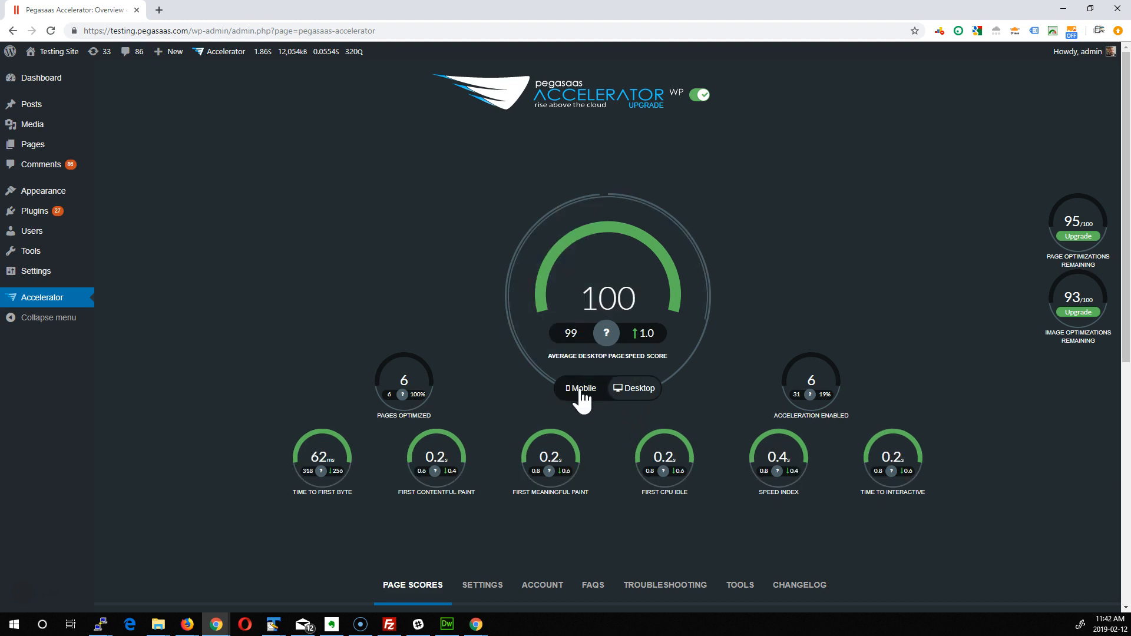
click(580, 389)
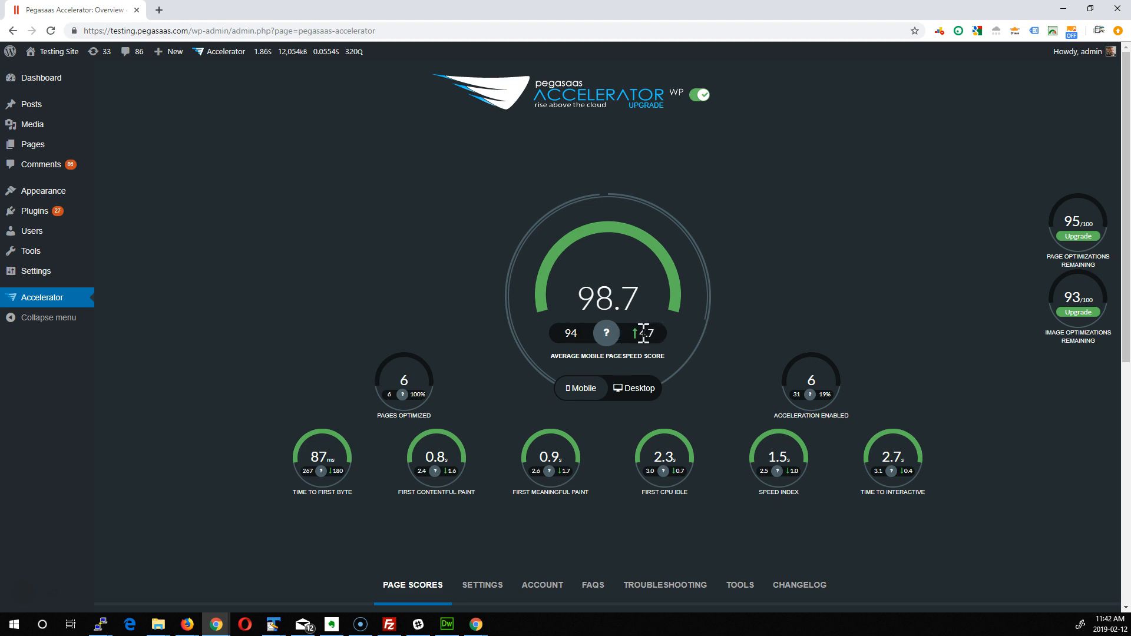
mouse_move(614, 362)
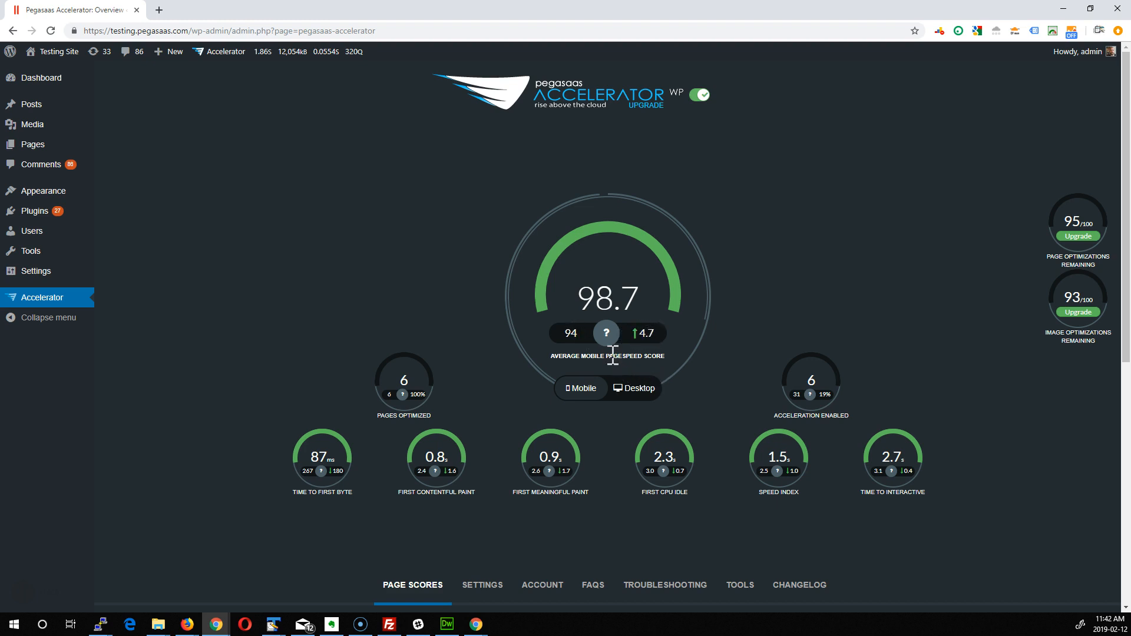
mouse_move(606, 333)
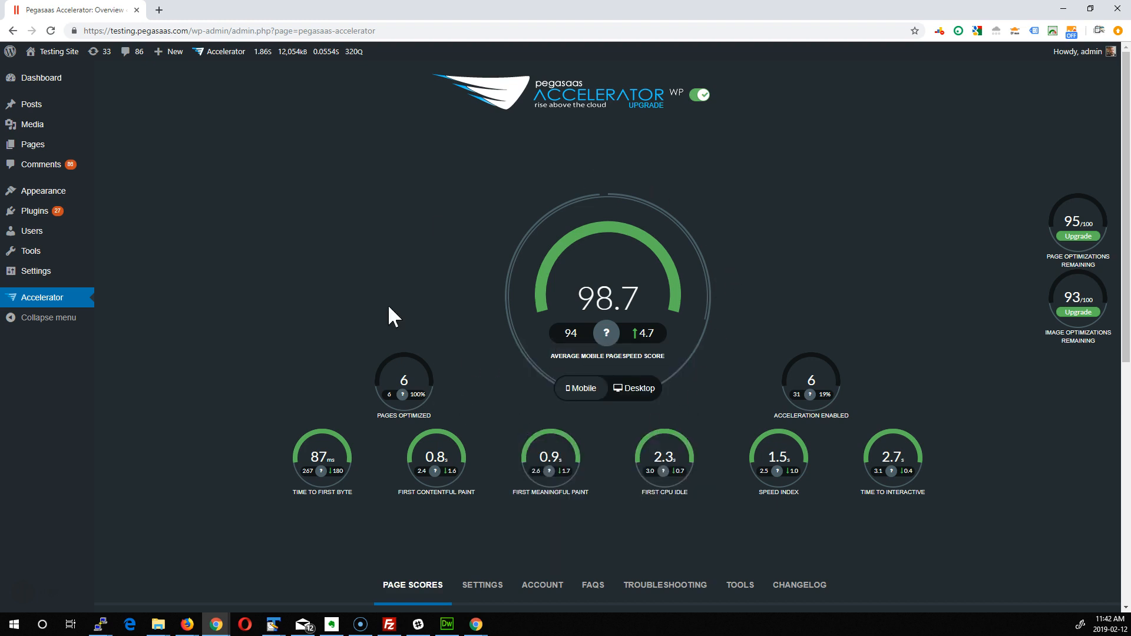
mouse_move(480, 319)
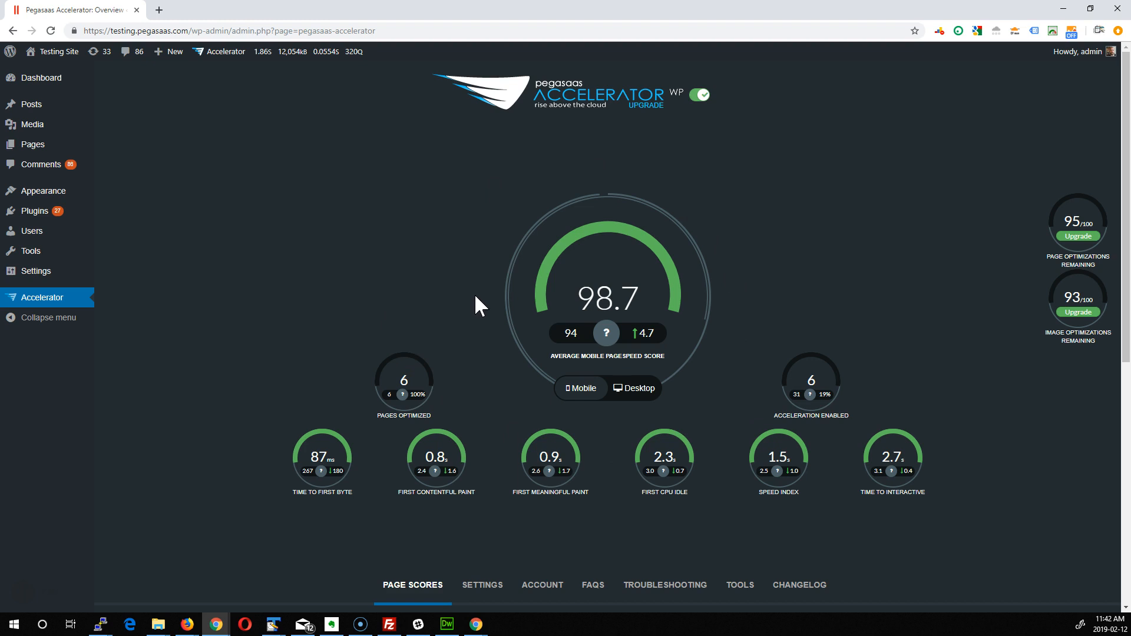
mouse_move(386, 421)
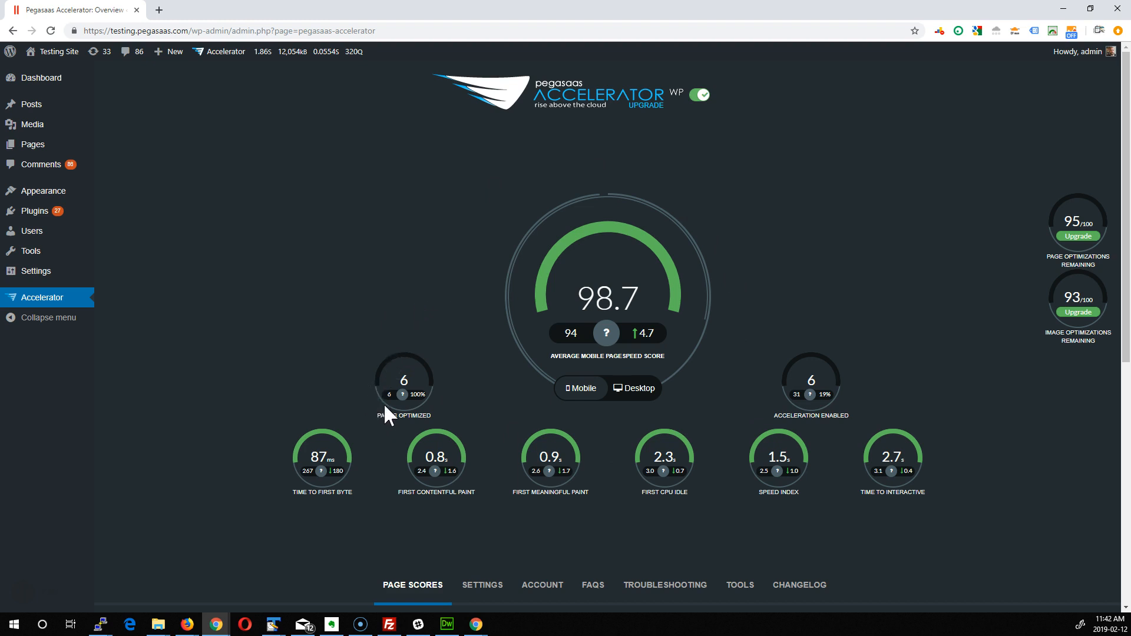
mouse_move(873, 402)
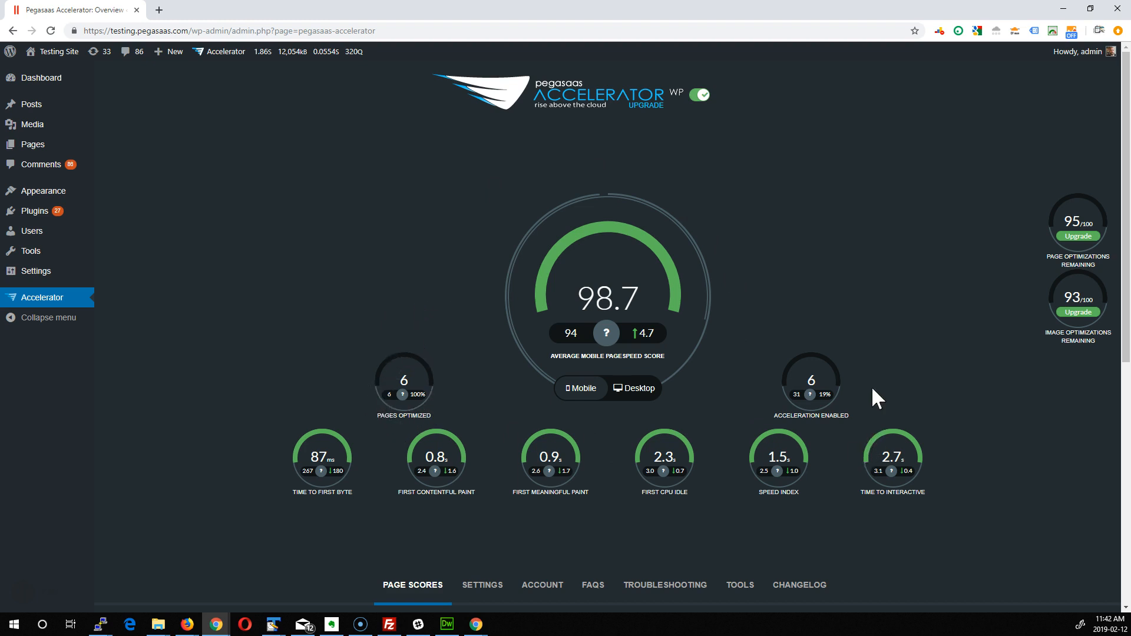
mouse_move(874, 375)
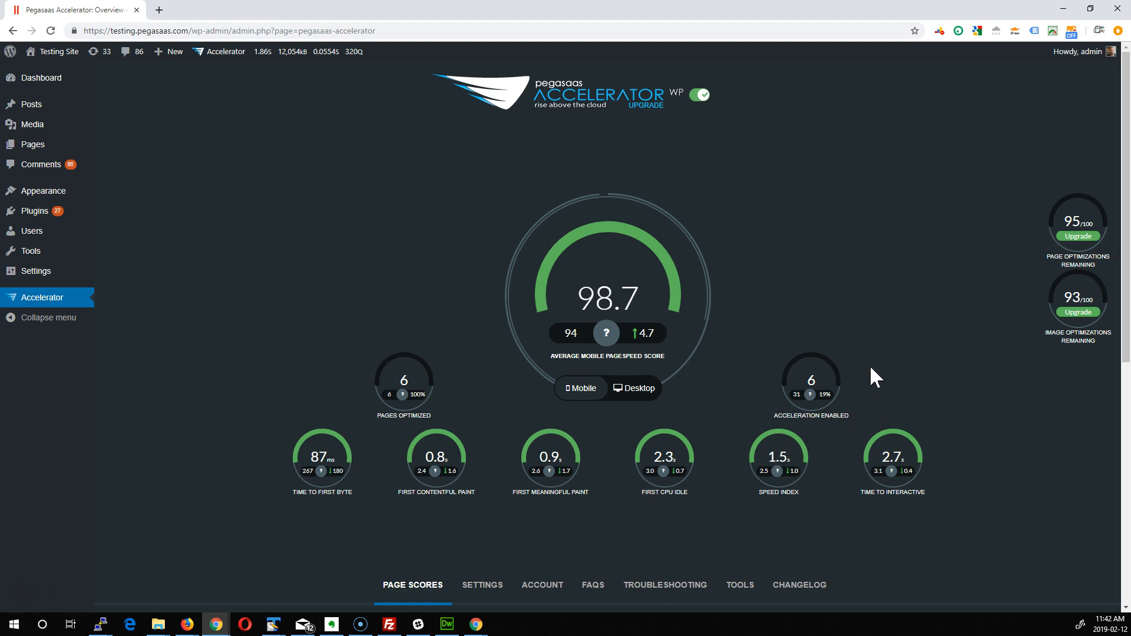
mouse_move(847, 376)
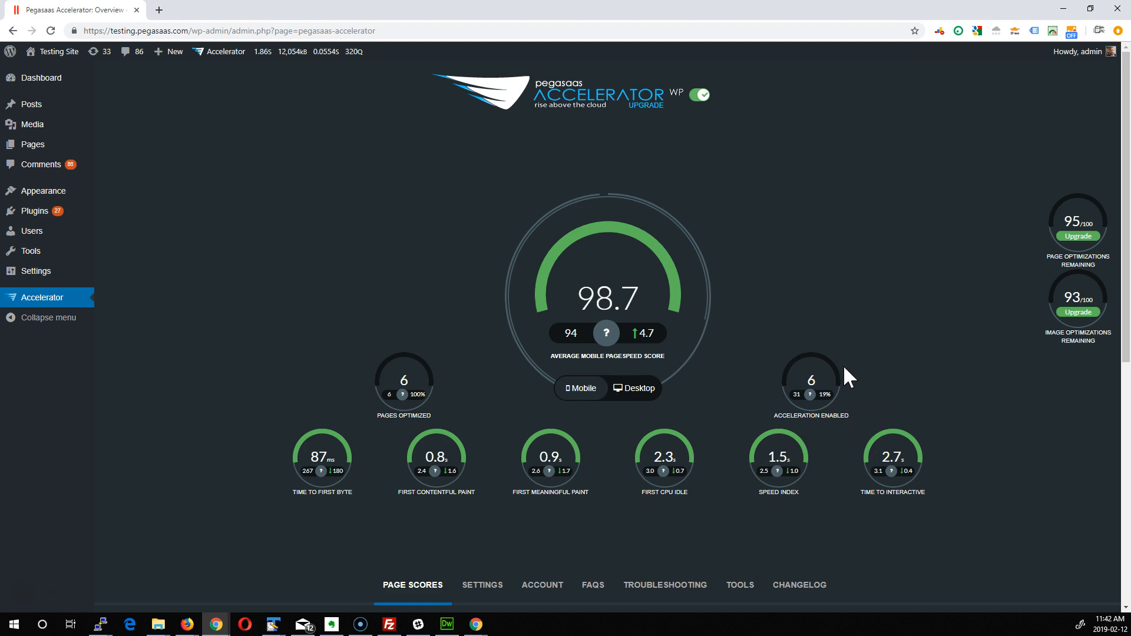
mouse_move(343, 516)
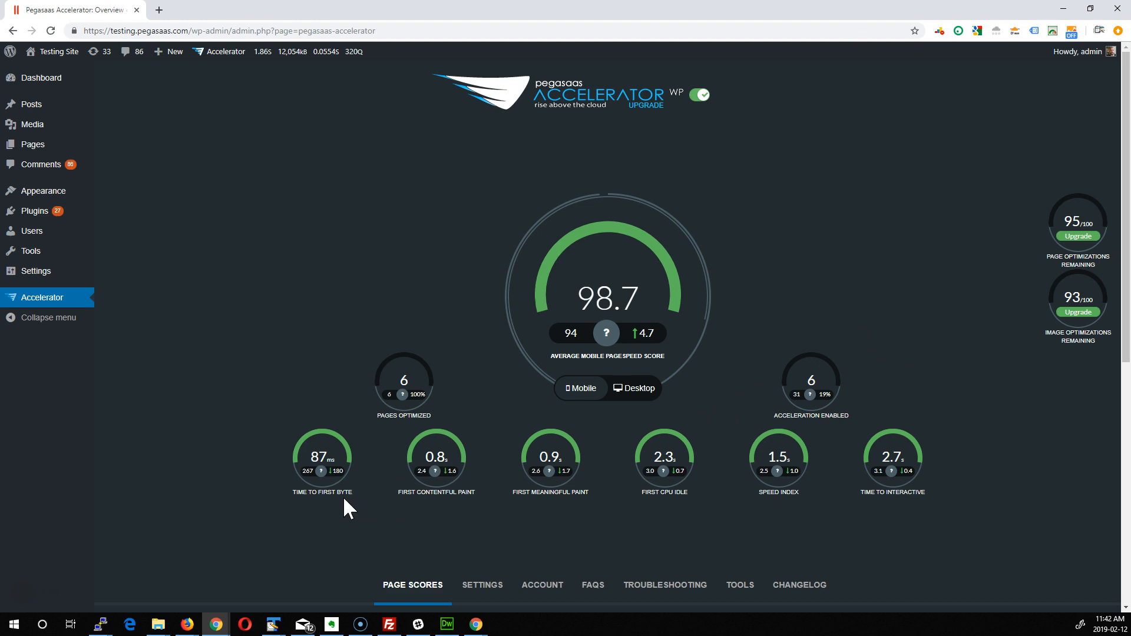
mouse_move(322, 494)
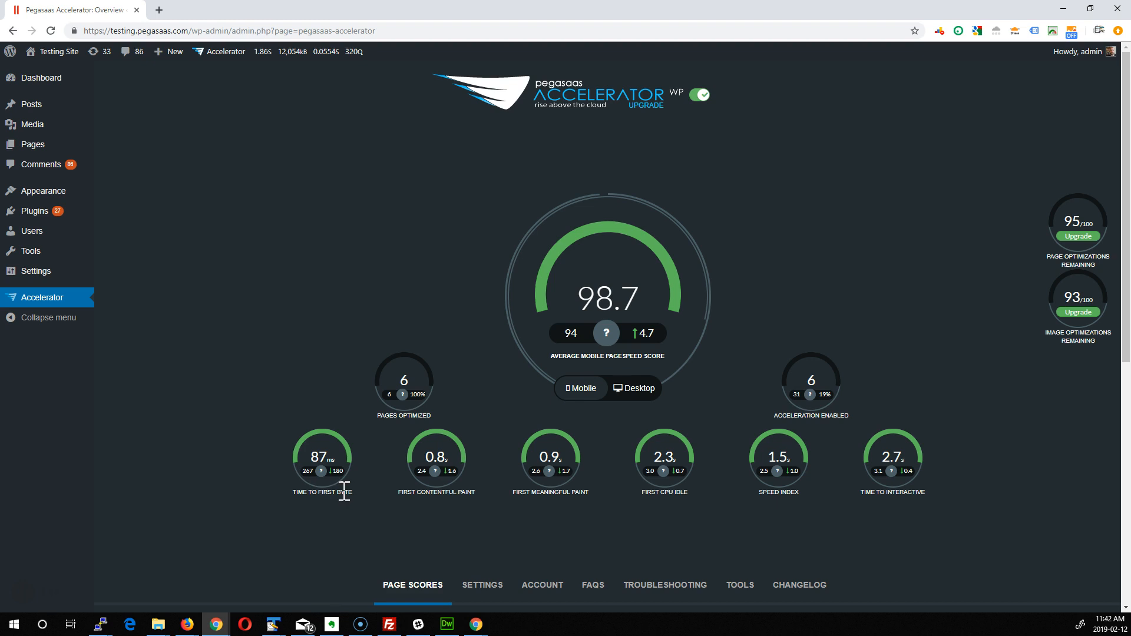
mouse_move(410, 494)
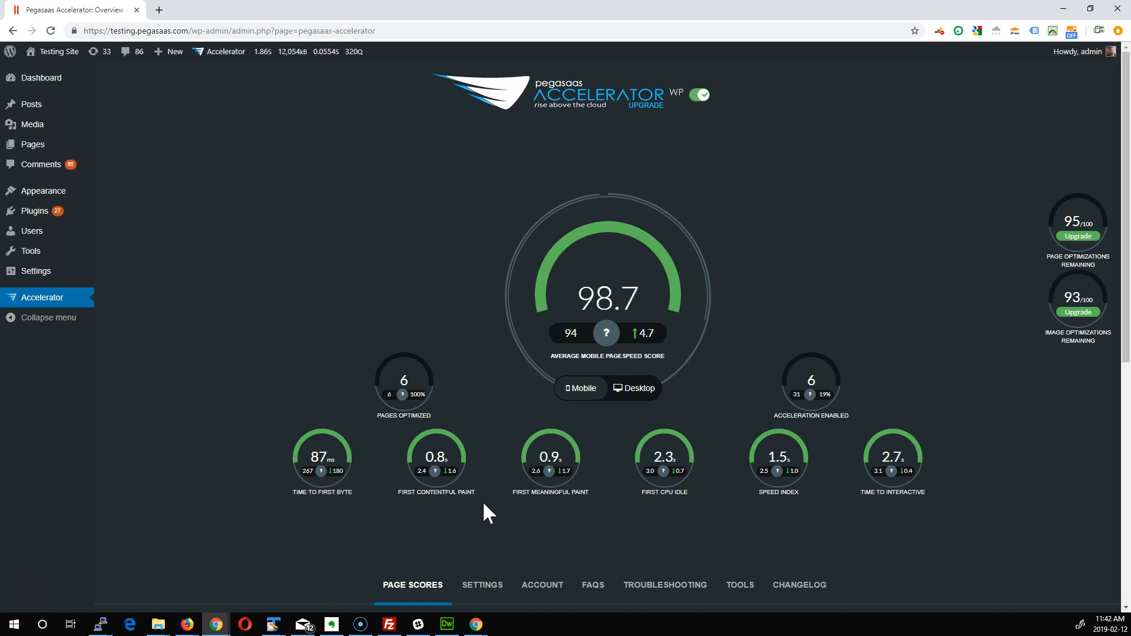
mouse_move(510, 520)
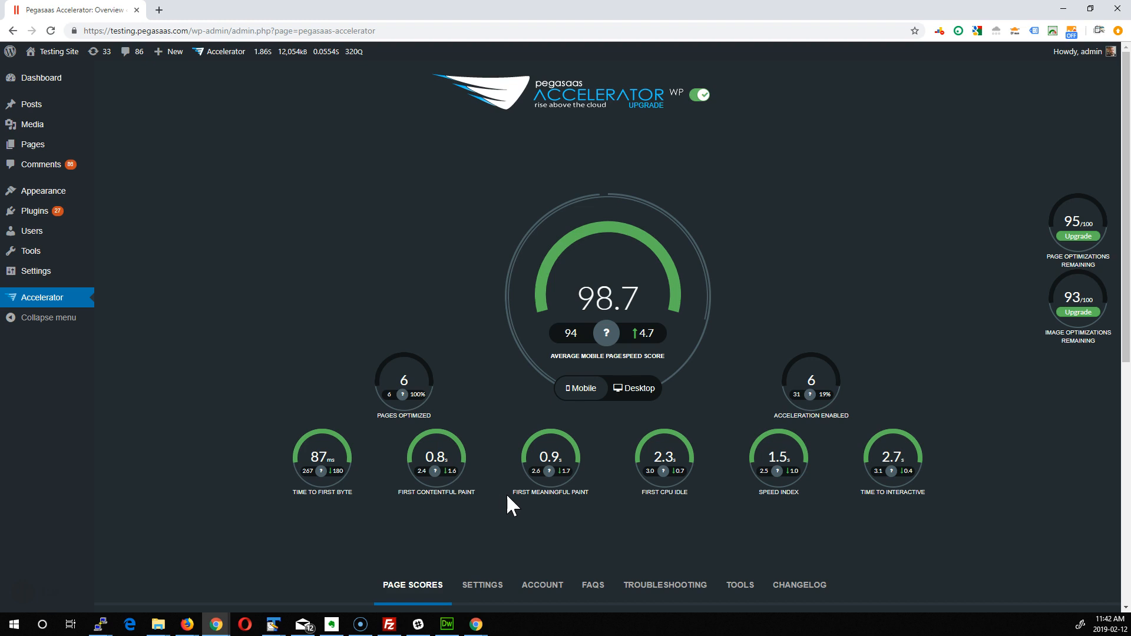
mouse_move(579, 434)
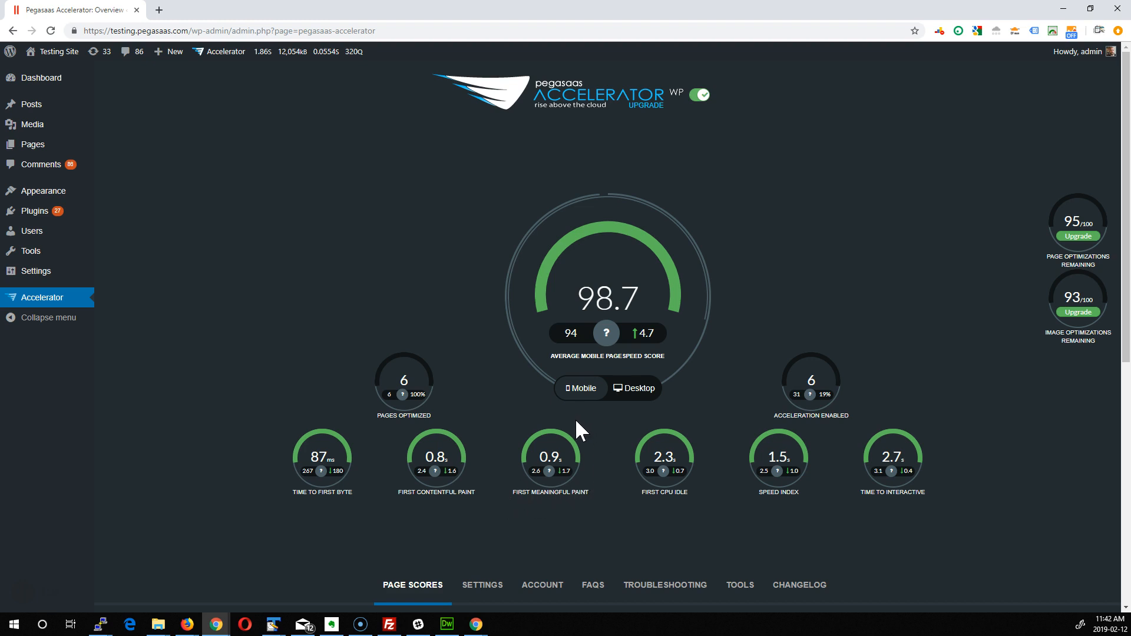
mouse_move(603, 473)
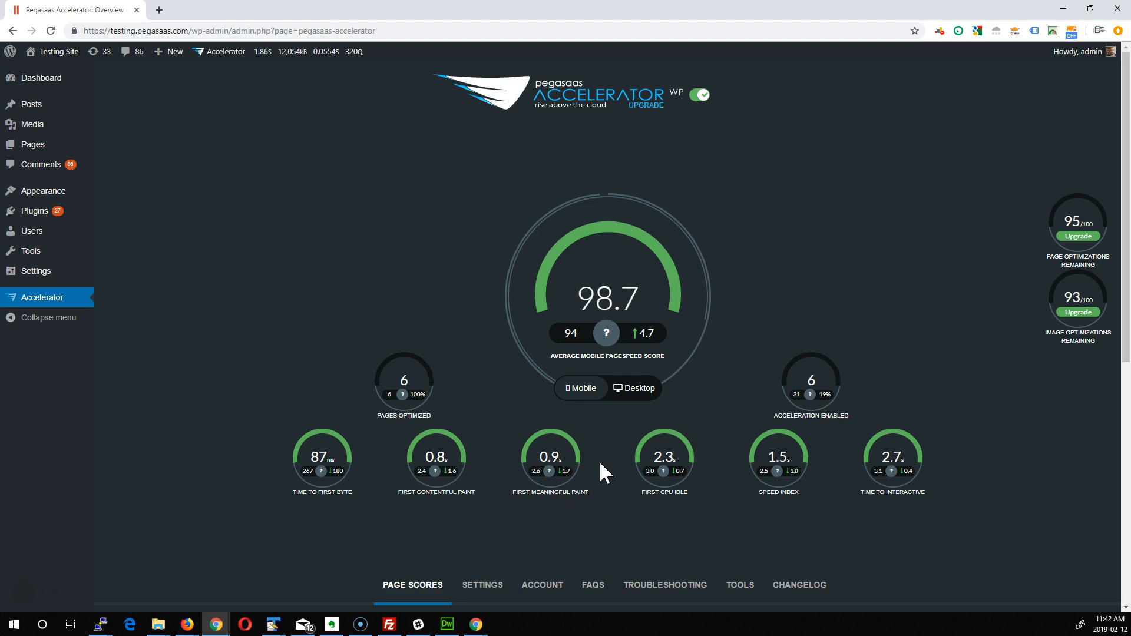
mouse_move(701, 504)
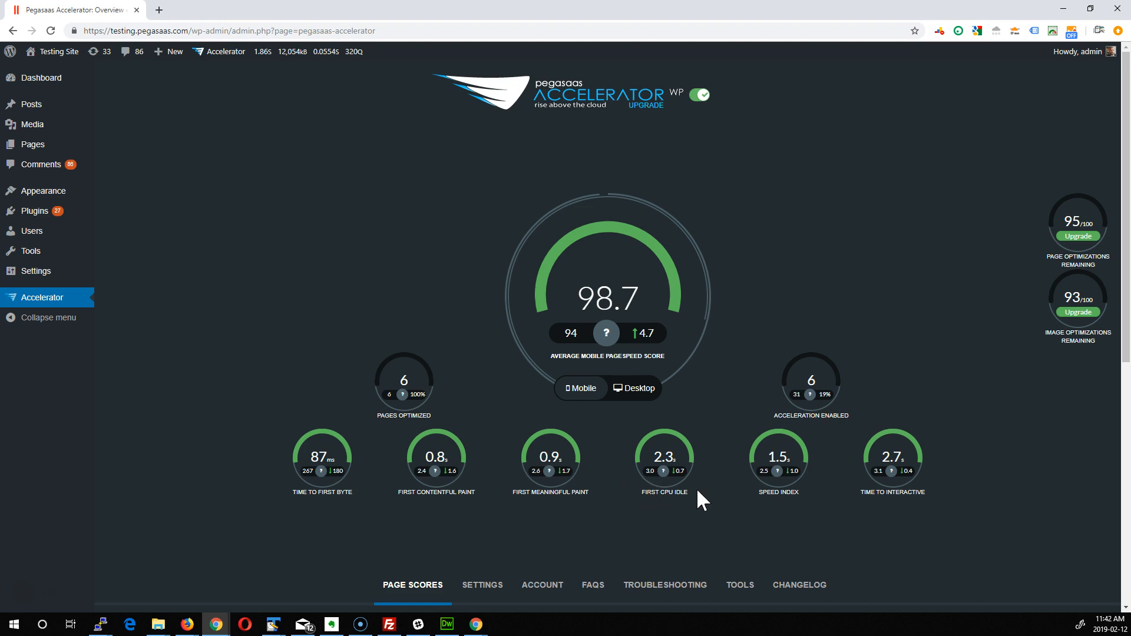
mouse_move(710, 515)
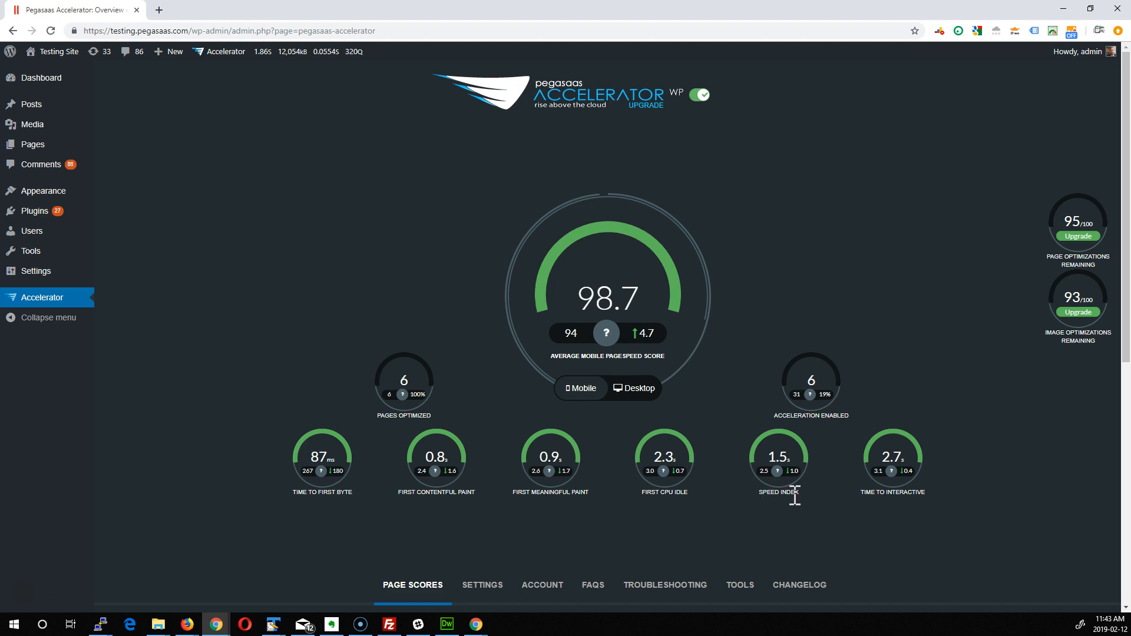
mouse_move(800, 500)
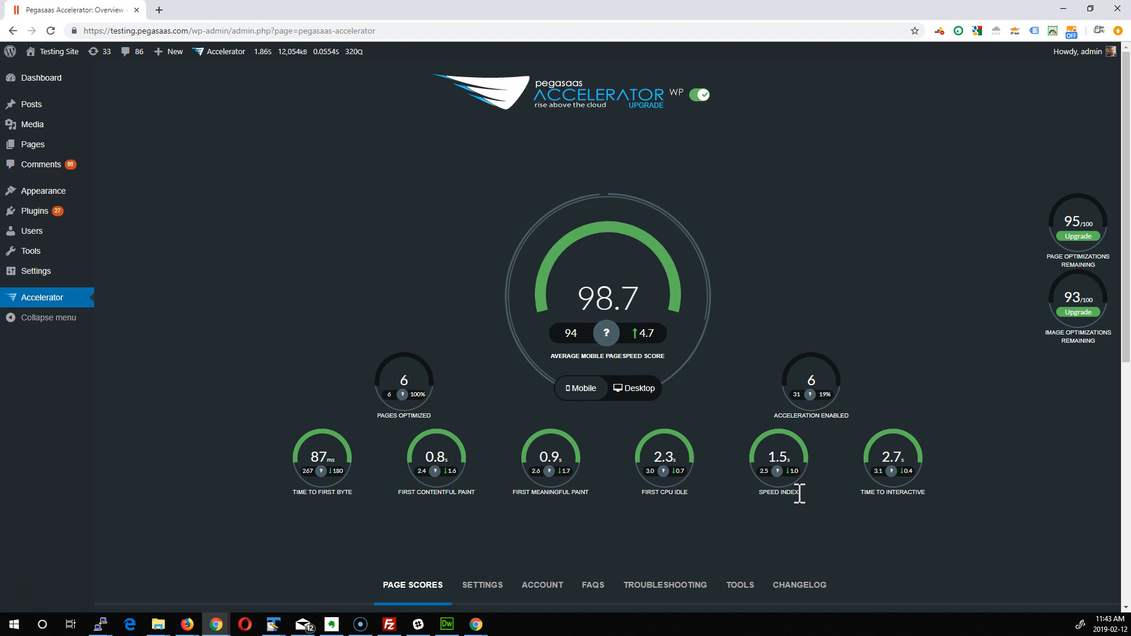
mouse_move(933, 531)
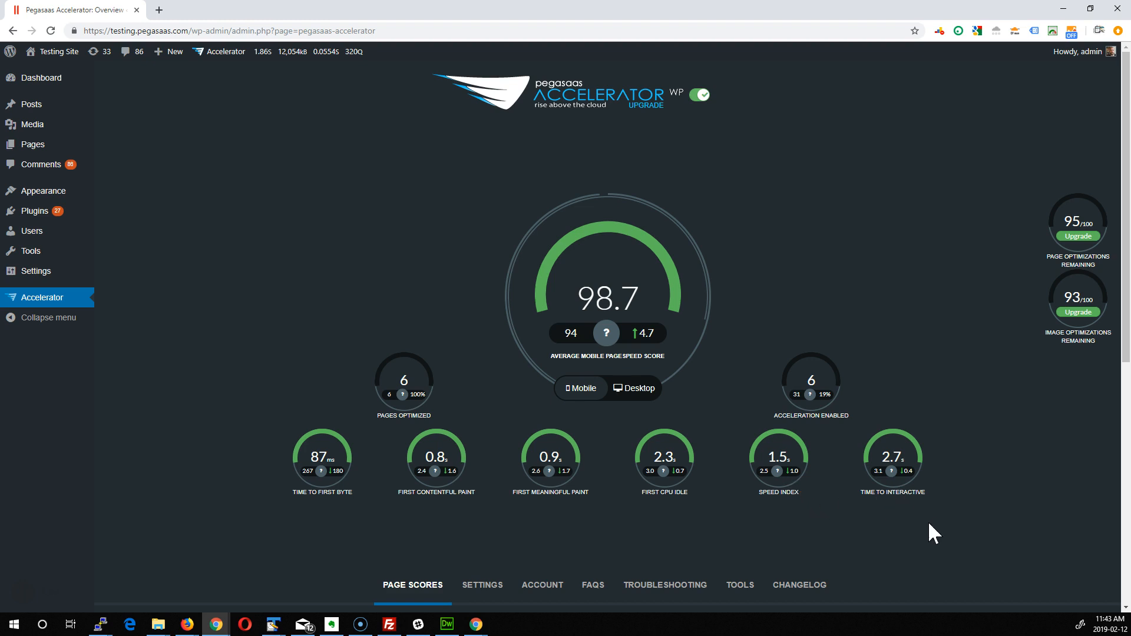
mouse_move(911, 555)
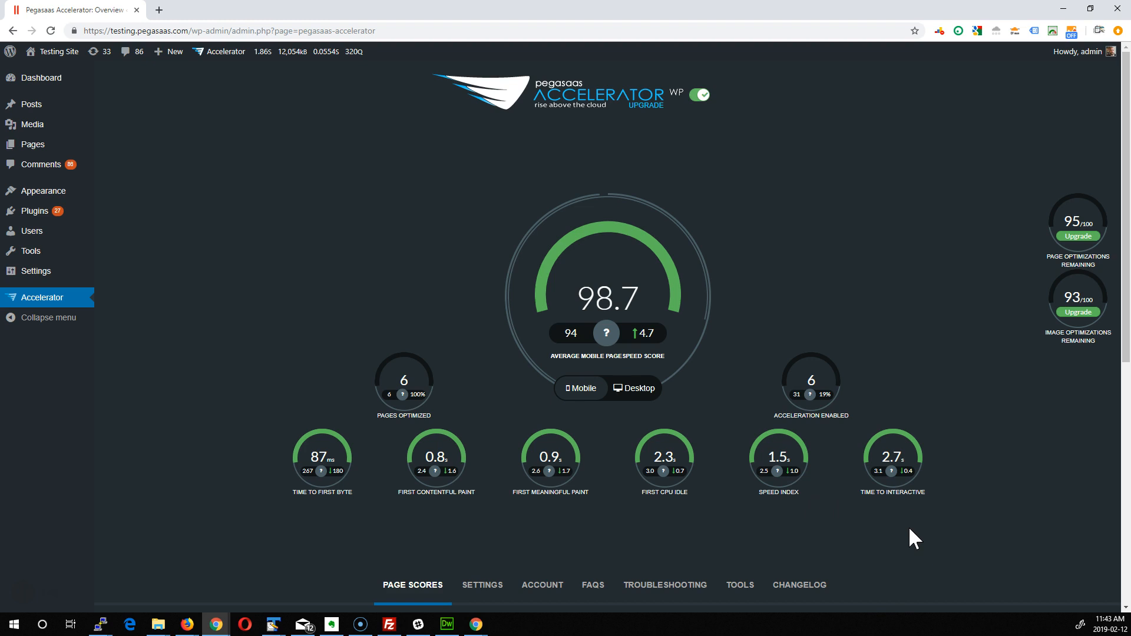
mouse_move(937, 489)
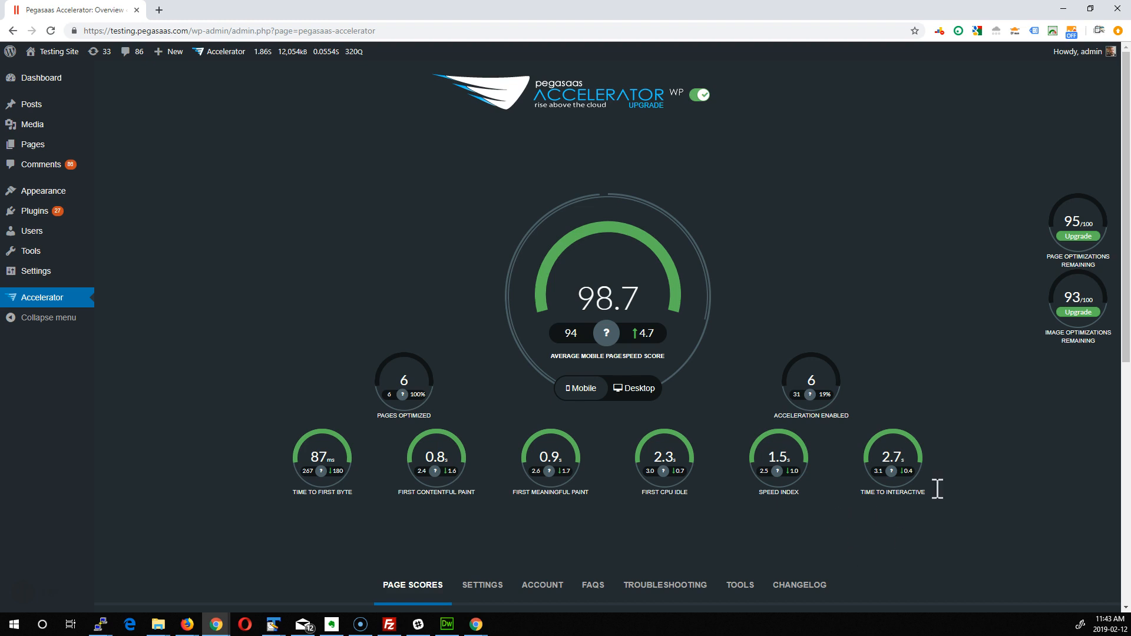
mouse_move(636, 388)
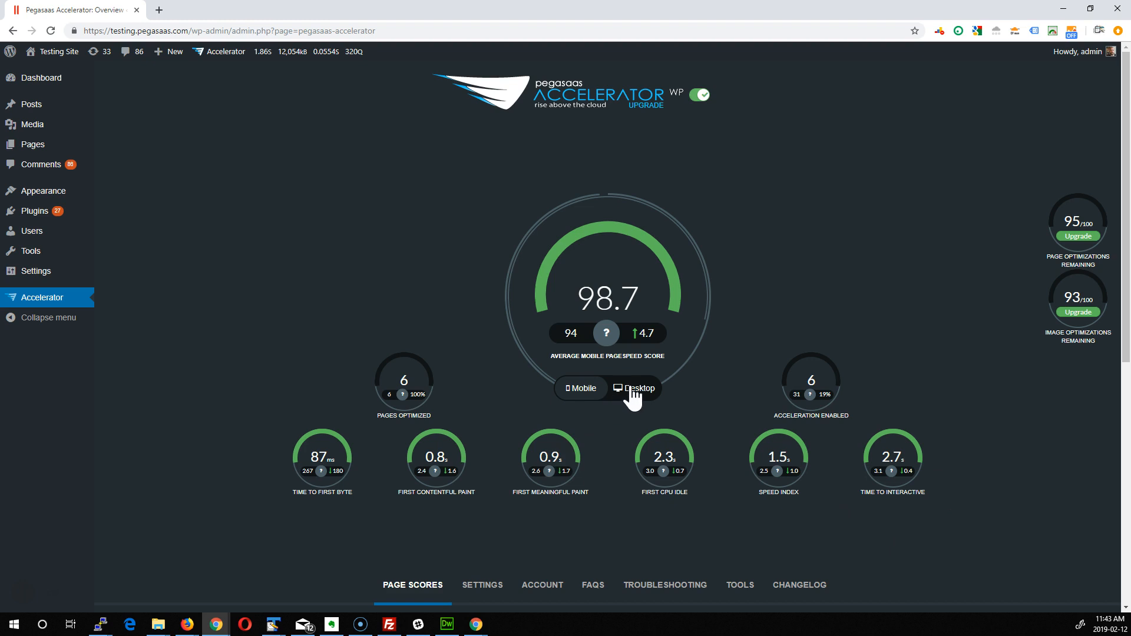
click(634, 389)
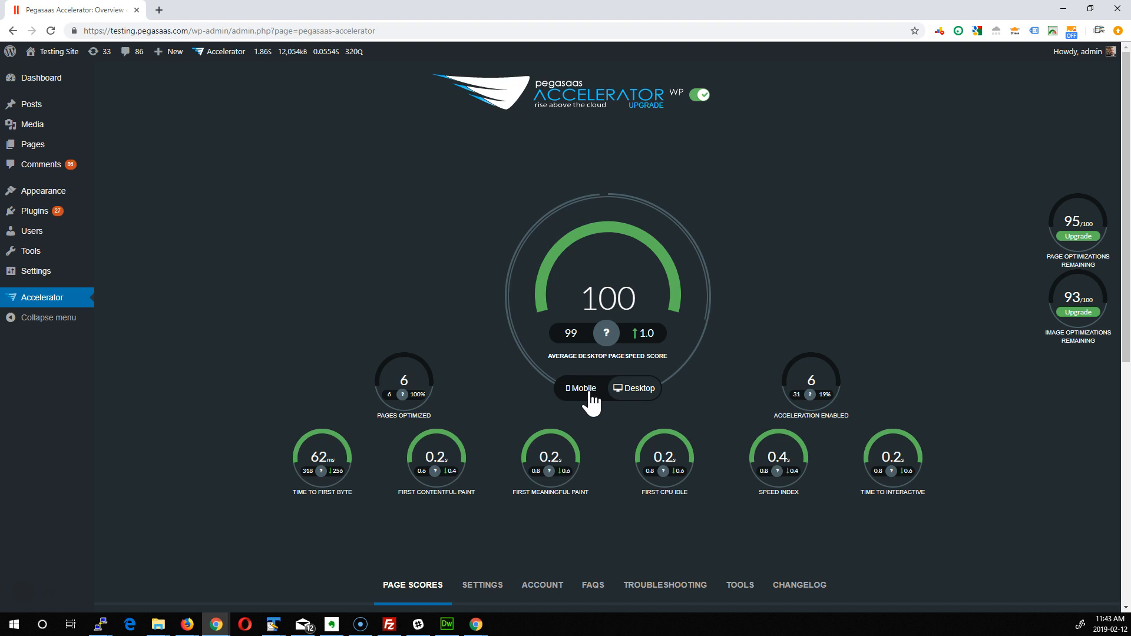
click(580, 388)
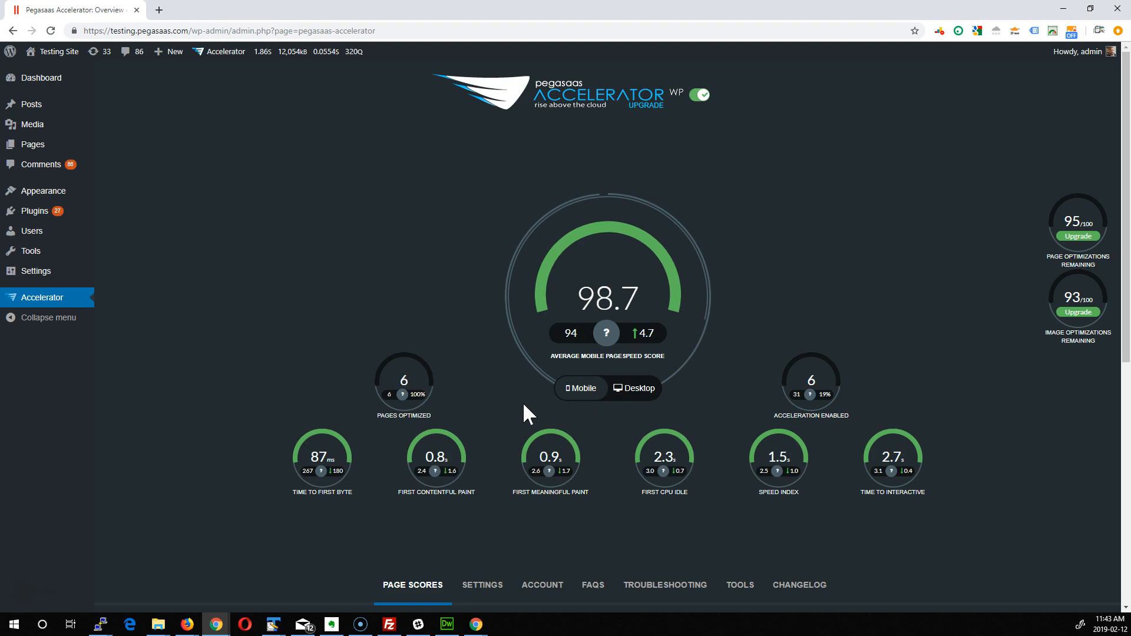
Step: Scroll to the six-page scores table and open the home page's Un-Accelerated scan options
scroll(down, 3)
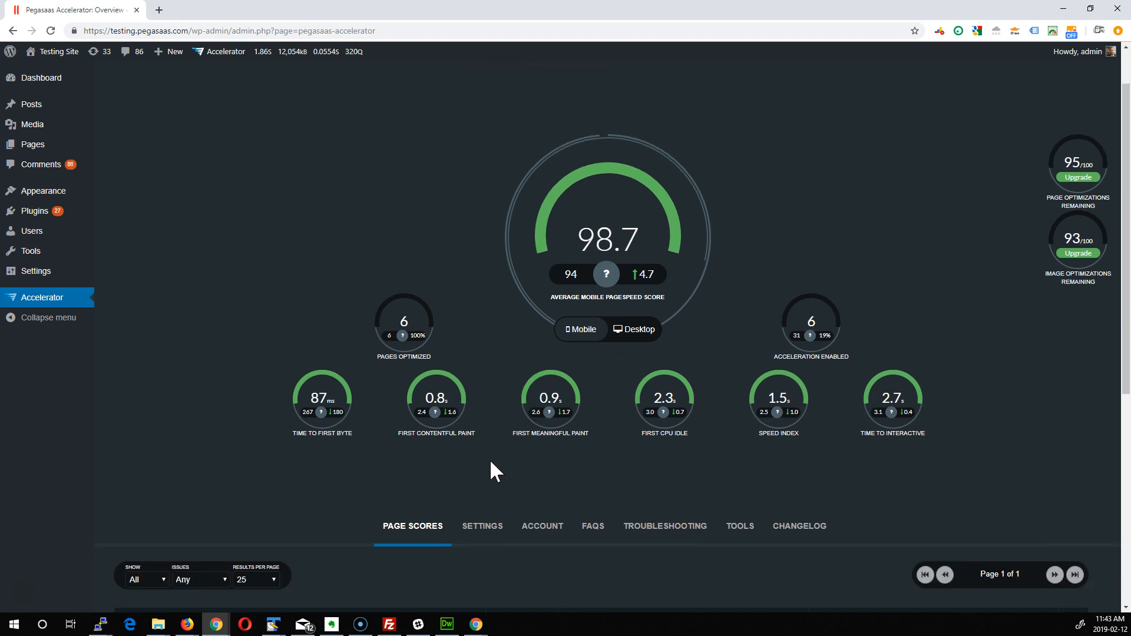
mouse_move(855, 422)
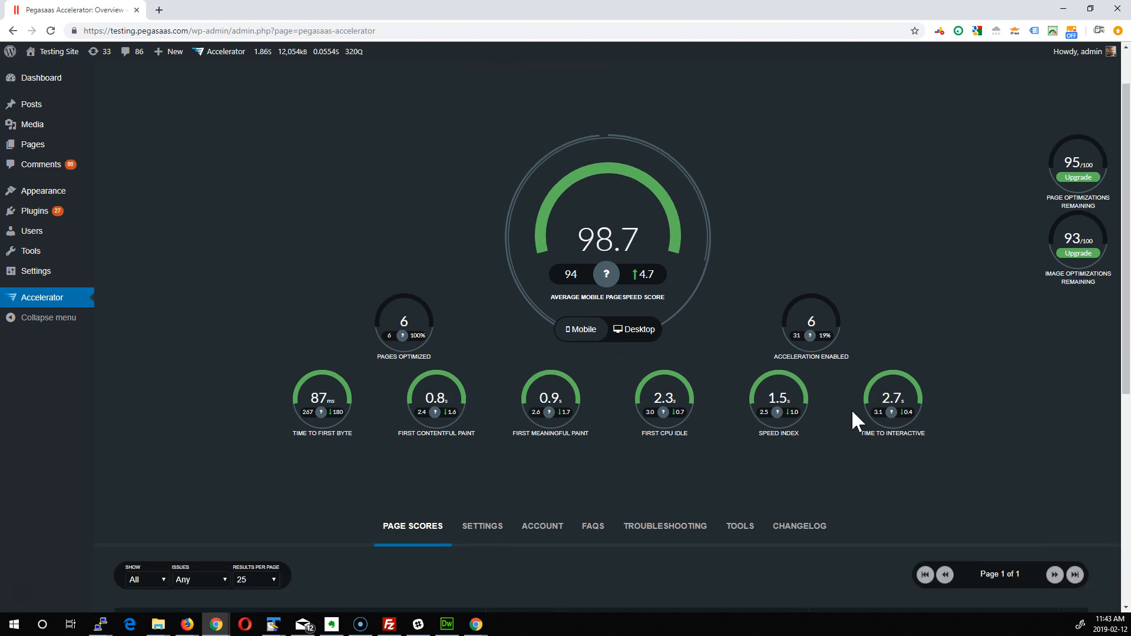
mouse_move(670, 387)
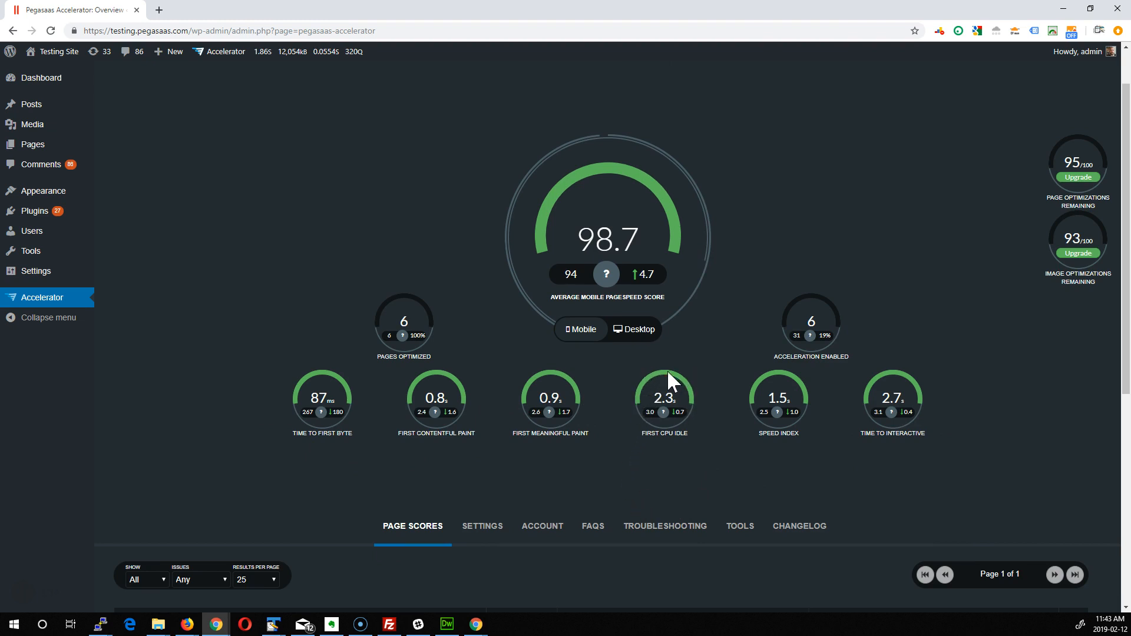
mouse_move(633, 366)
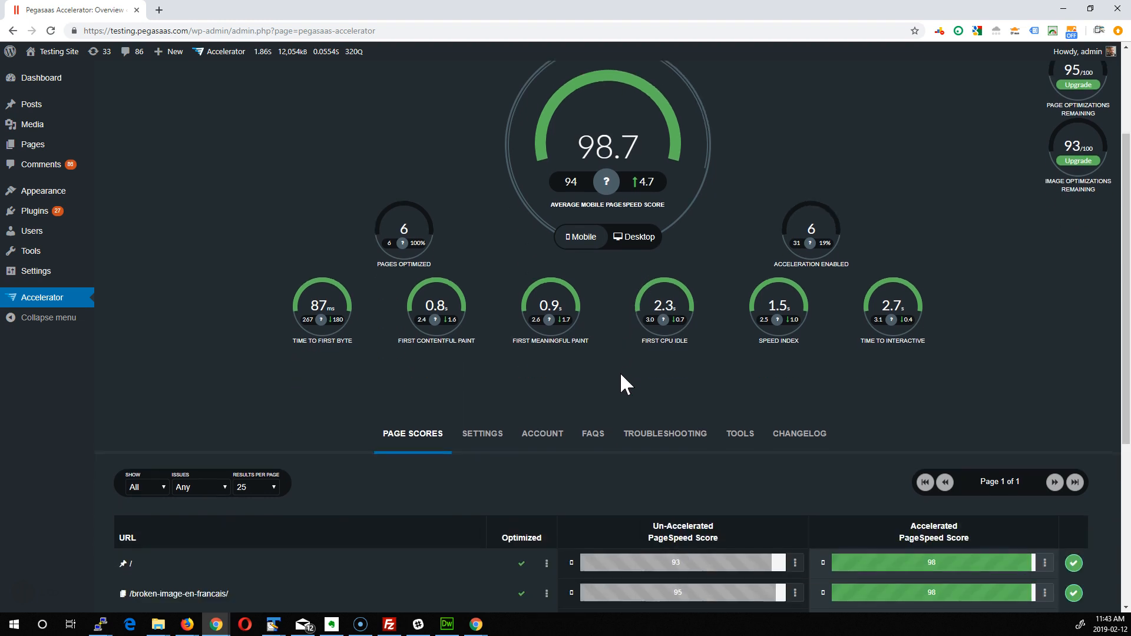
scroll(down, 3)
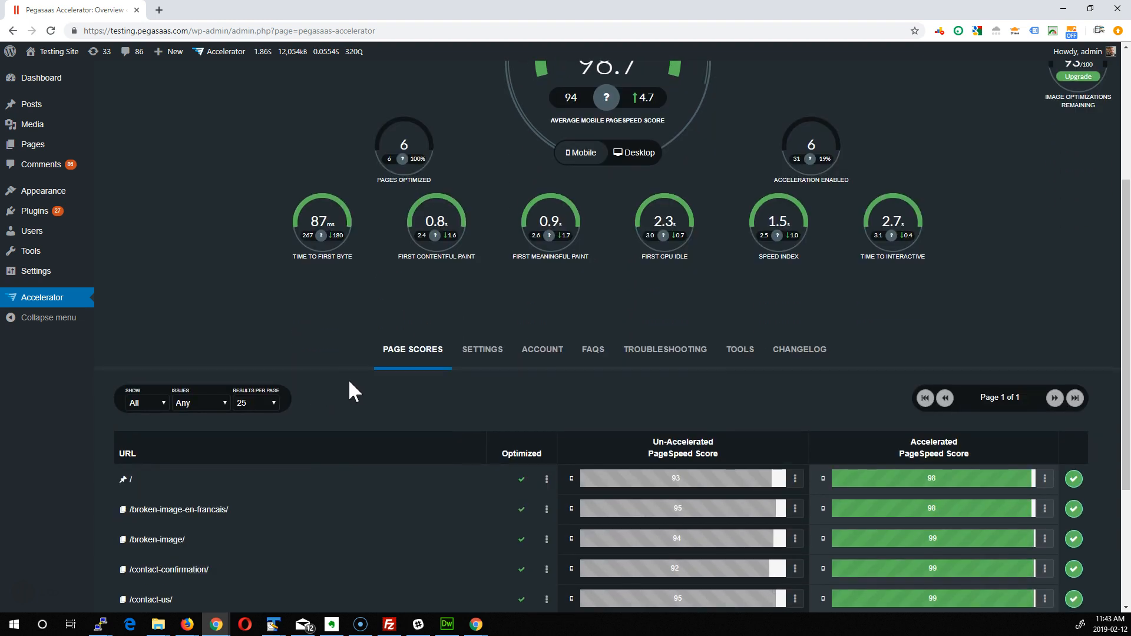
mouse_move(377, 422)
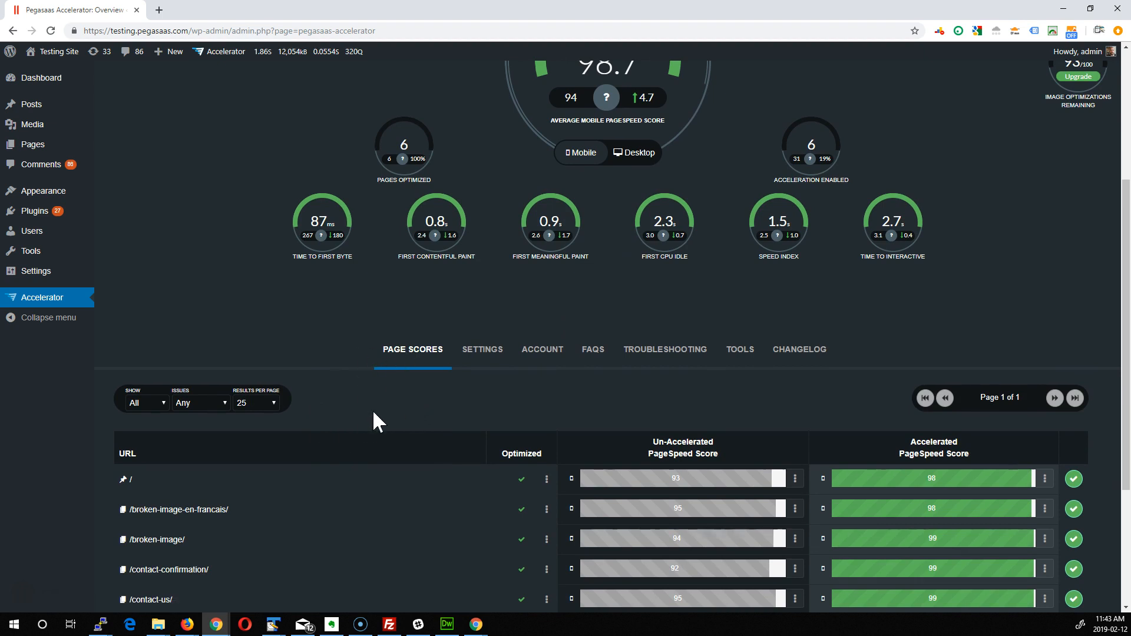
scroll(down, 3)
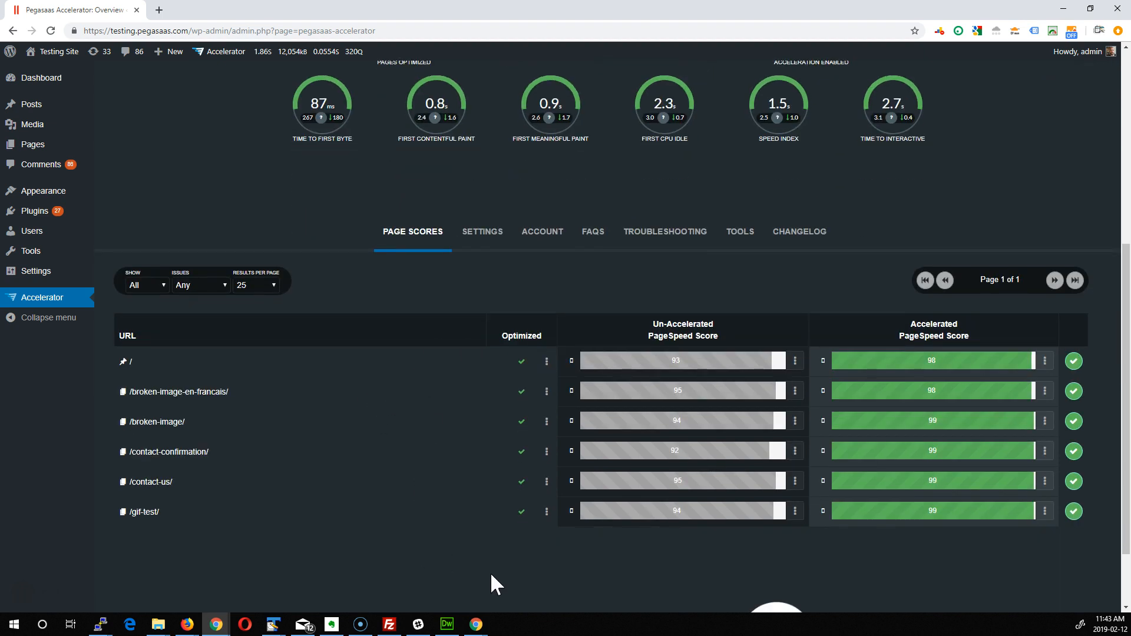
mouse_move(511, 557)
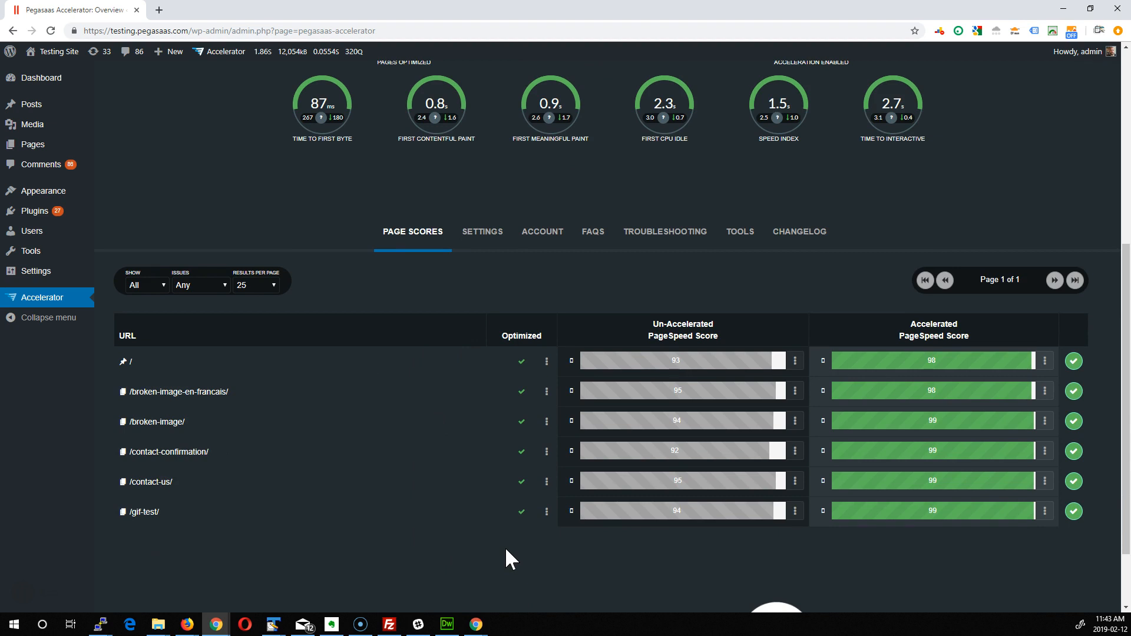
mouse_move(714, 428)
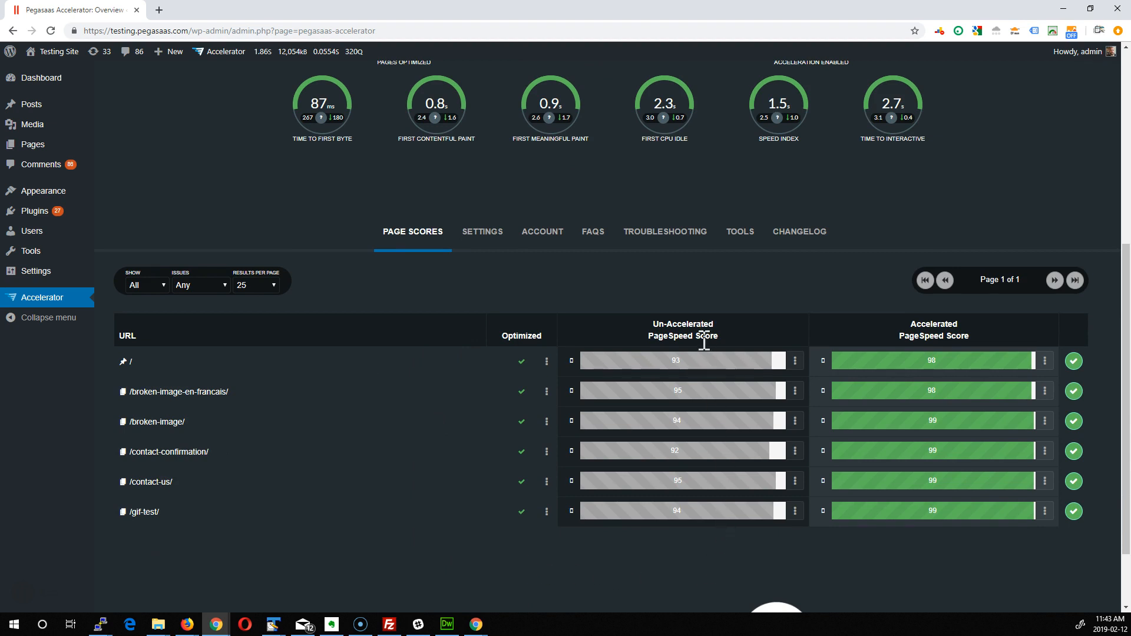
mouse_move(635, 554)
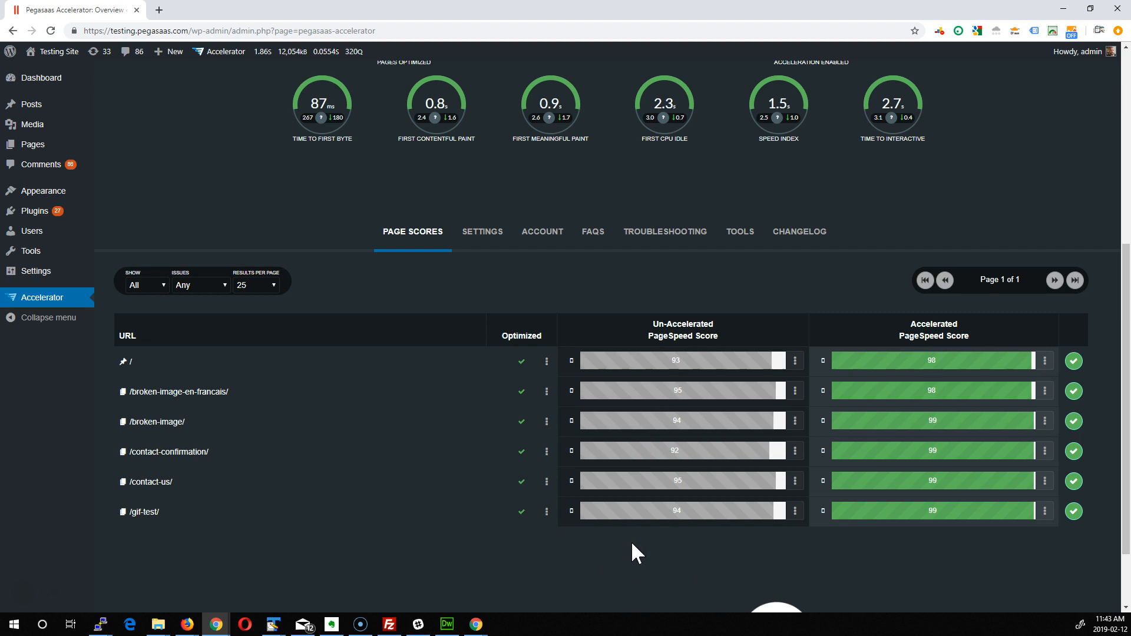
mouse_move(937, 560)
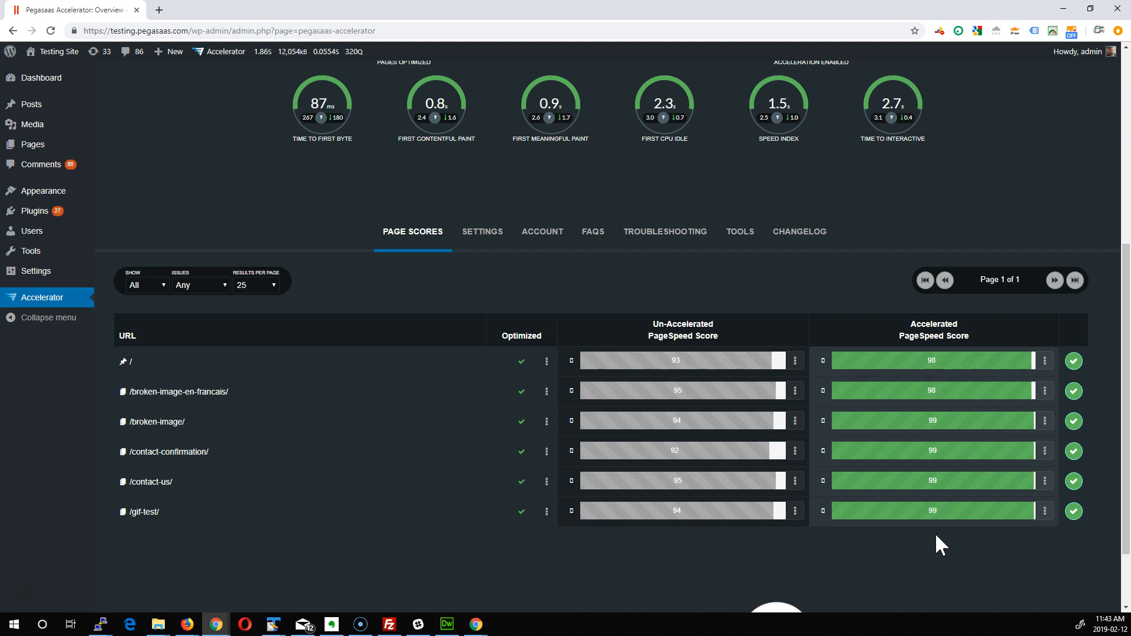
mouse_move(883, 573)
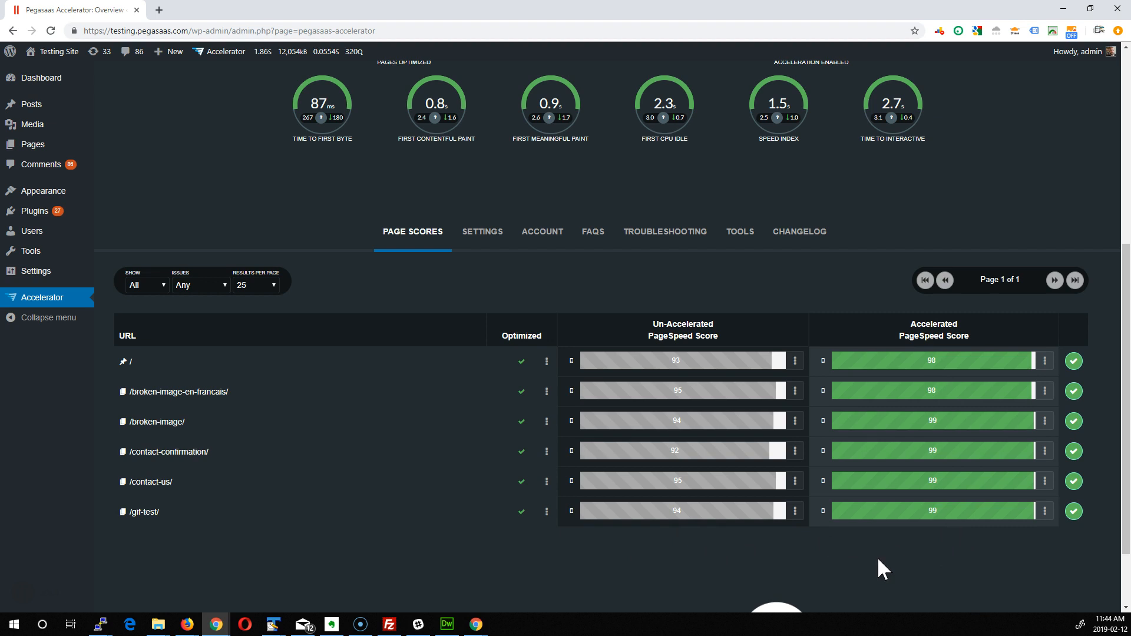
mouse_move(800, 372)
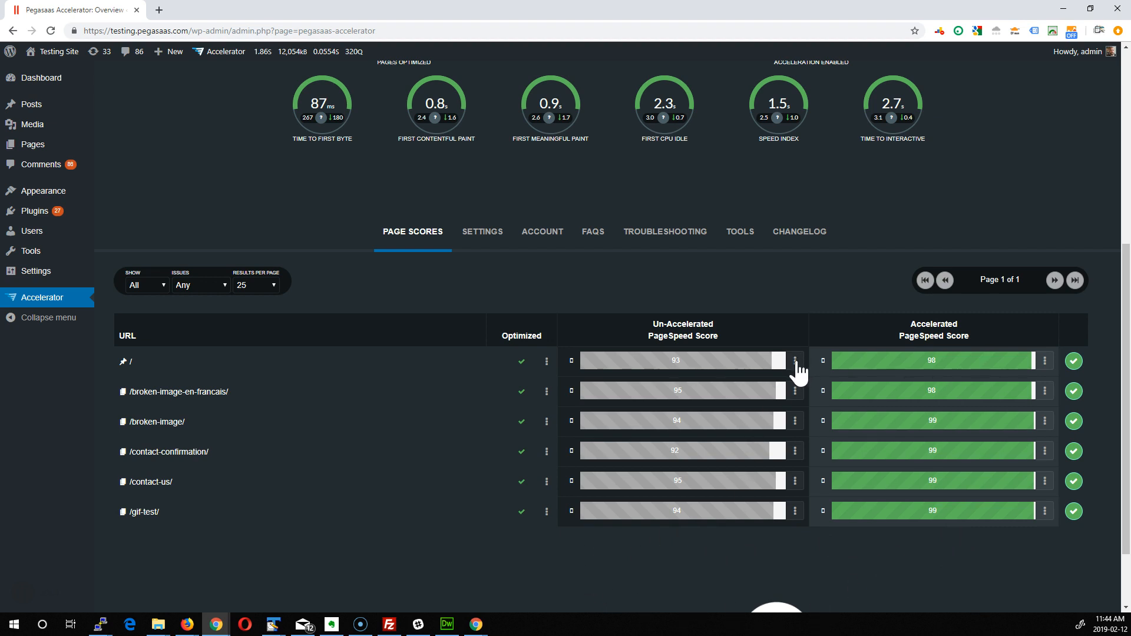
click(795, 360)
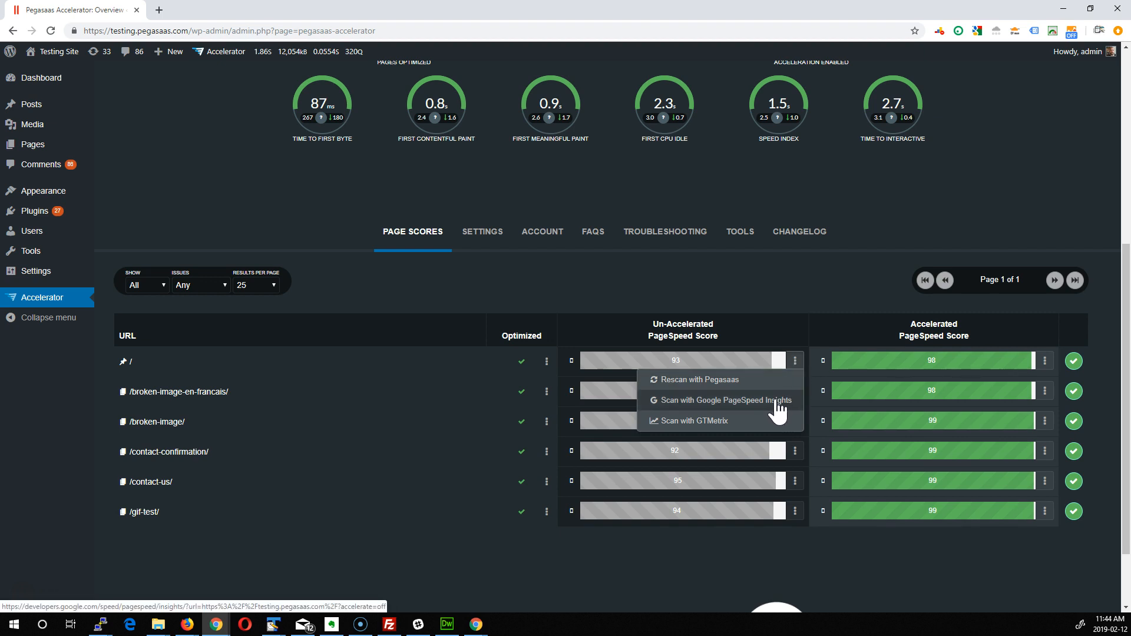
mouse_move(694, 436)
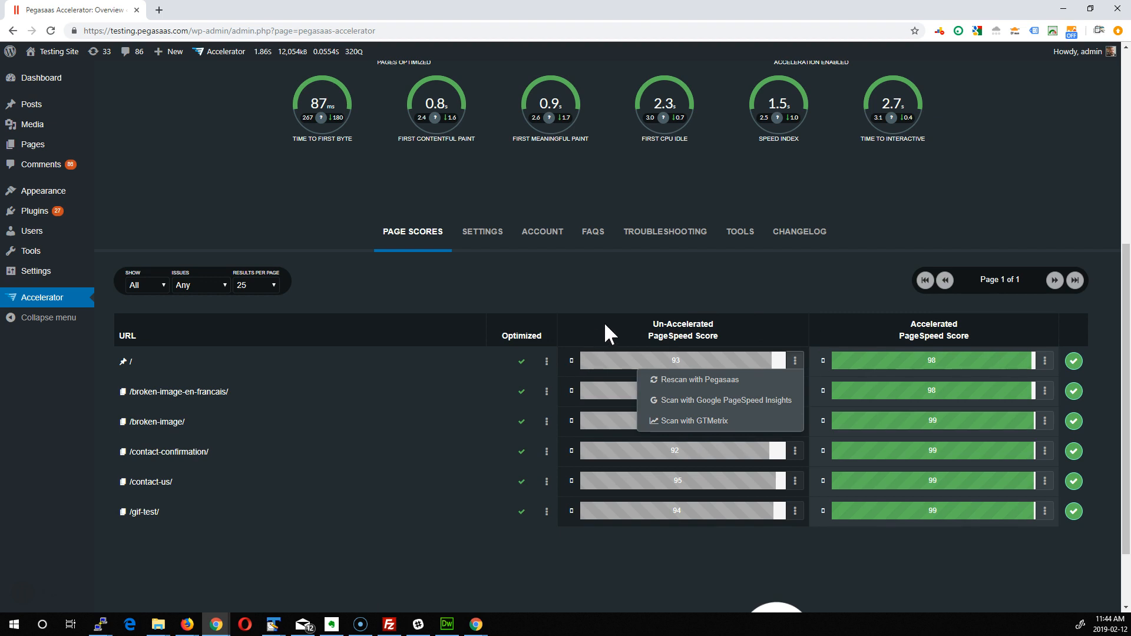
mouse_move(623, 338)
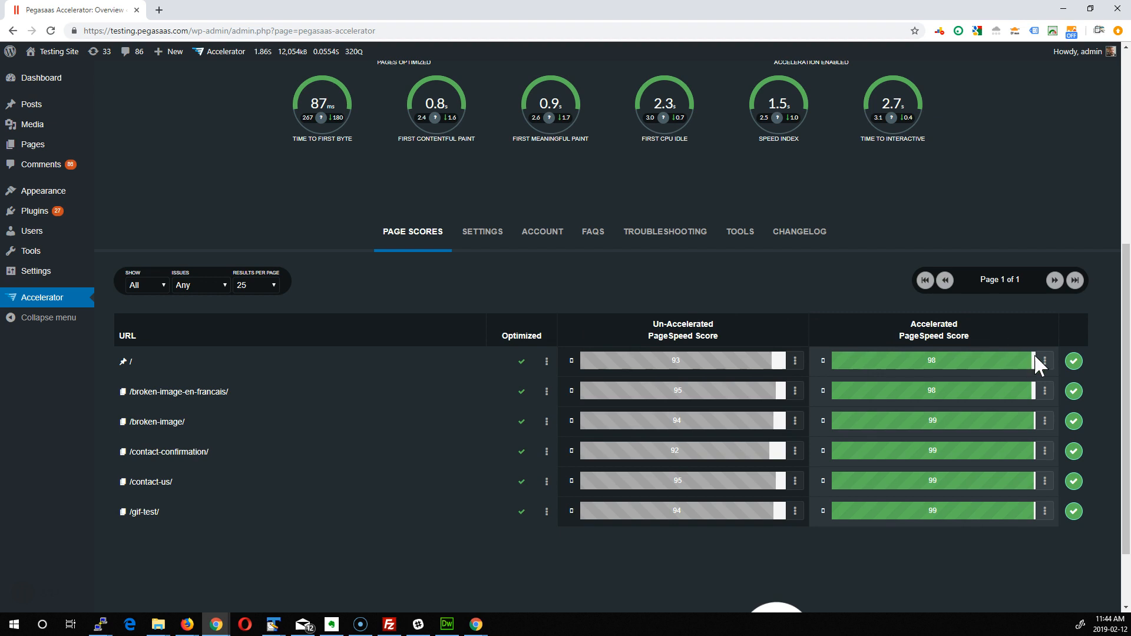
Step: Open and then close the scan-options menu for the home page's Accelerated score
click(1044, 360)
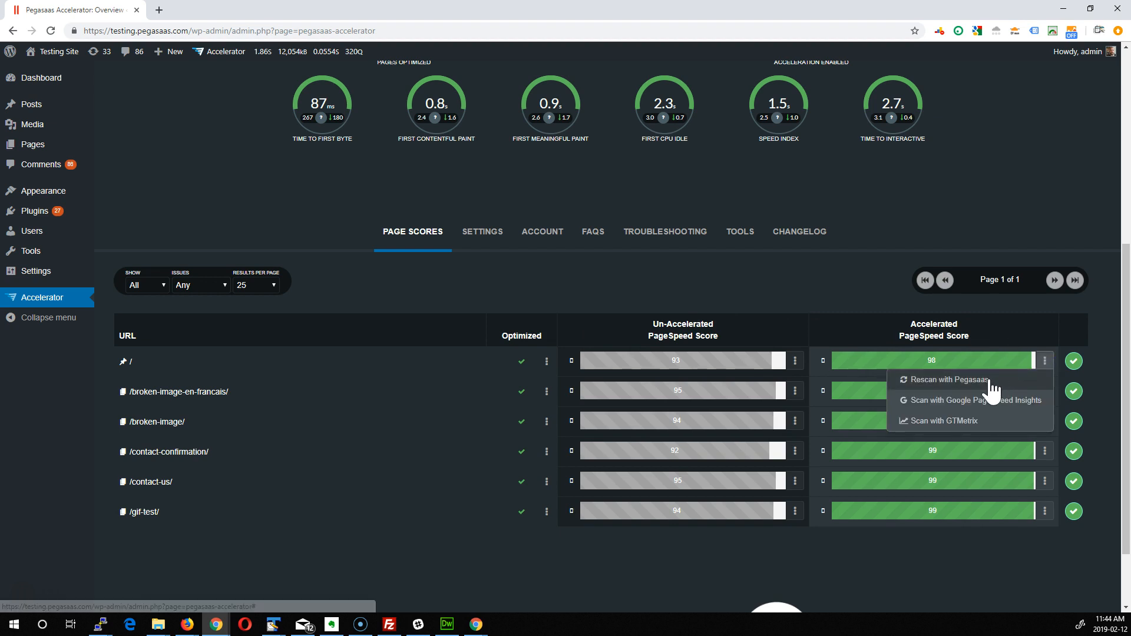
mouse_move(969, 410)
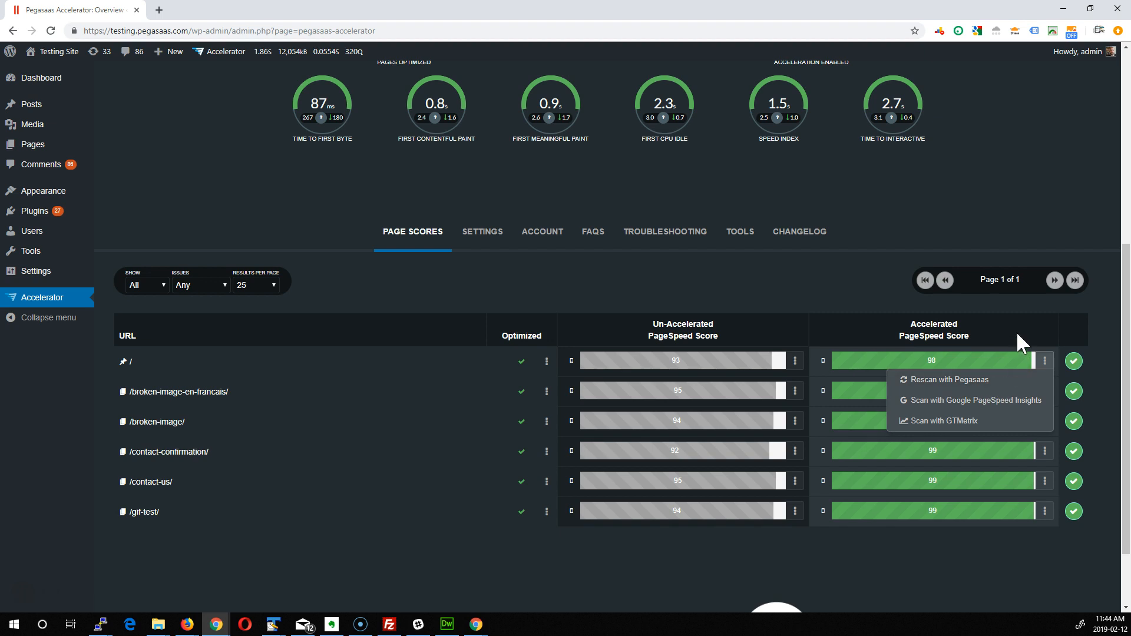
mouse_move(965, 424)
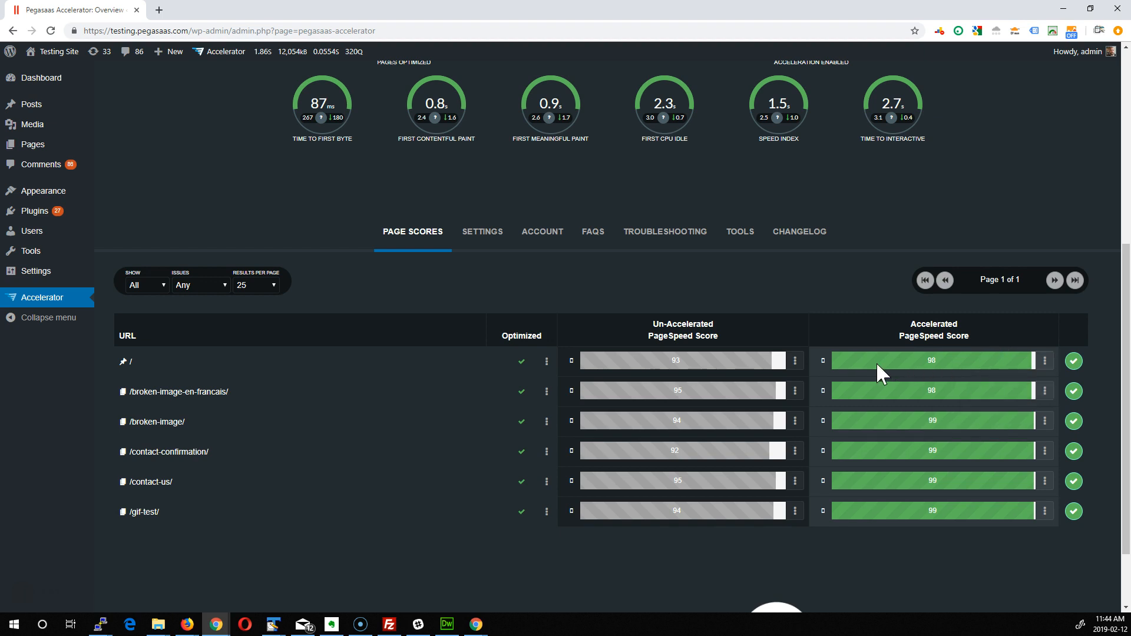
mouse_move(916, 370)
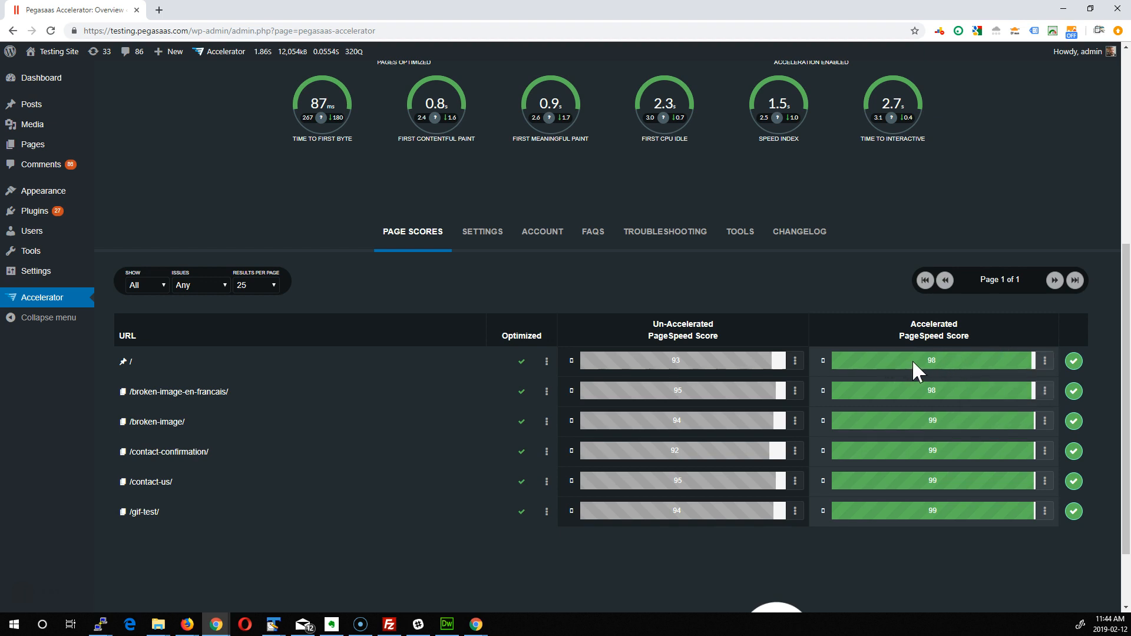
mouse_move(939, 491)
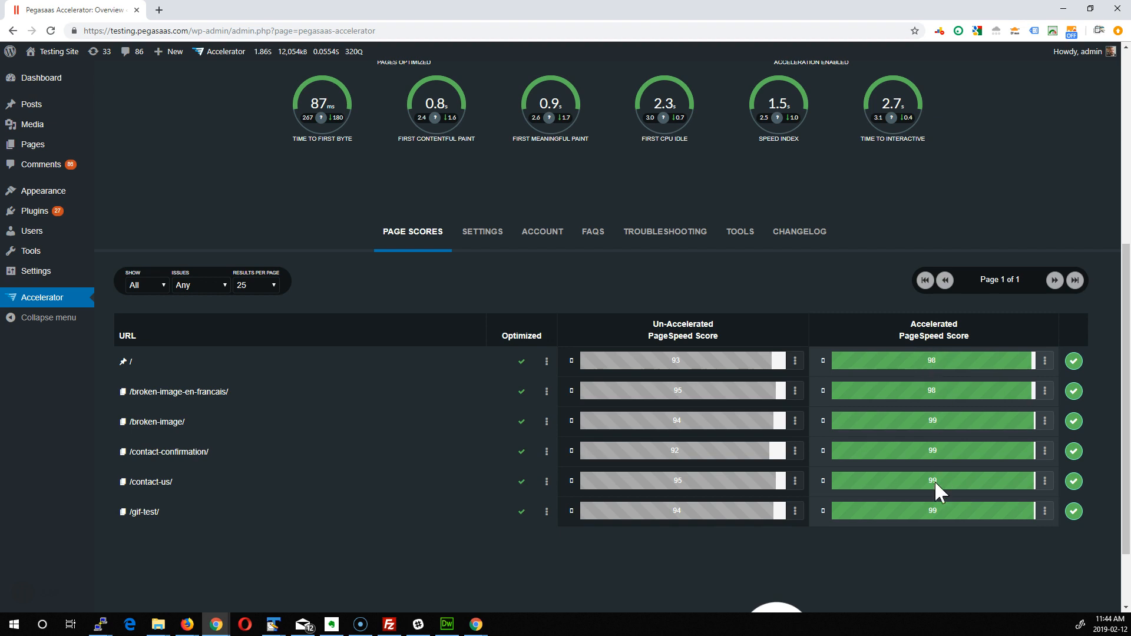
mouse_move(952, 375)
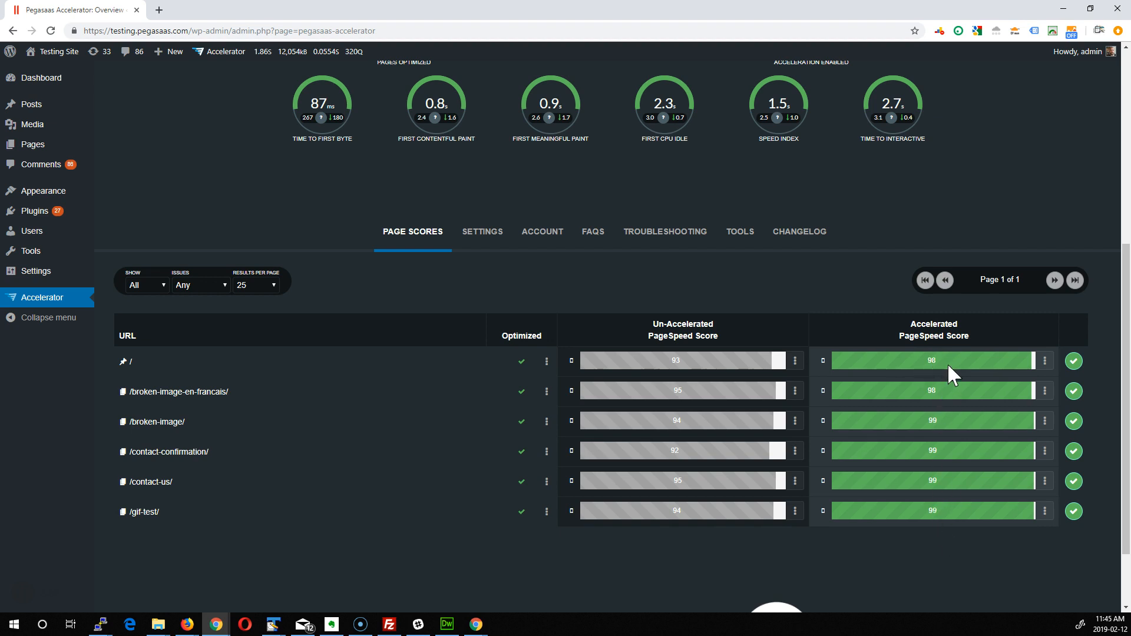
mouse_move(956, 369)
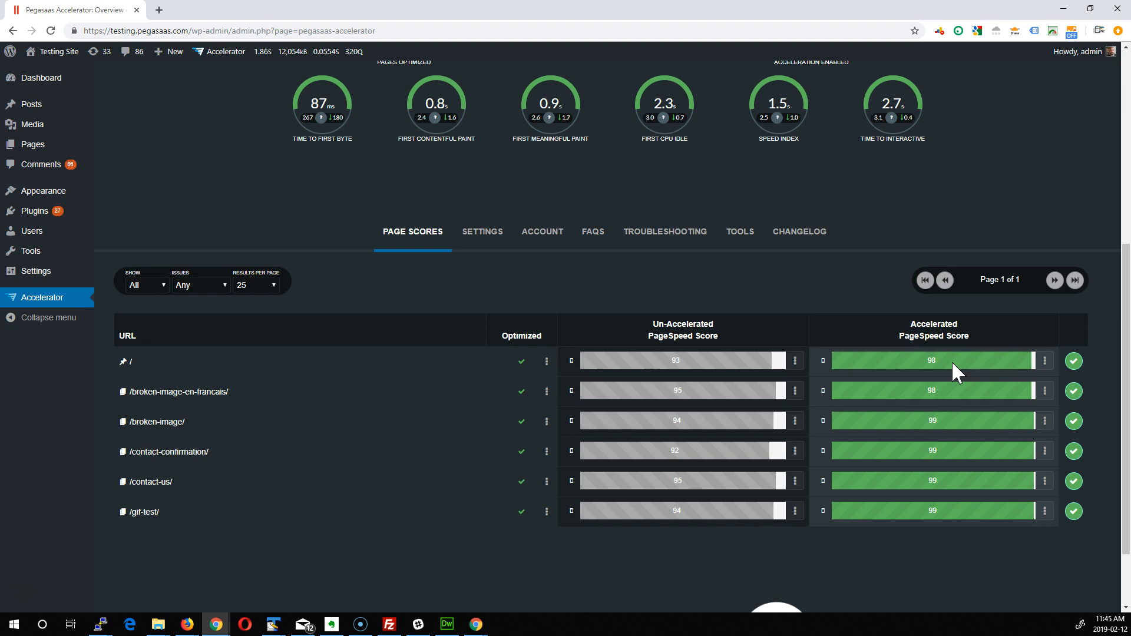
mouse_move(964, 365)
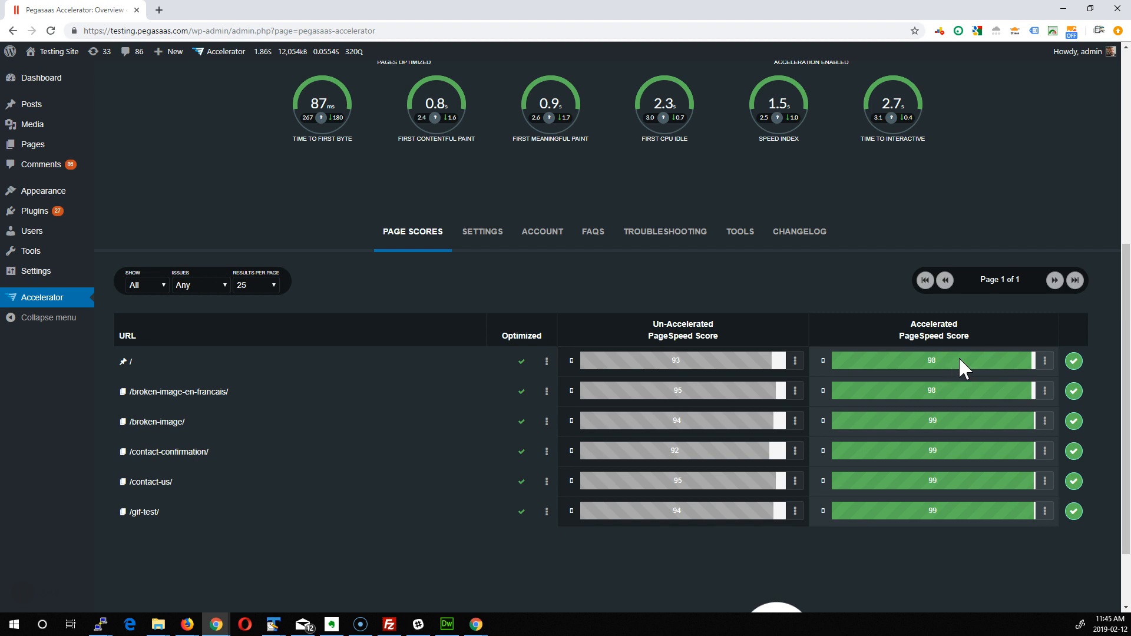
click(1044, 360)
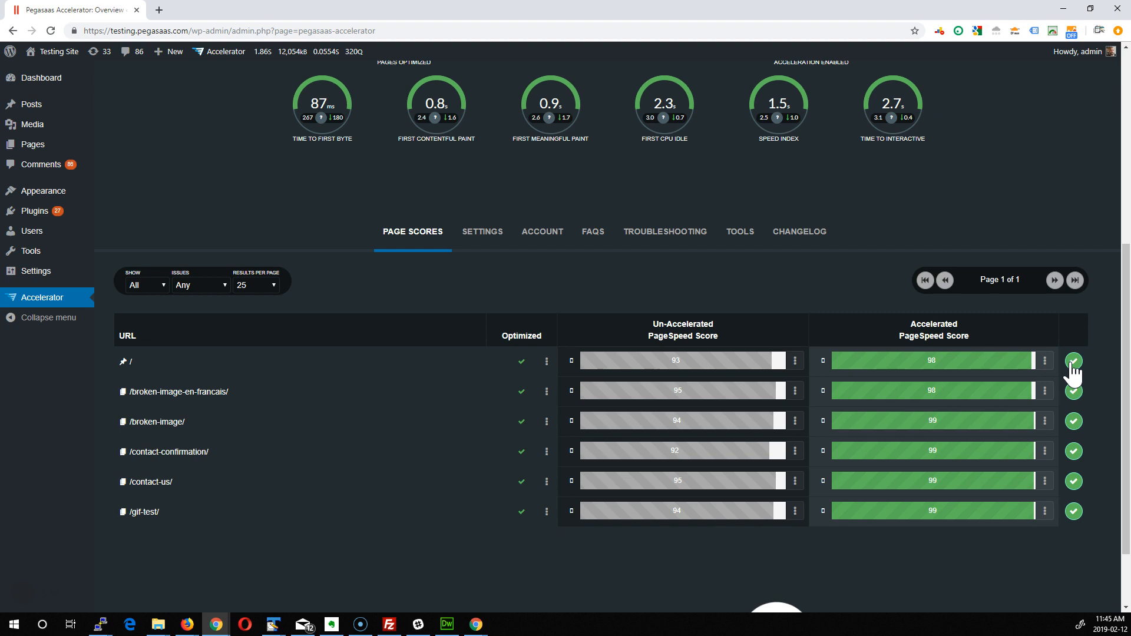
click(1073, 360)
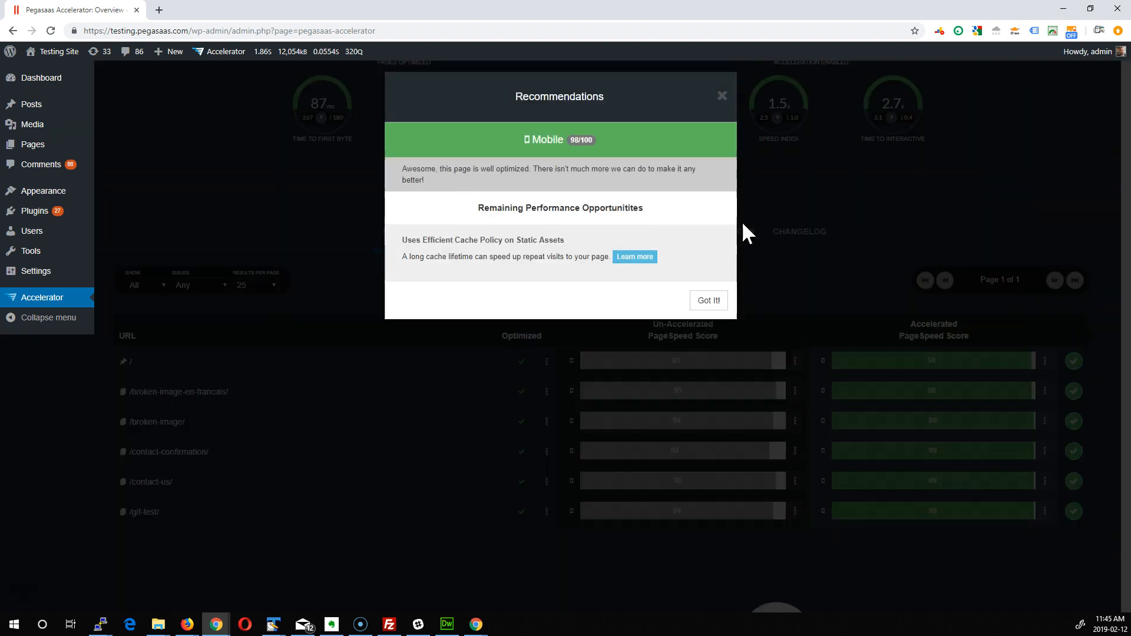
mouse_move(581, 140)
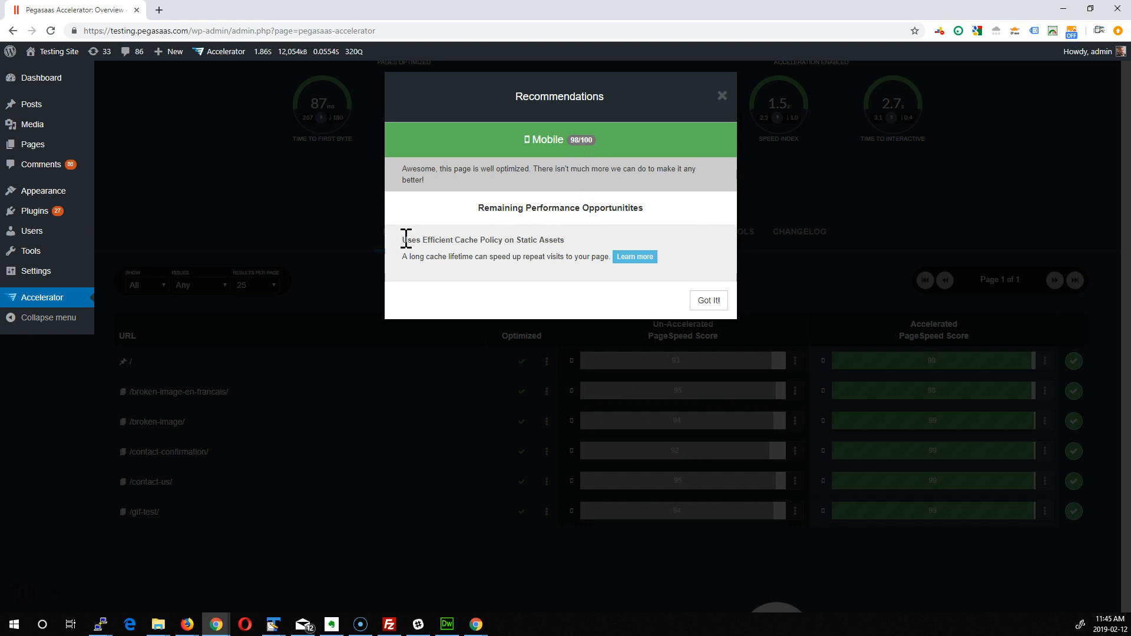
mouse_move(602, 251)
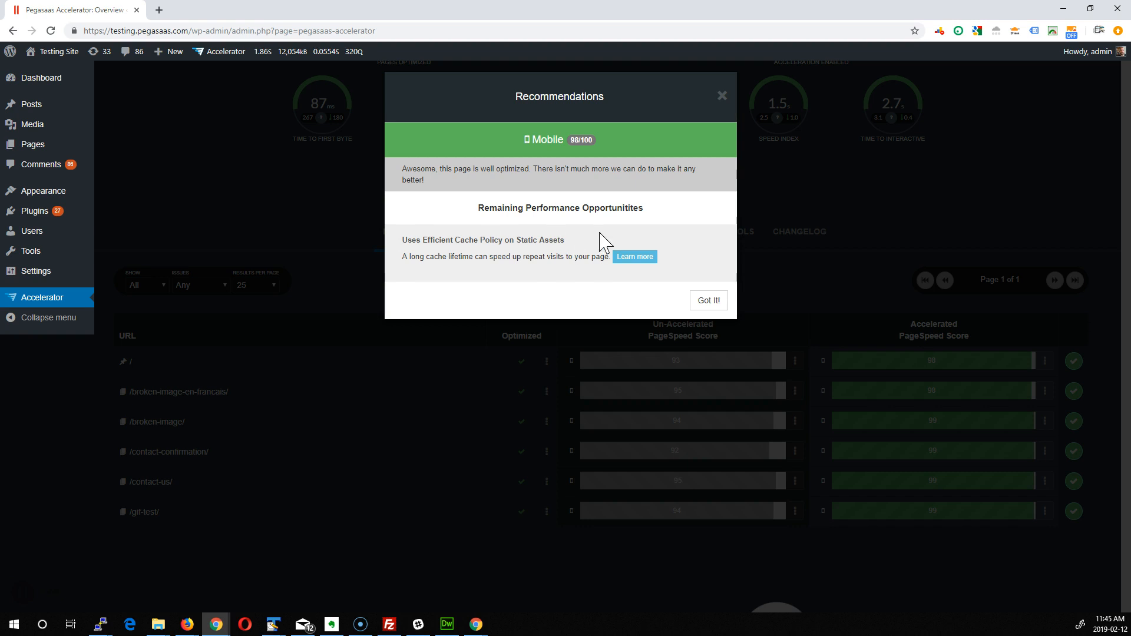
mouse_move(606, 289)
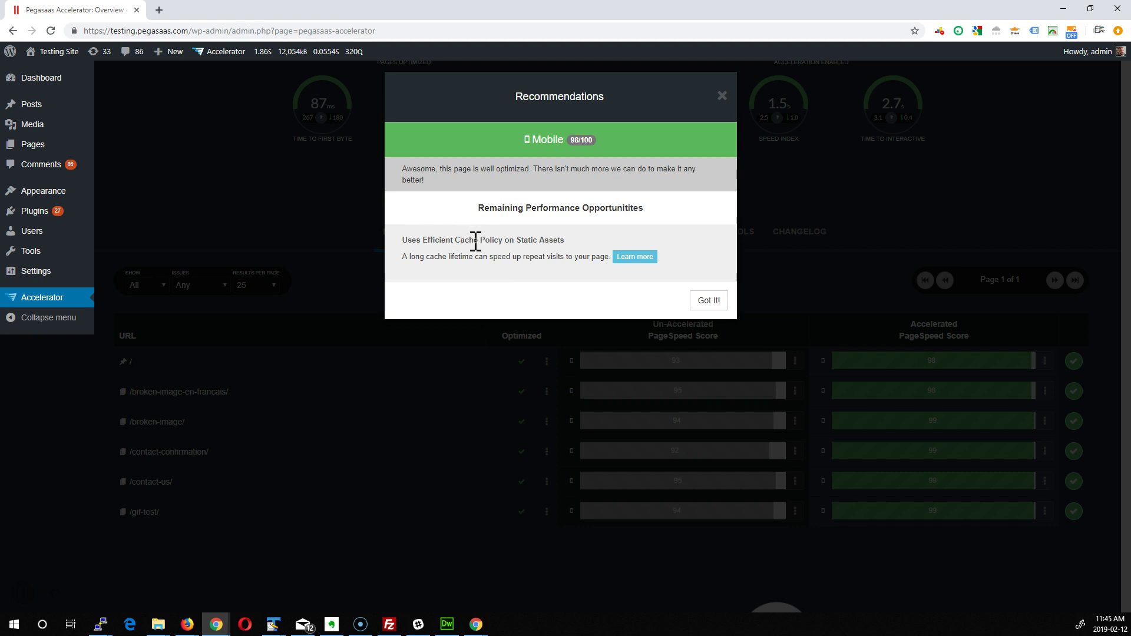
mouse_move(470, 240)
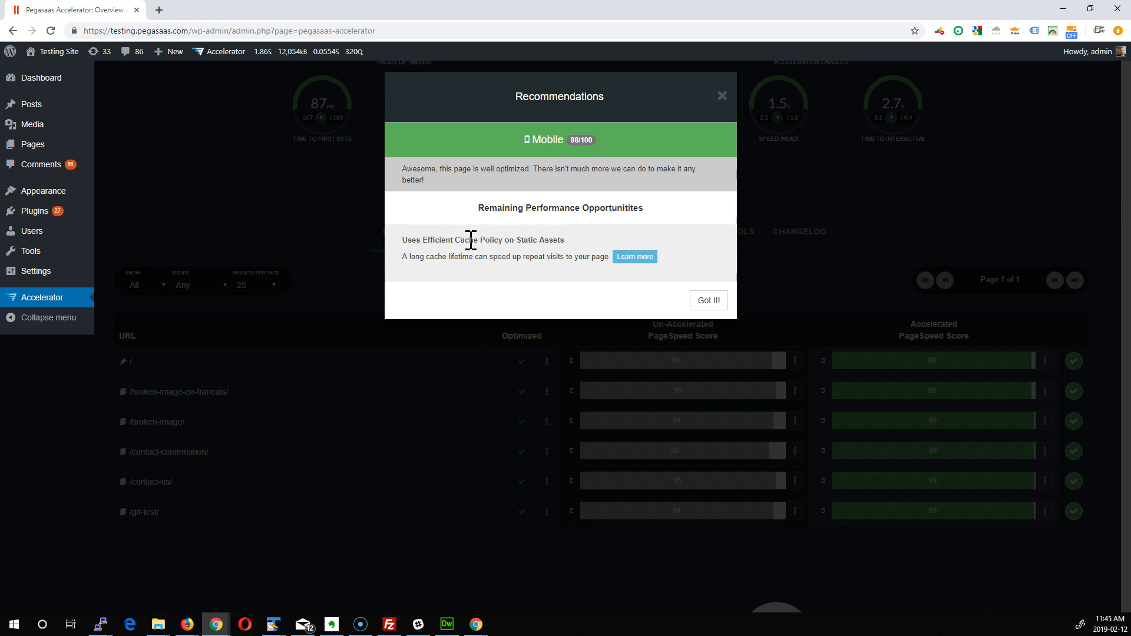
mouse_move(583, 244)
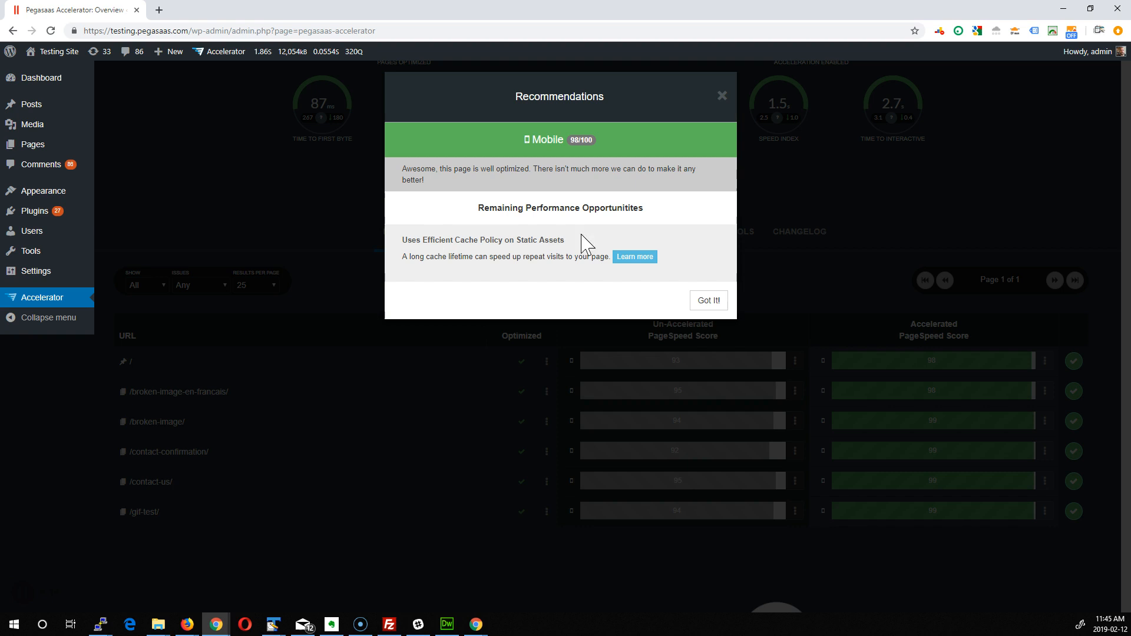
click(708, 300)
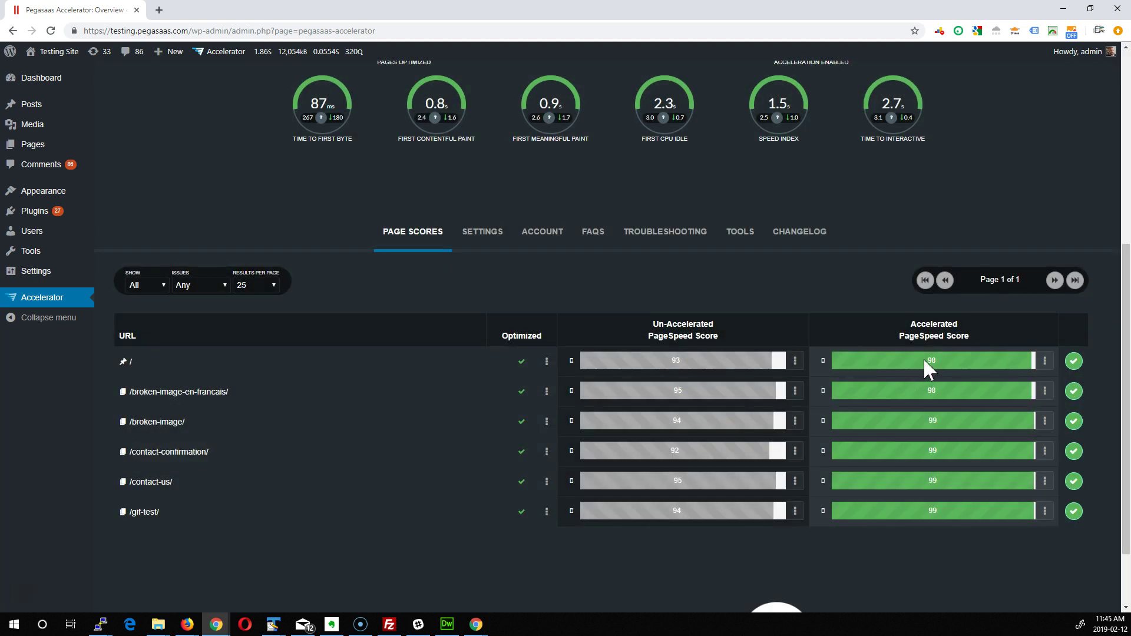
mouse_move(887, 345)
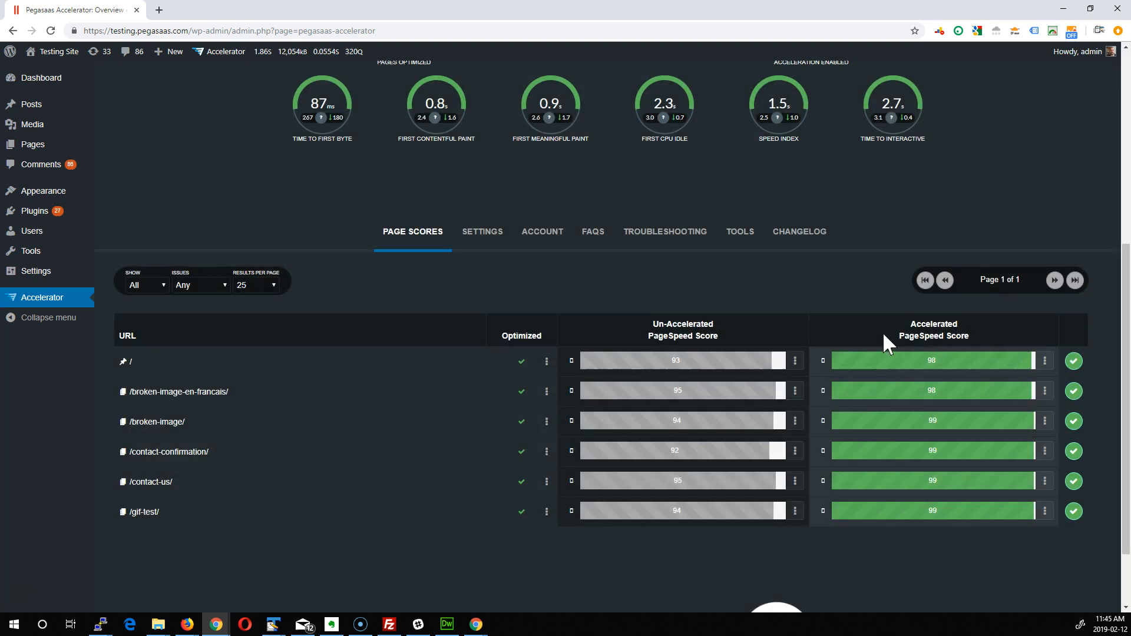
mouse_move(535, 334)
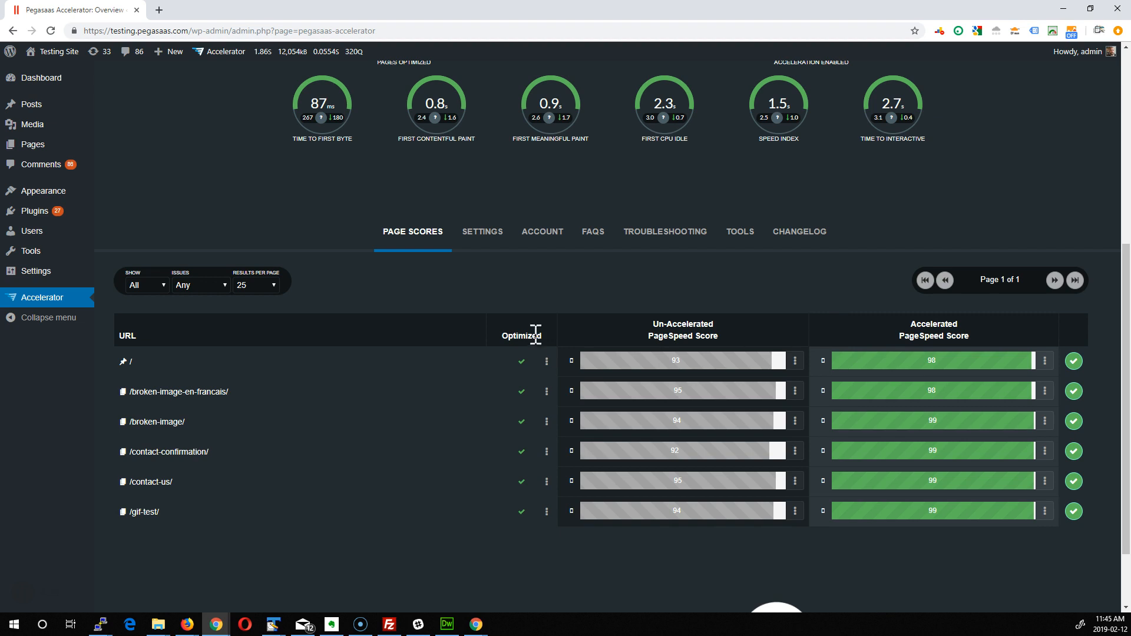
mouse_move(523, 331)
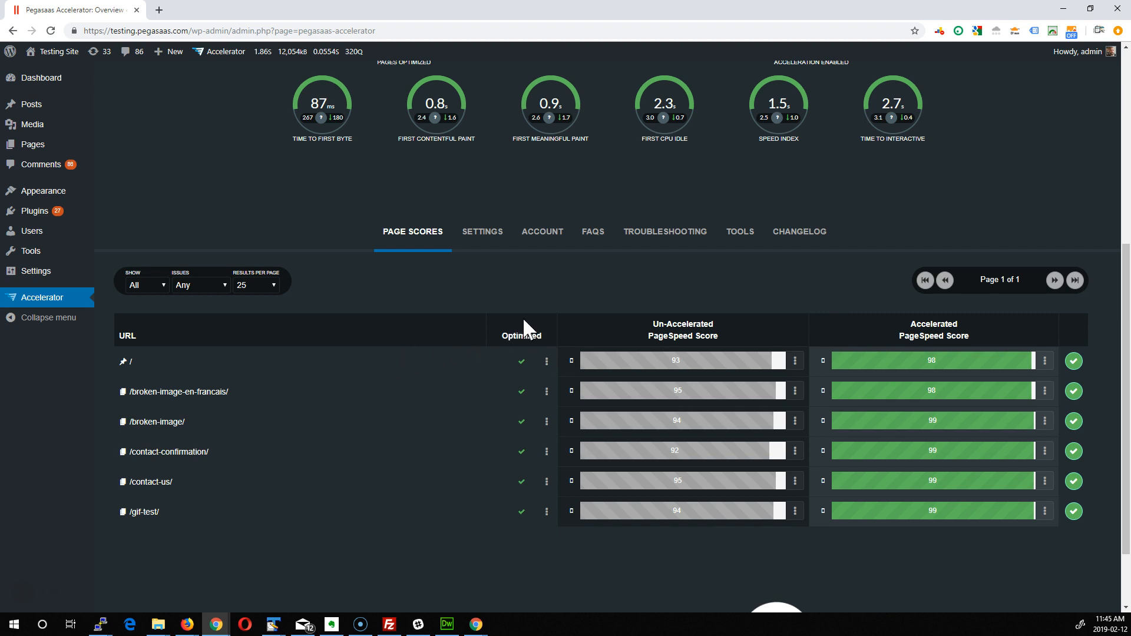
mouse_move(520, 371)
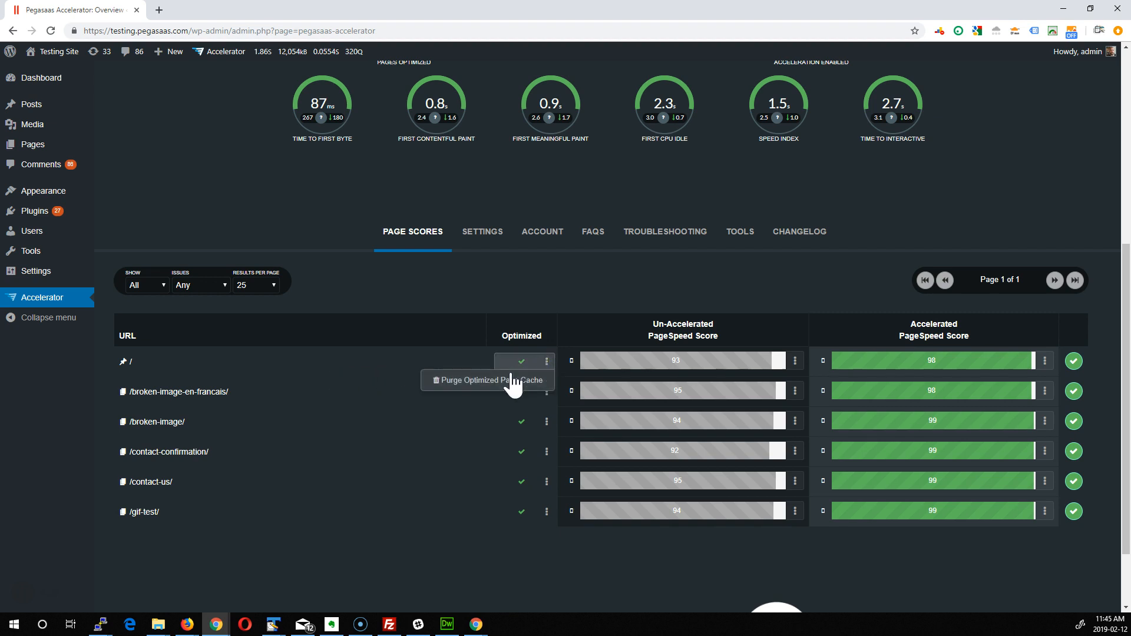
mouse_move(515, 396)
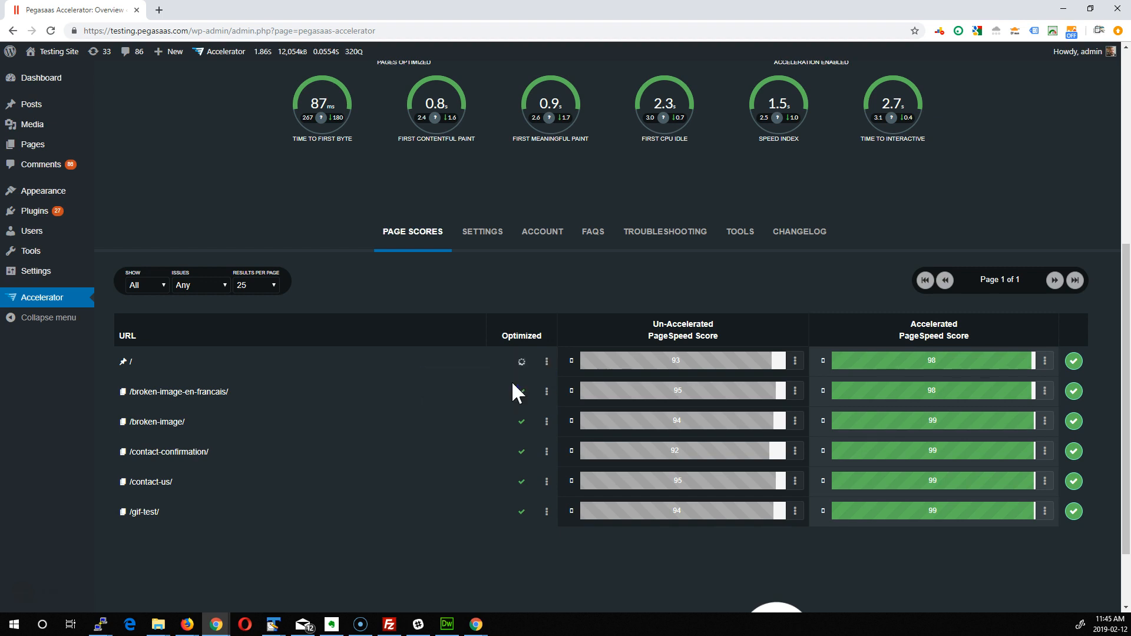
mouse_move(521, 362)
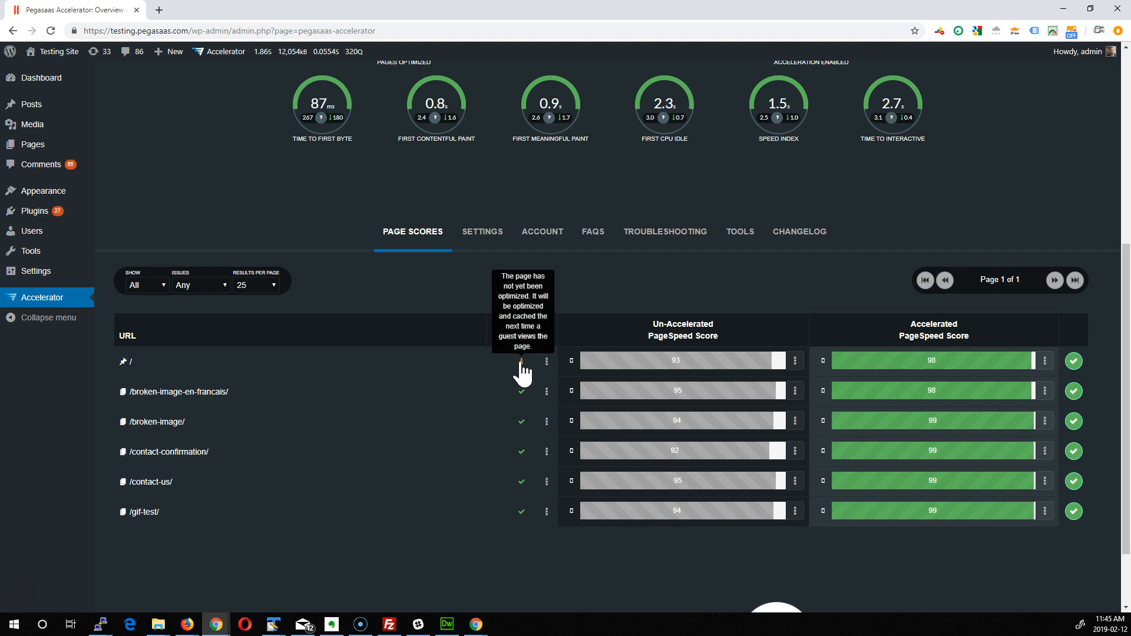
mouse_move(453, 400)
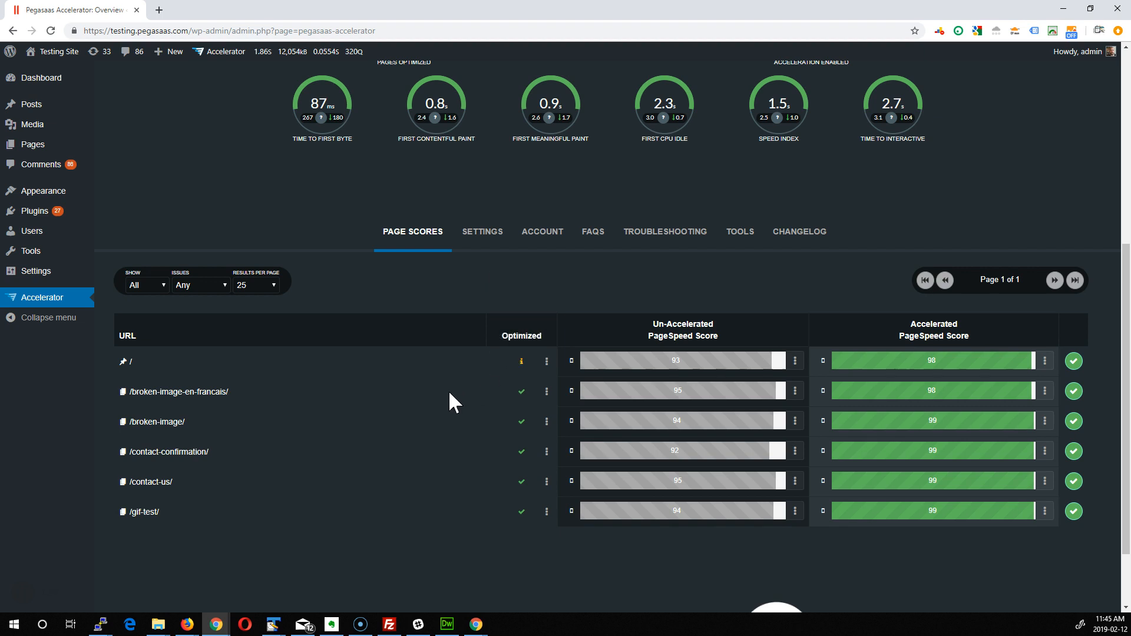
mouse_move(470, 374)
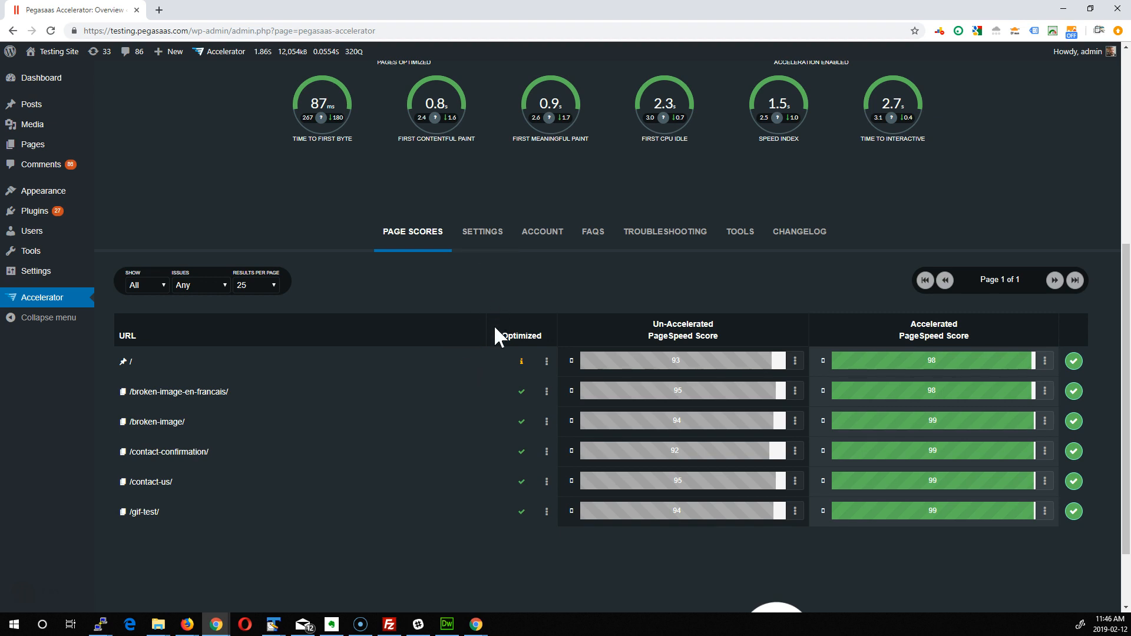
mouse_move(504, 335)
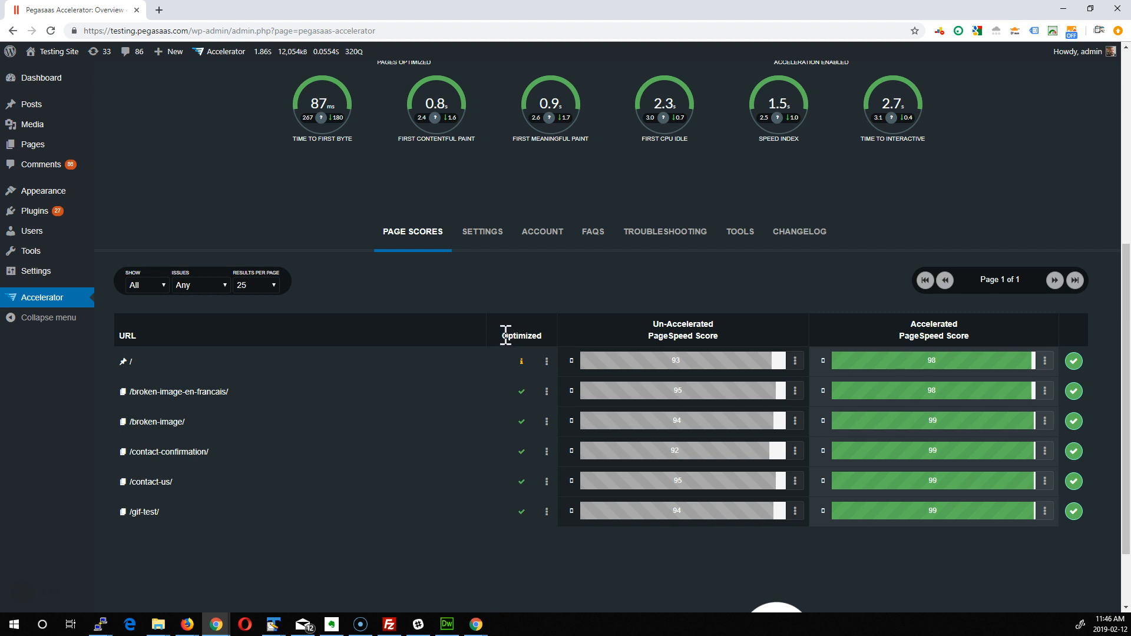
mouse_move(598, 335)
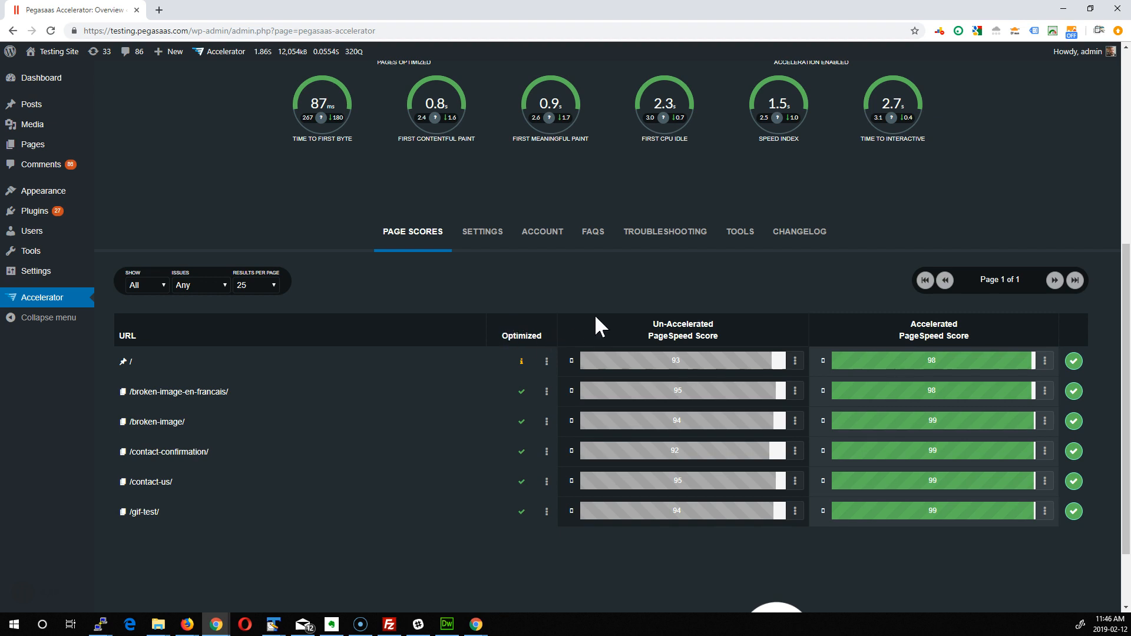
Step: Scroll up to the overview scores and back down to the Page Scores table
scroll(up, 3)
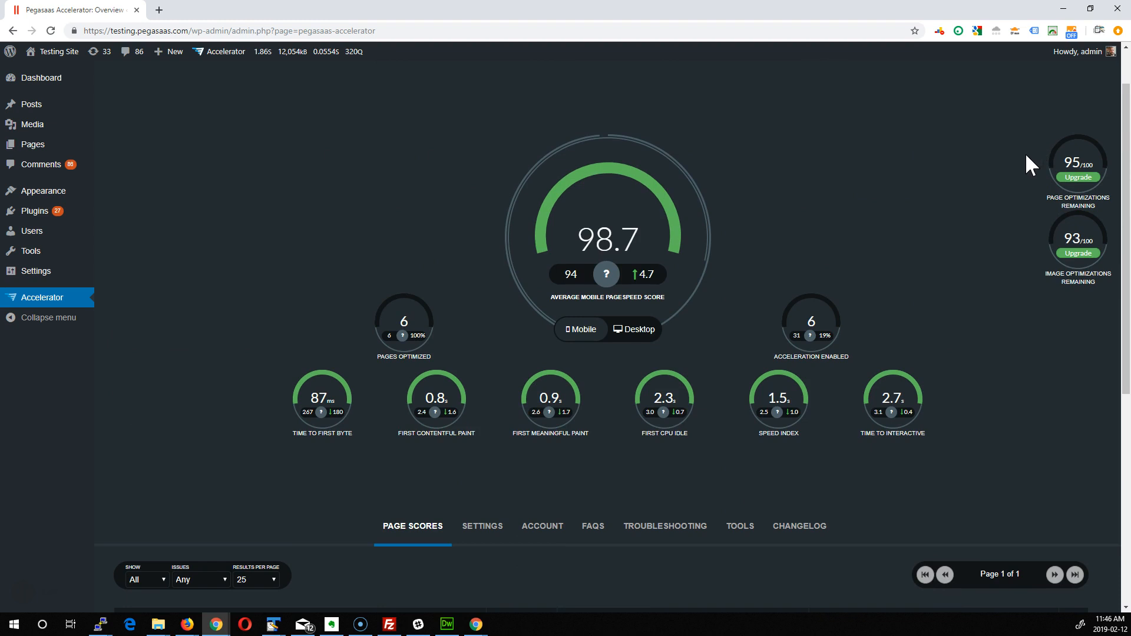
scroll(down, 3)
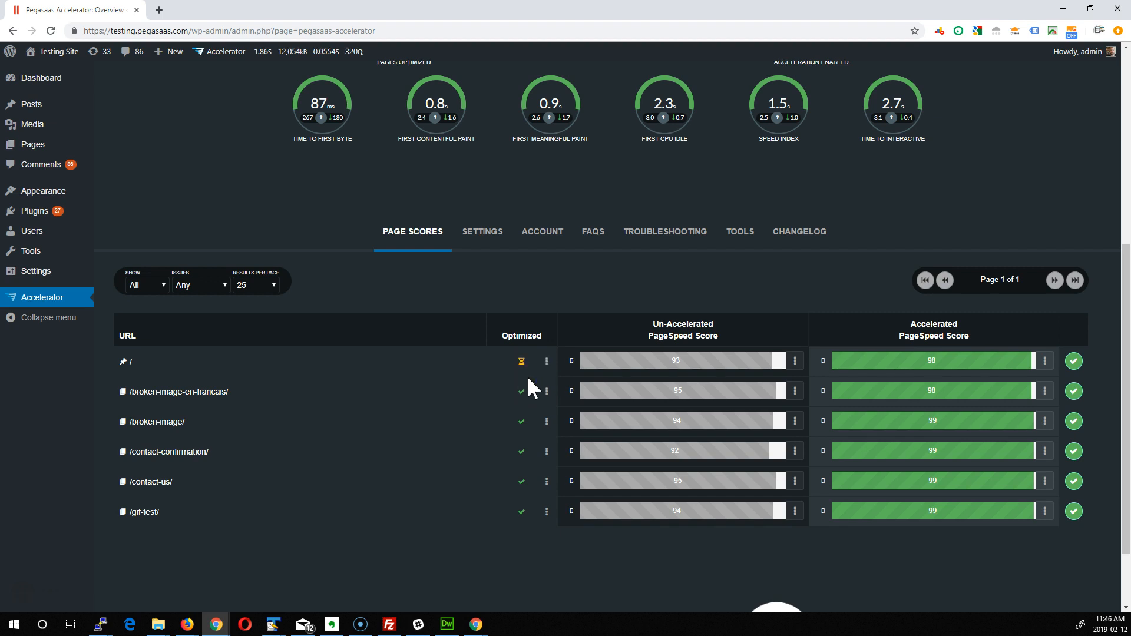
mouse_move(522, 361)
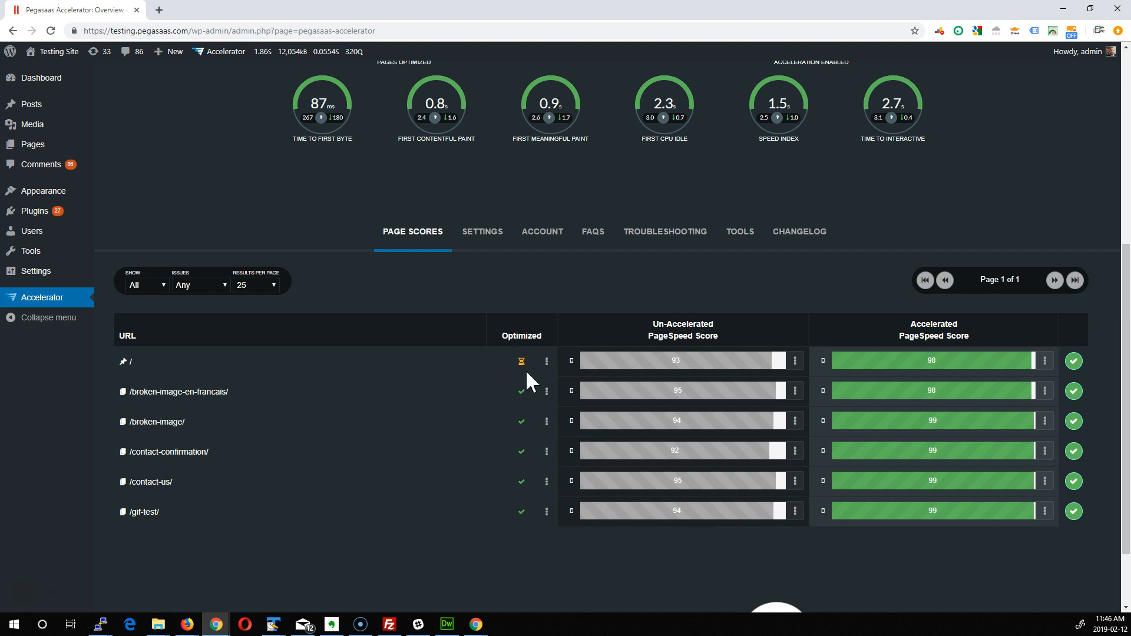
mouse_move(530, 380)
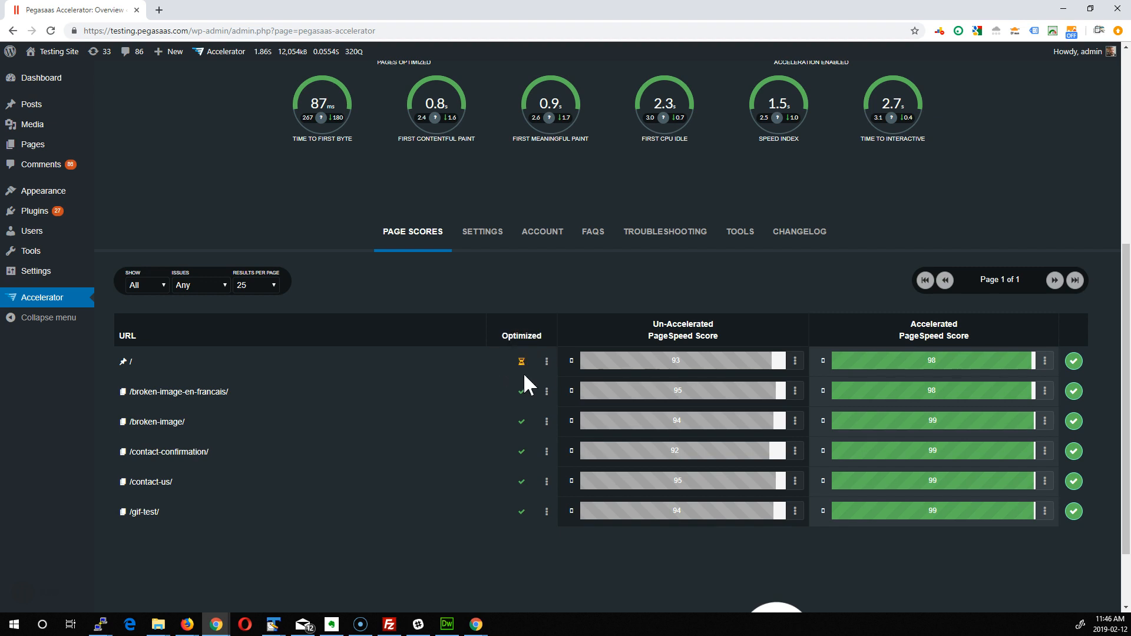
mouse_move(388, 400)
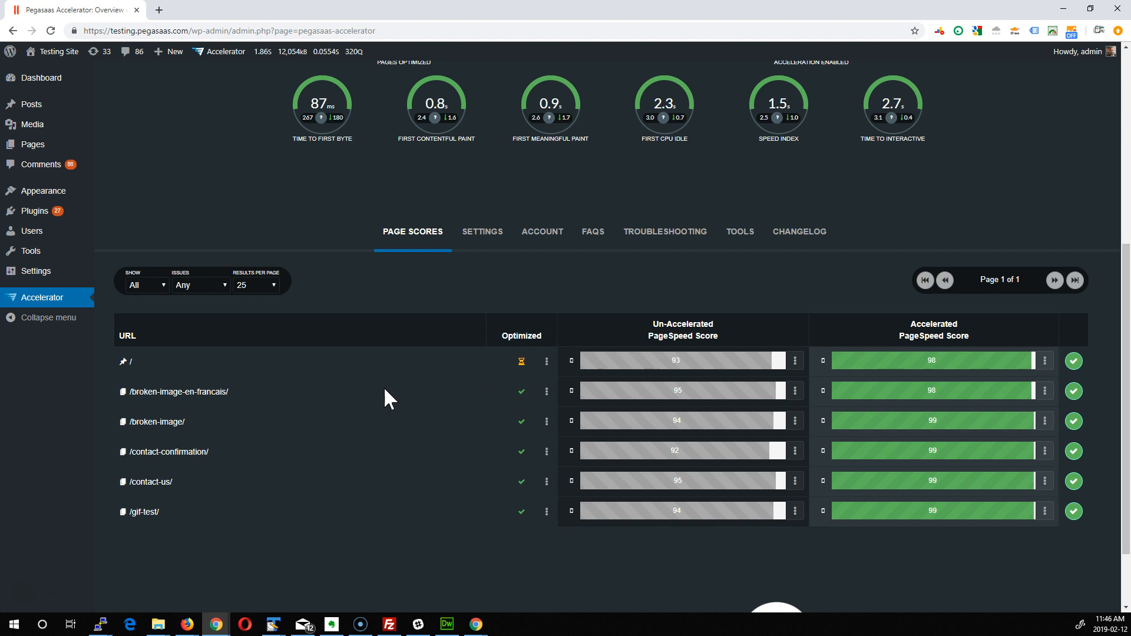
mouse_move(433, 131)
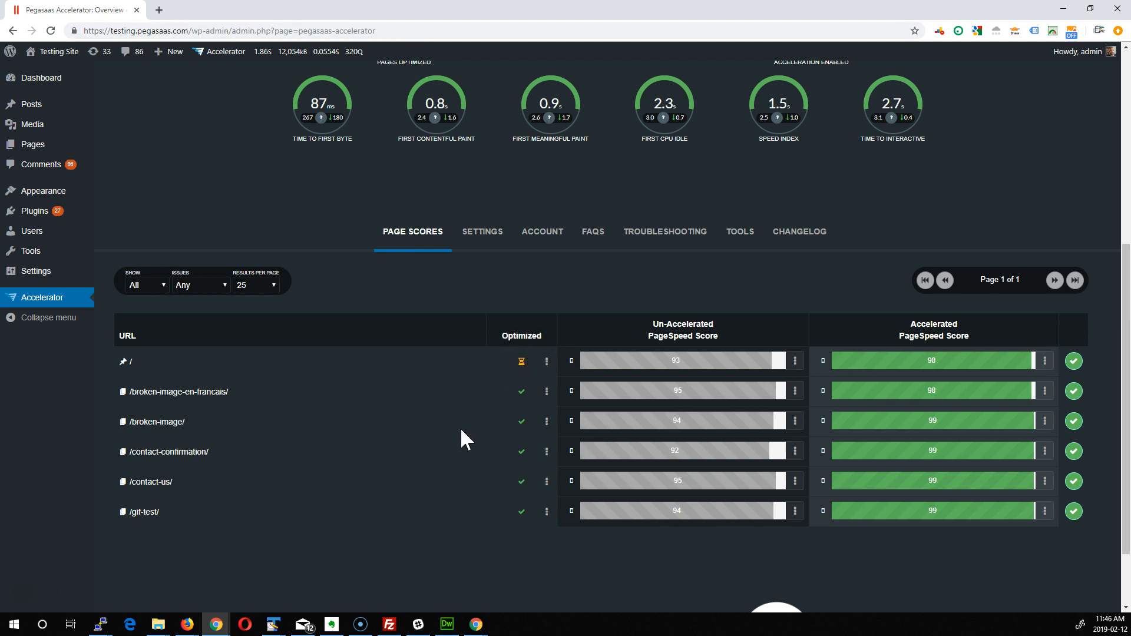
mouse_move(200, 402)
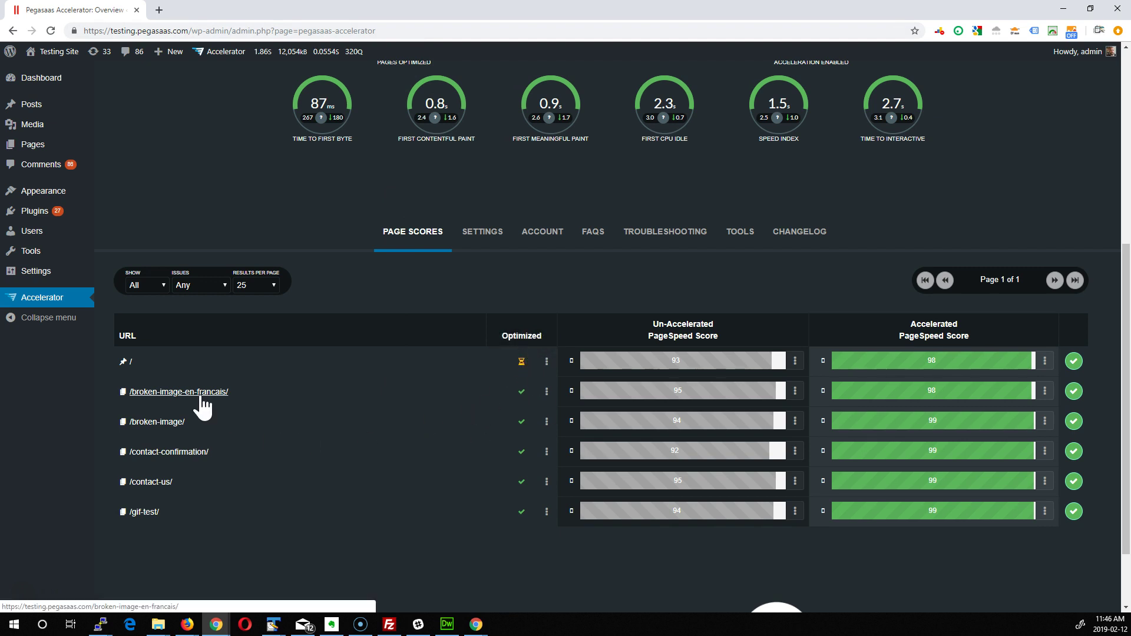
mouse_move(192, 401)
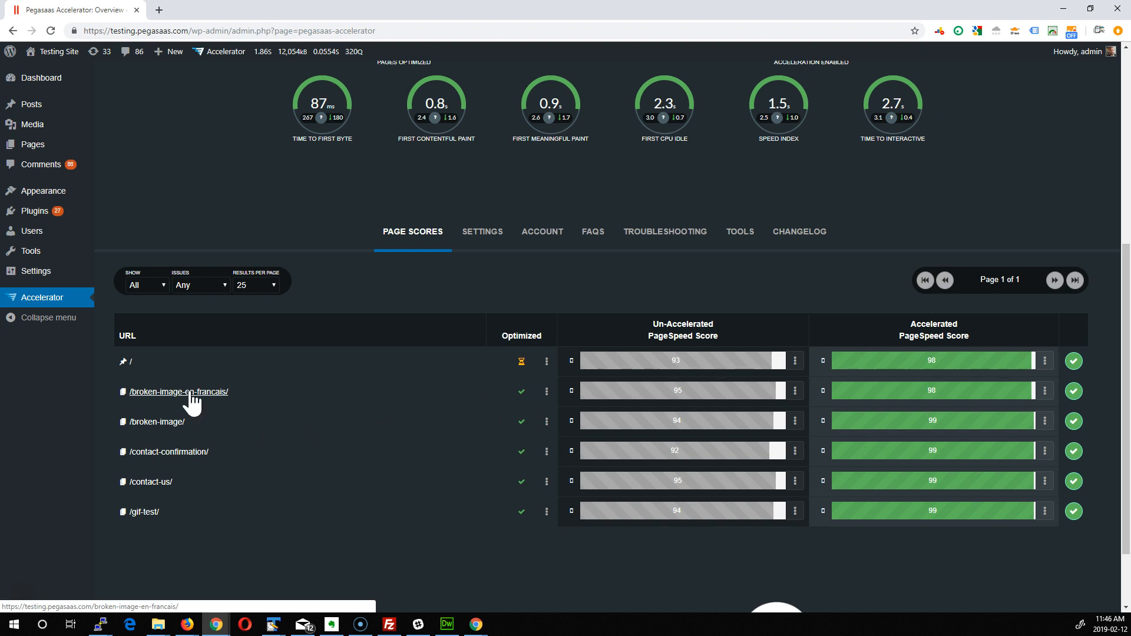
mouse_move(314, 349)
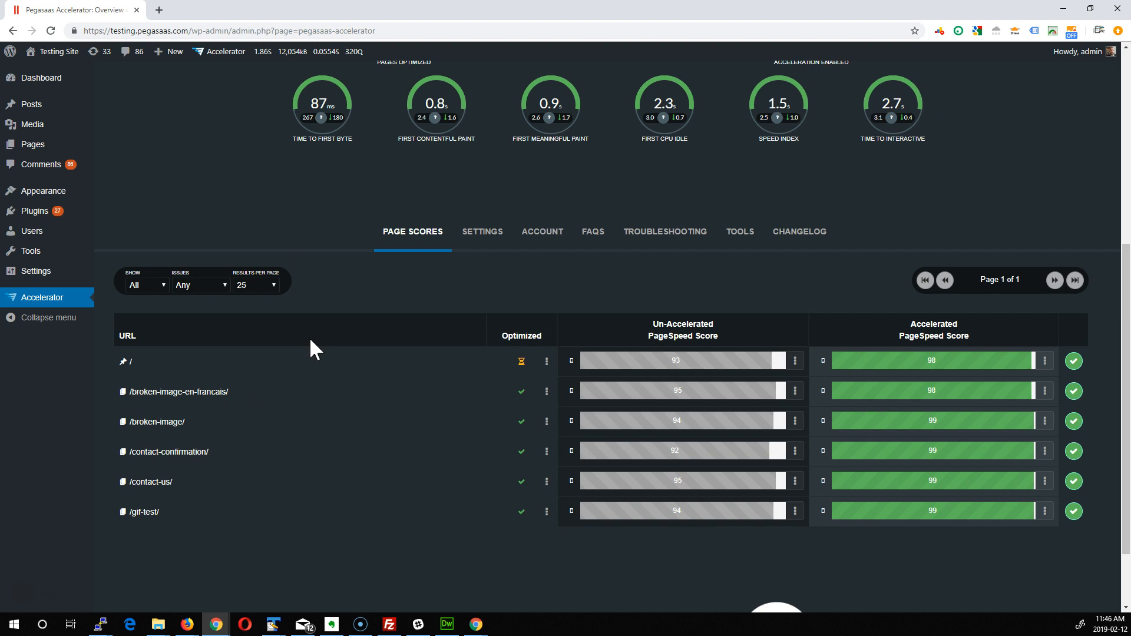
mouse_move(339, 351)
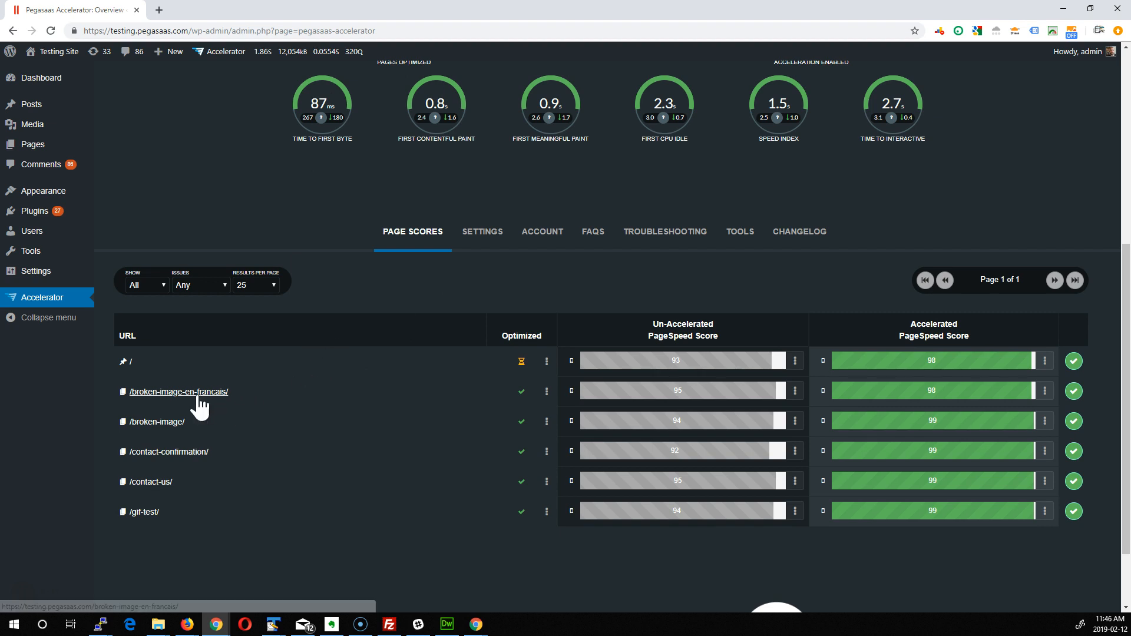
Step: Switch to the SETTINGS tab with server-response and resource-optimization toggles
right_click(178, 392)
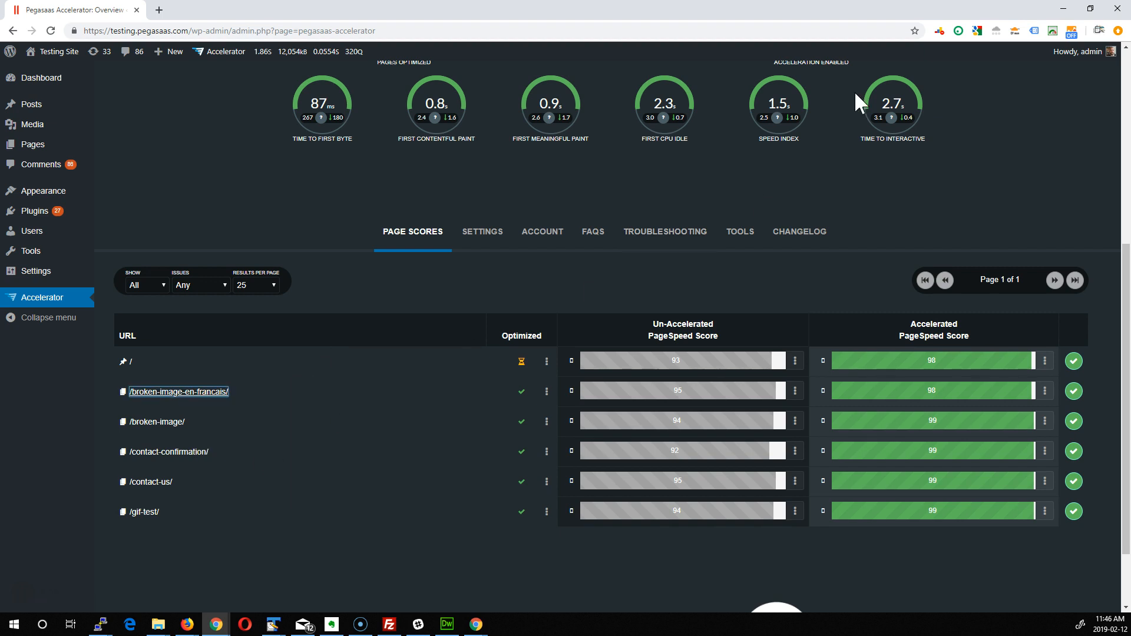
mouse_move(333, 319)
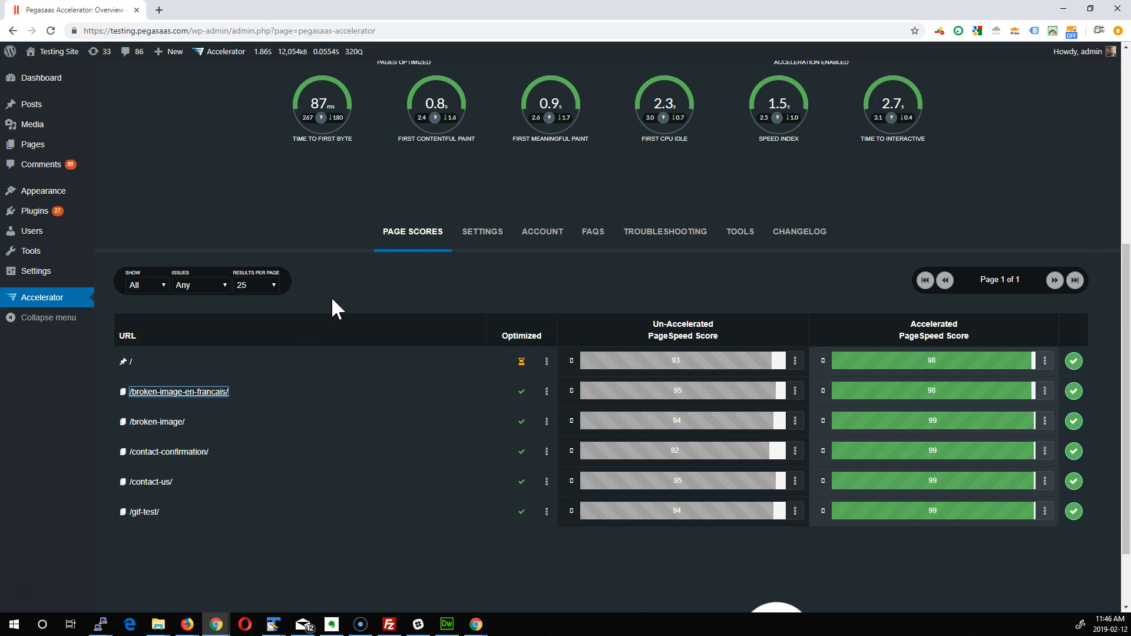
mouse_move(360, 291)
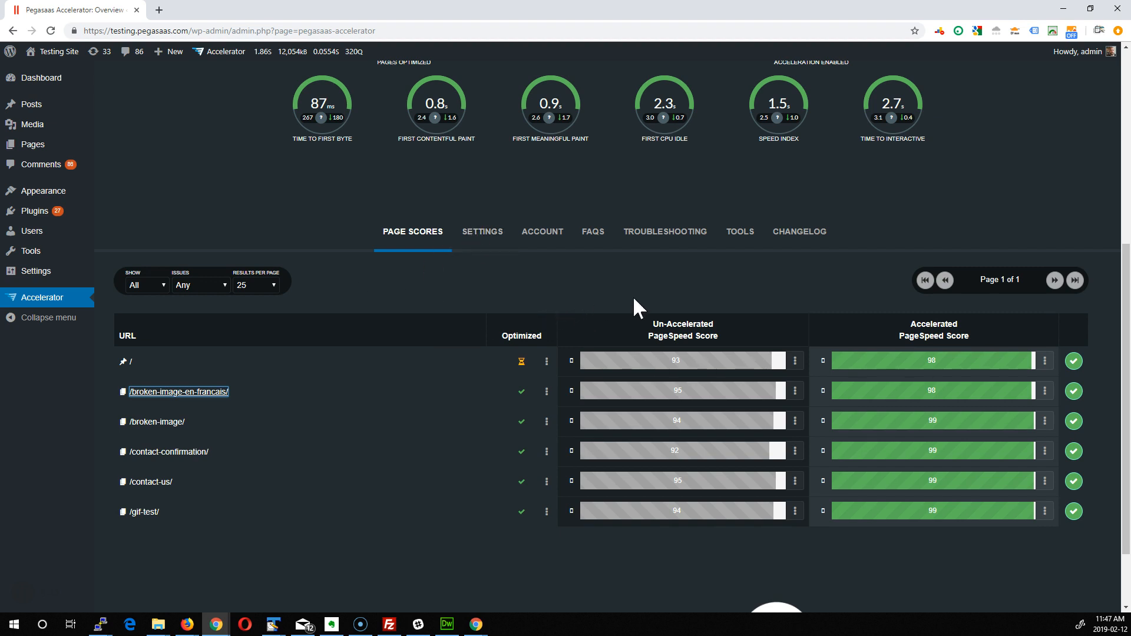
mouse_move(238, 304)
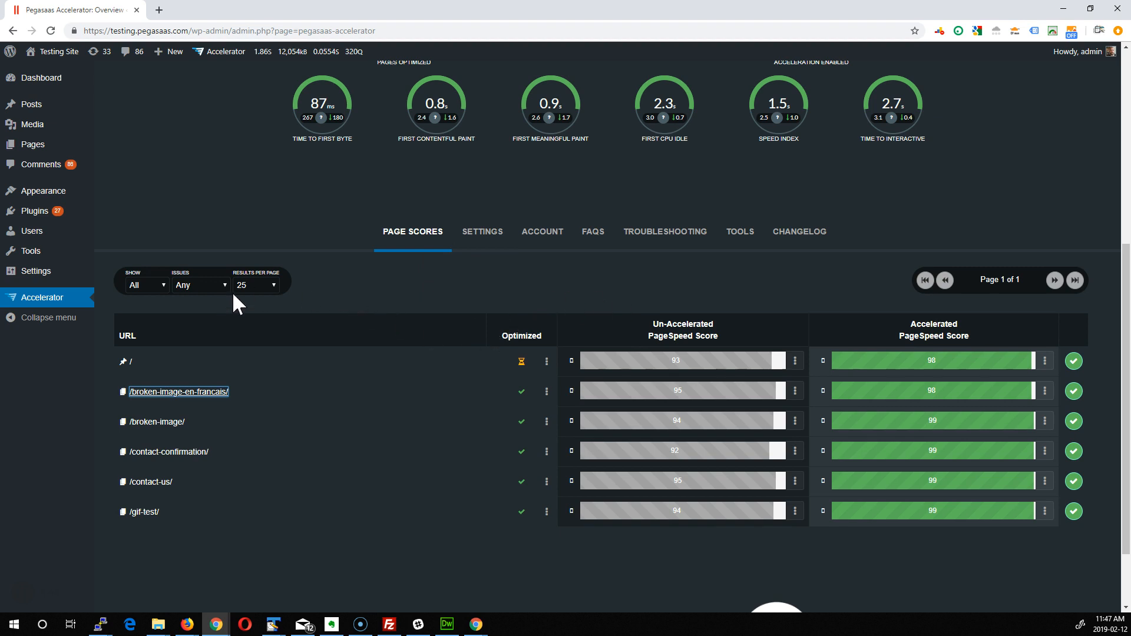
mouse_move(335, 313)
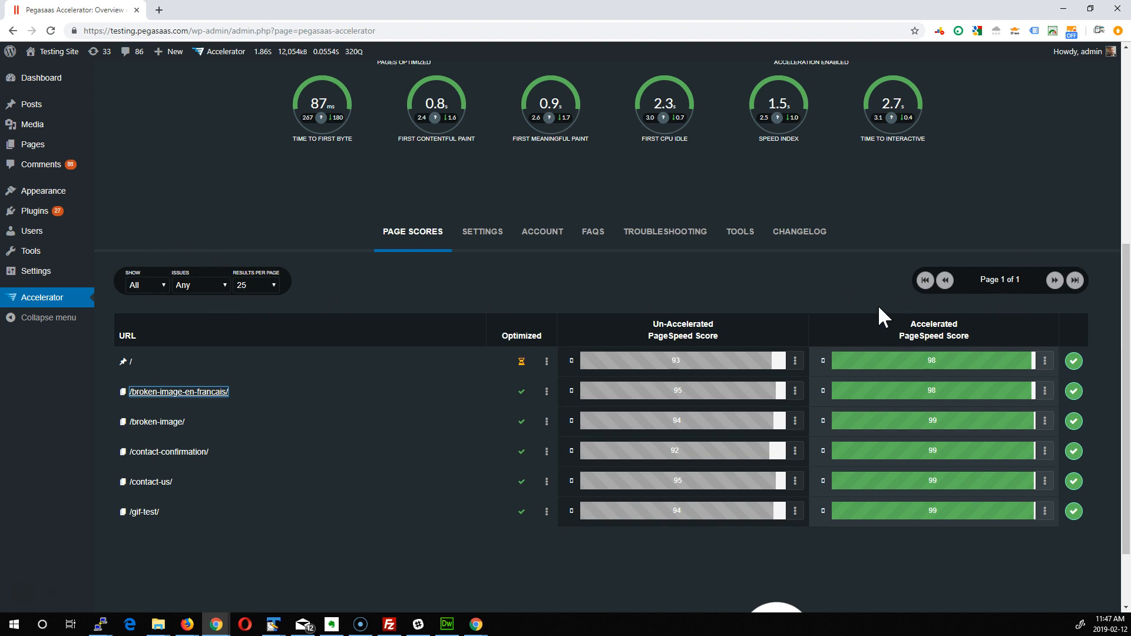
mouse_move(337, 294)
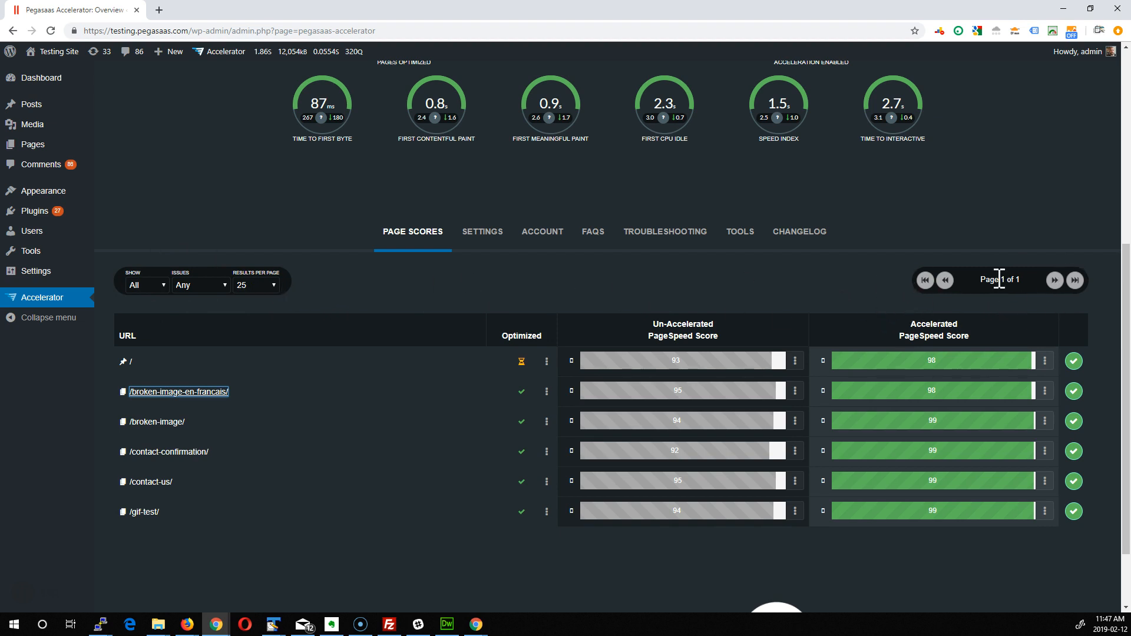
mouse_move(486, 246)
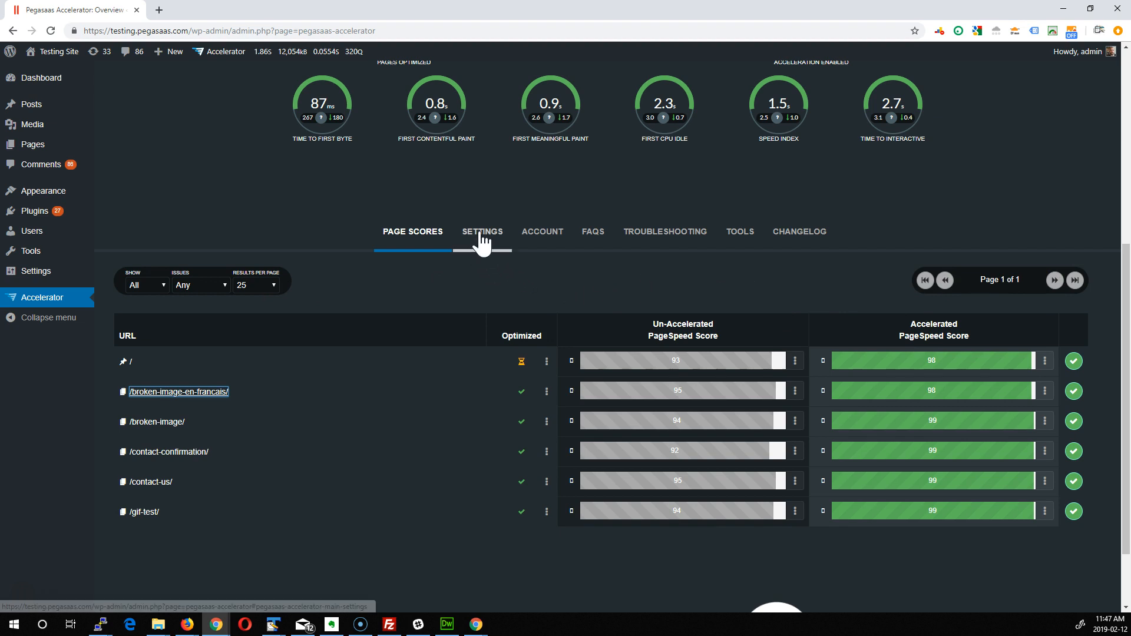
click(482, 232)
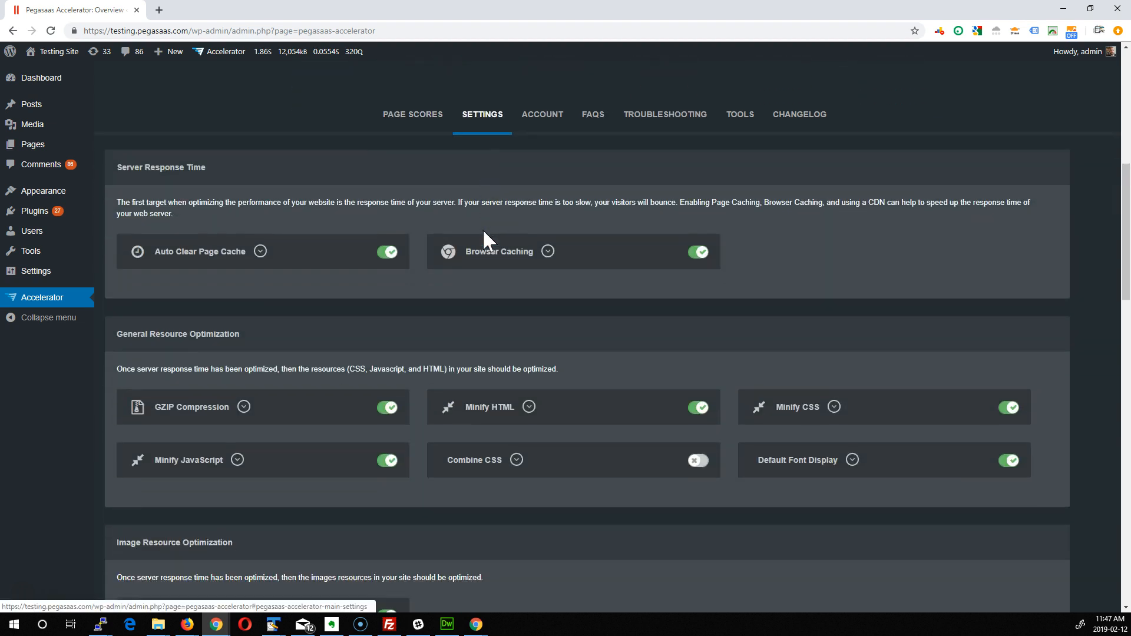
scroll(down, 3)
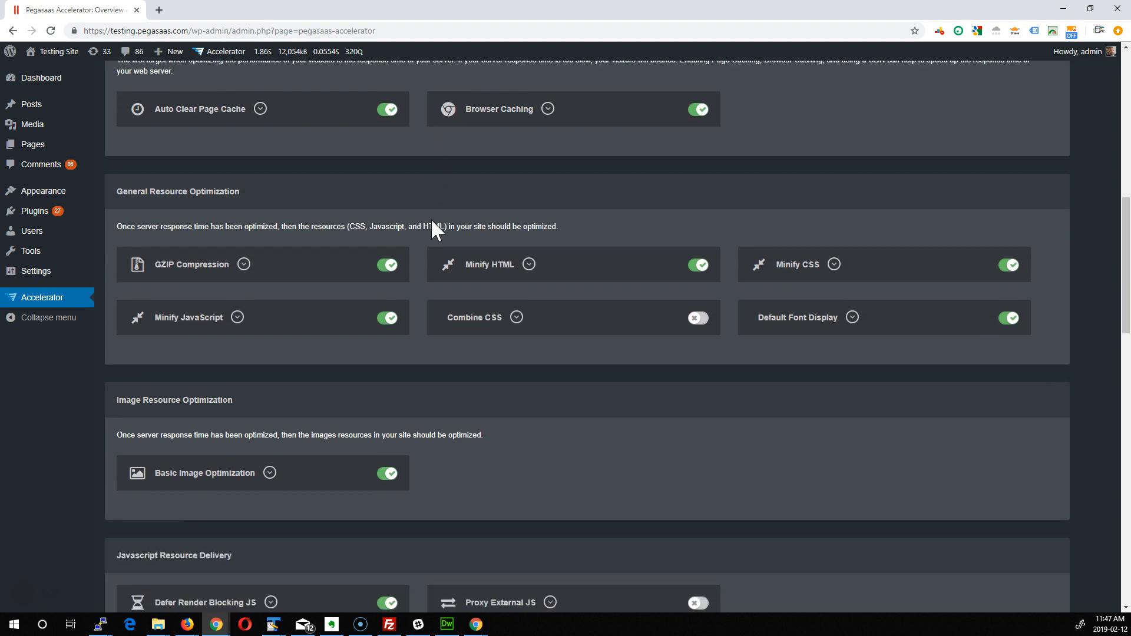
scroll(down, 3)
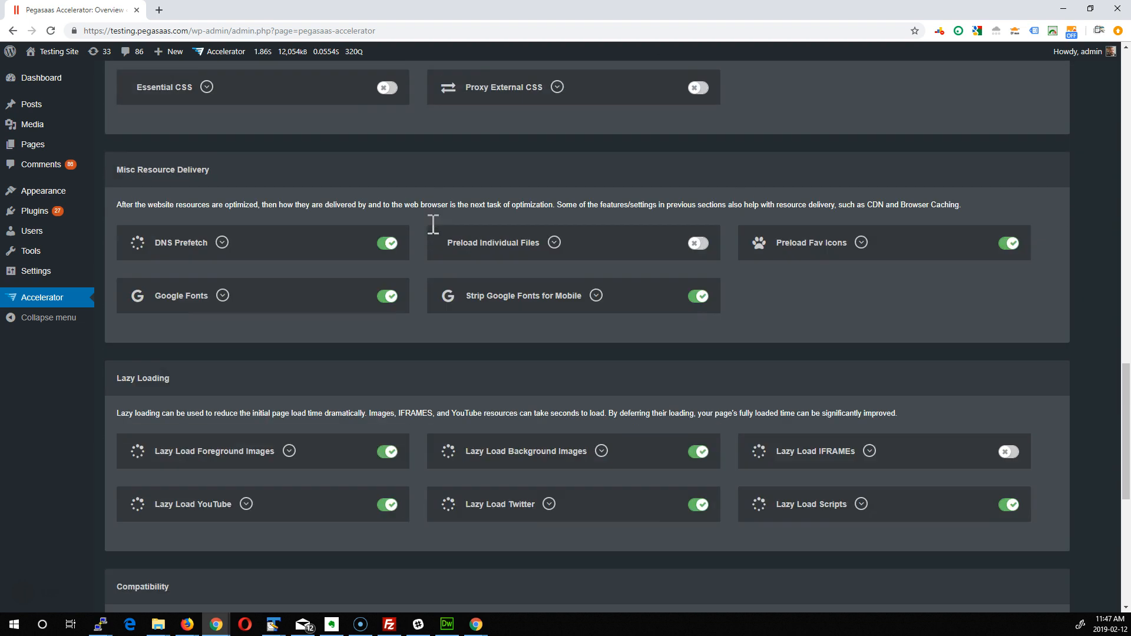
scroll(down, 3)
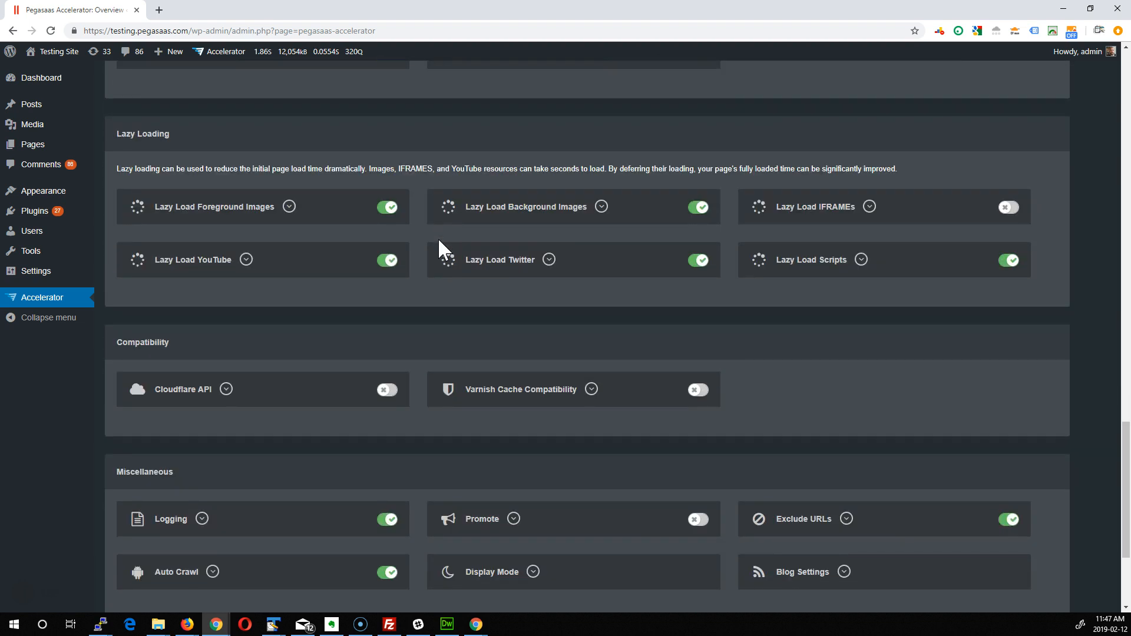
scroll(up, 3)
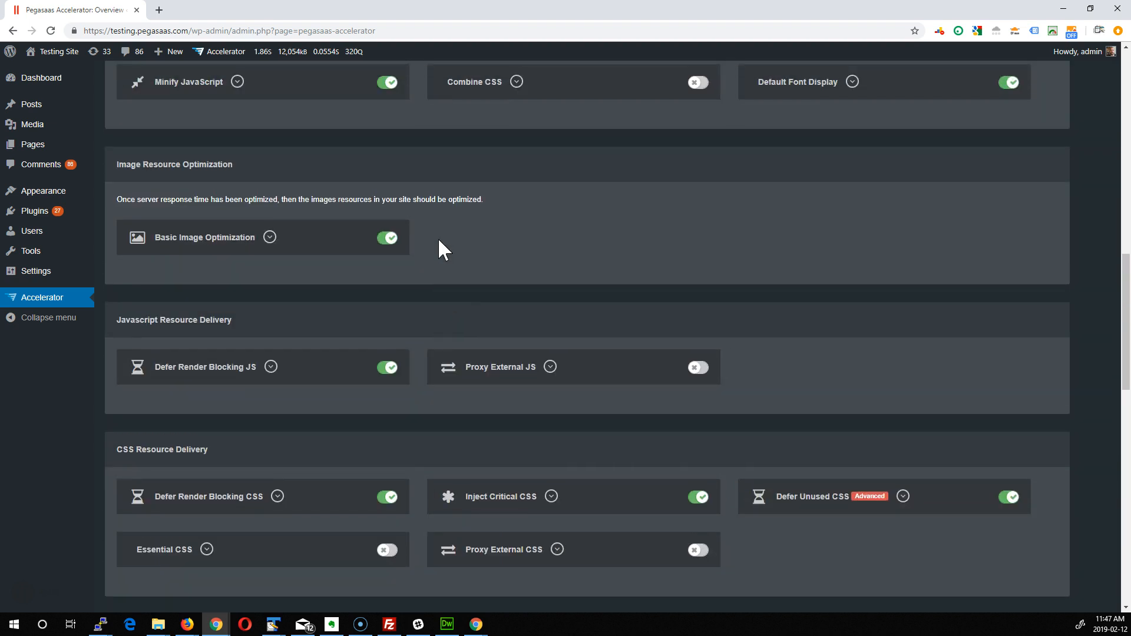
scroll(up, 3)
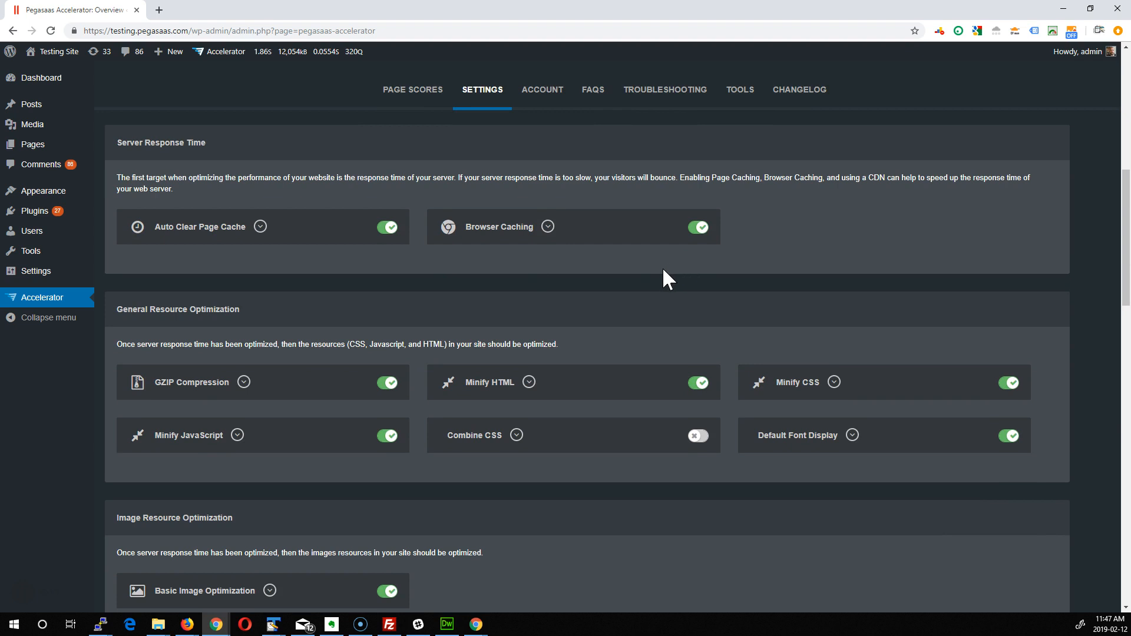
mouse_move(656, 257)
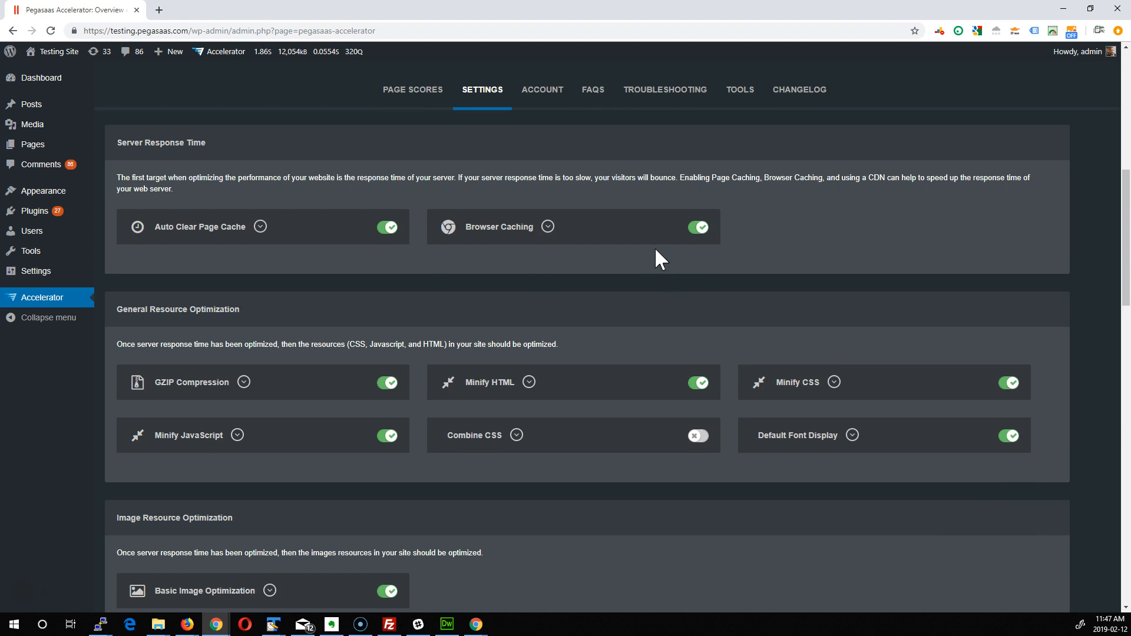
mouse_move(559, 318)
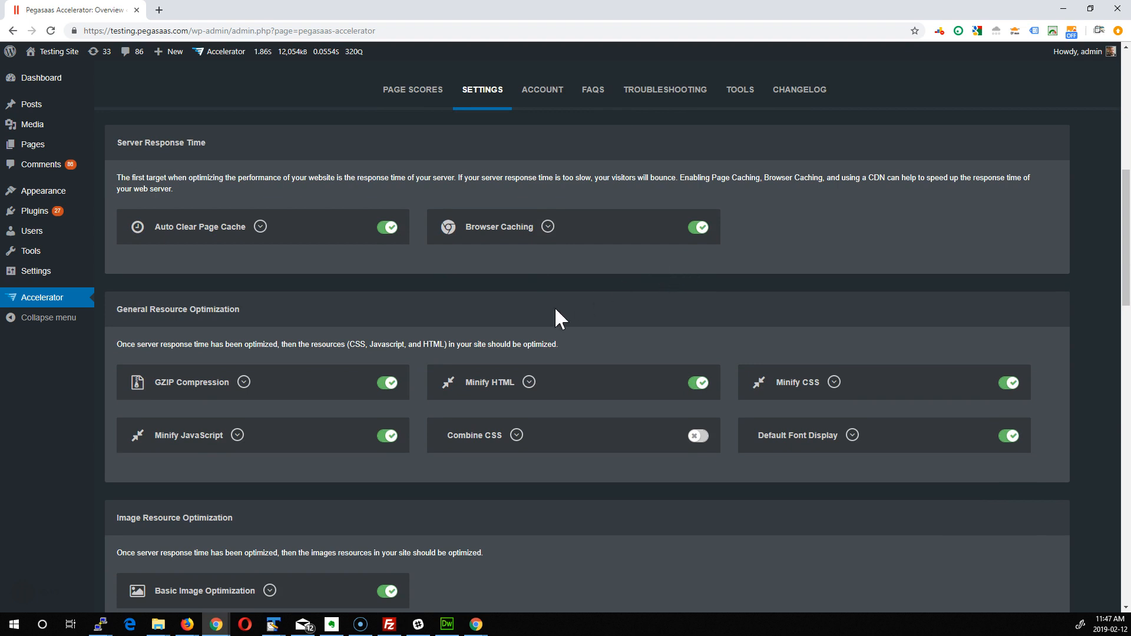
scroll(down, 3)
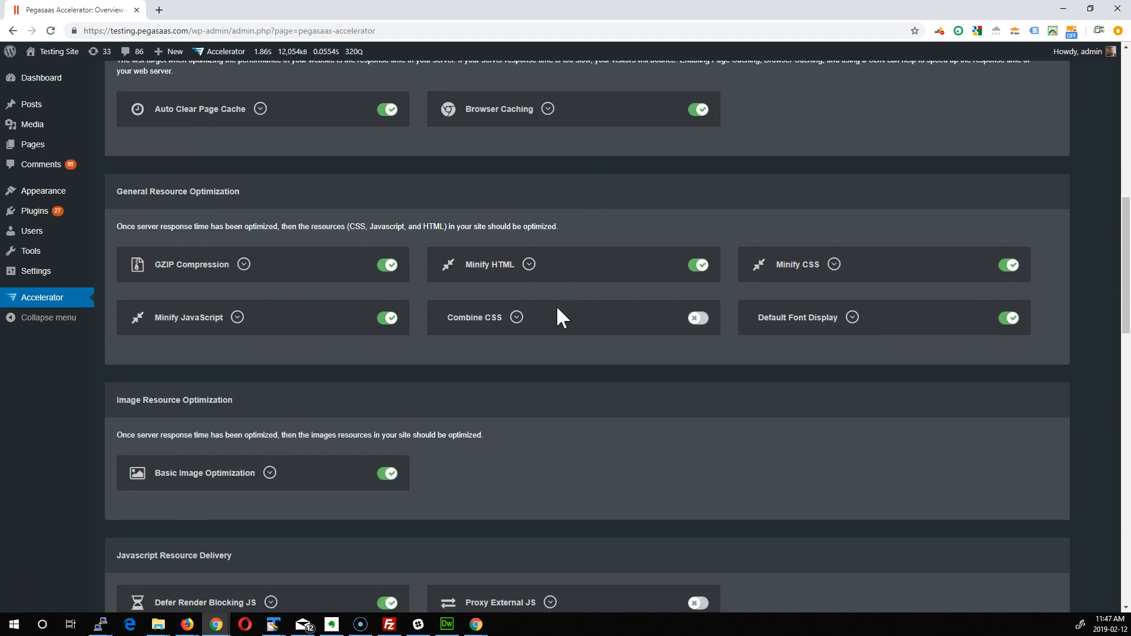
scroll(down, 3)
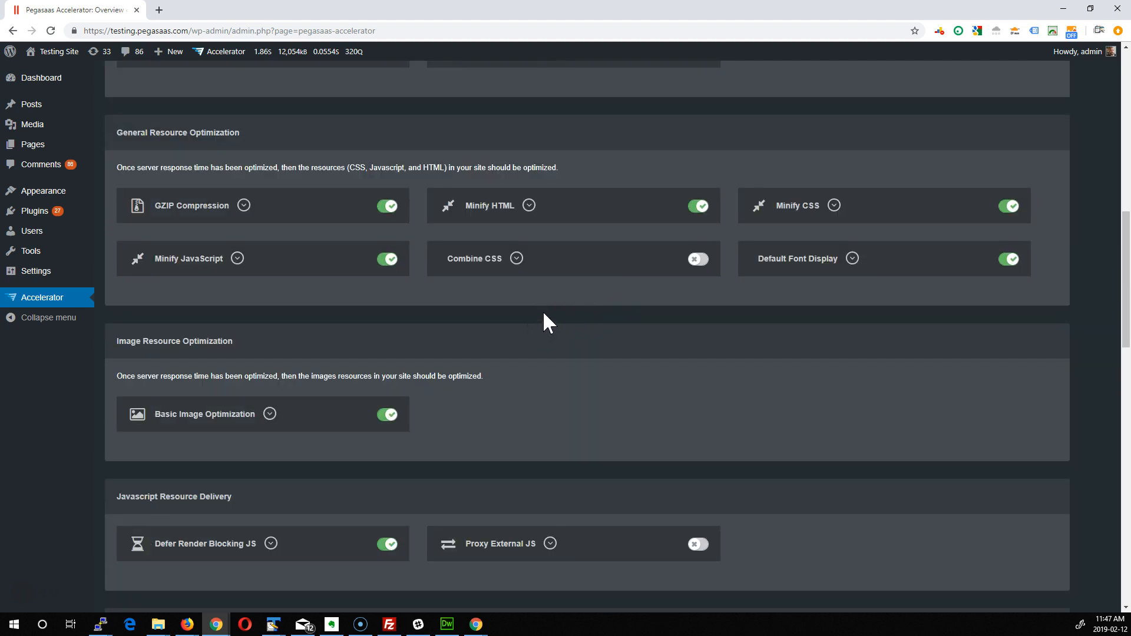
scroll(down, 3)
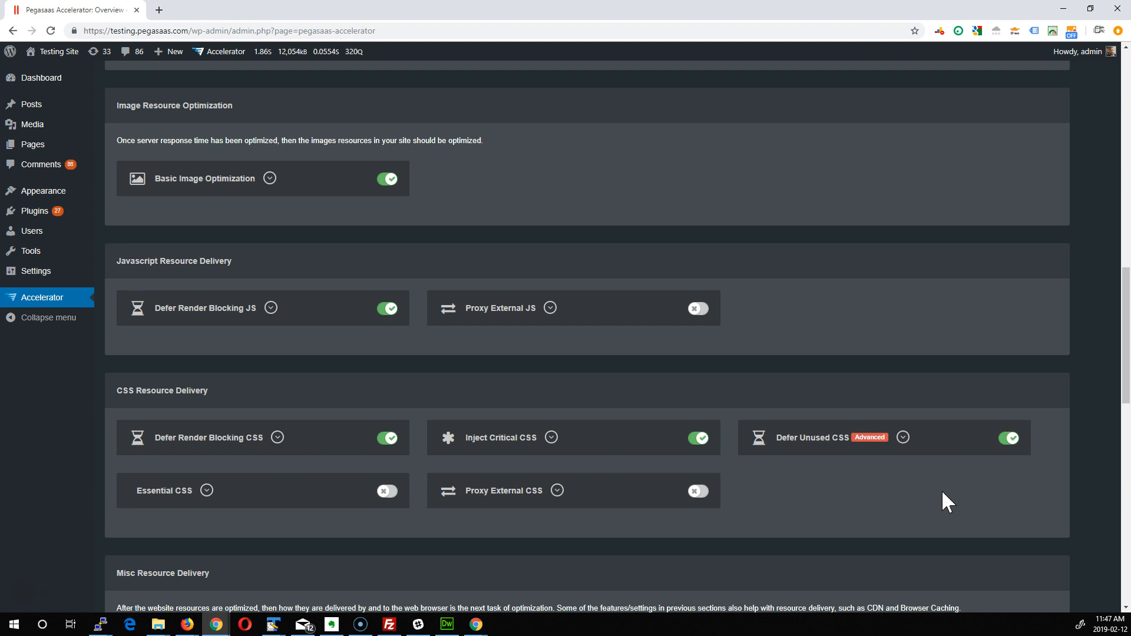
mouse_move(893, 502)
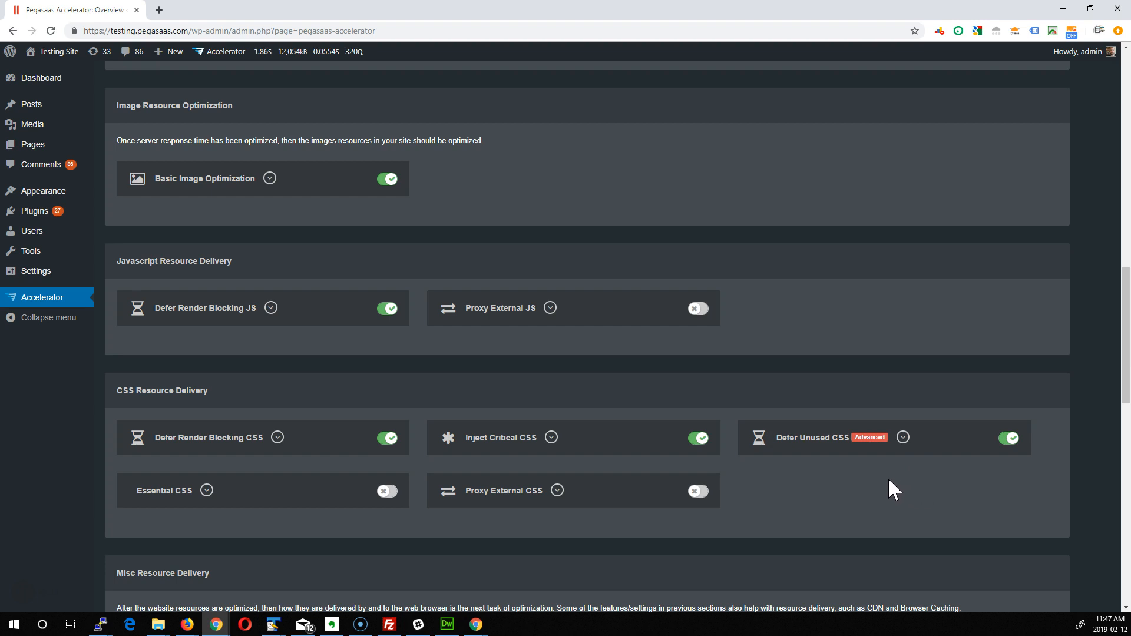
mouse_move(864, 492)
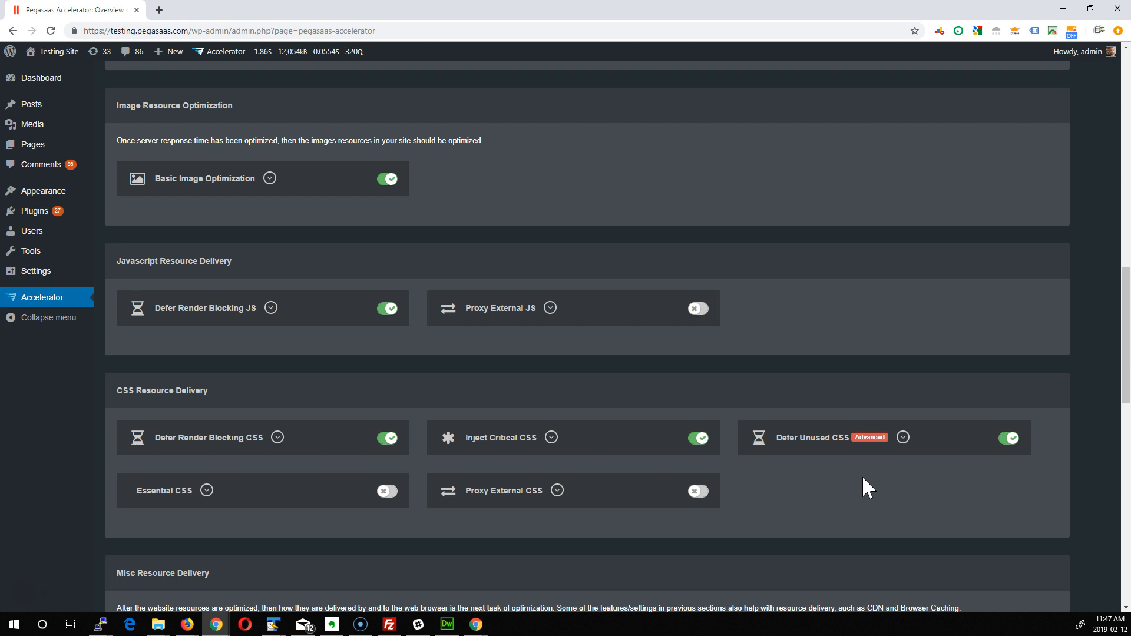
mouse_move(805, 484)
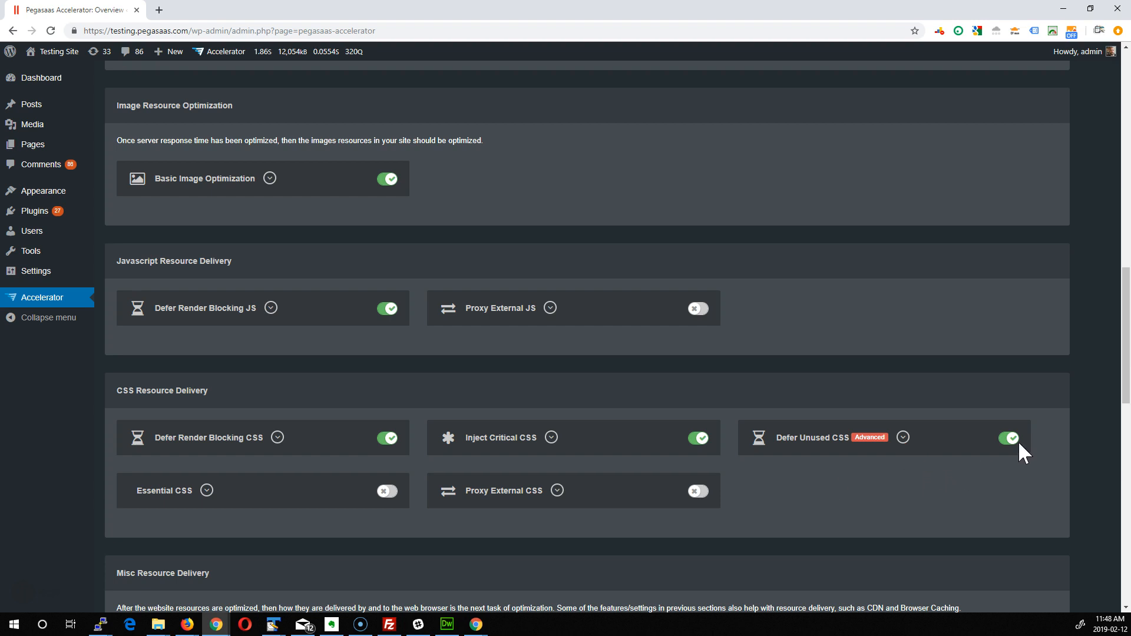
Step: Expand Defer Unused CSS, enter a .css stylesheet to exclude, and collapse the panel
click(902, 437)
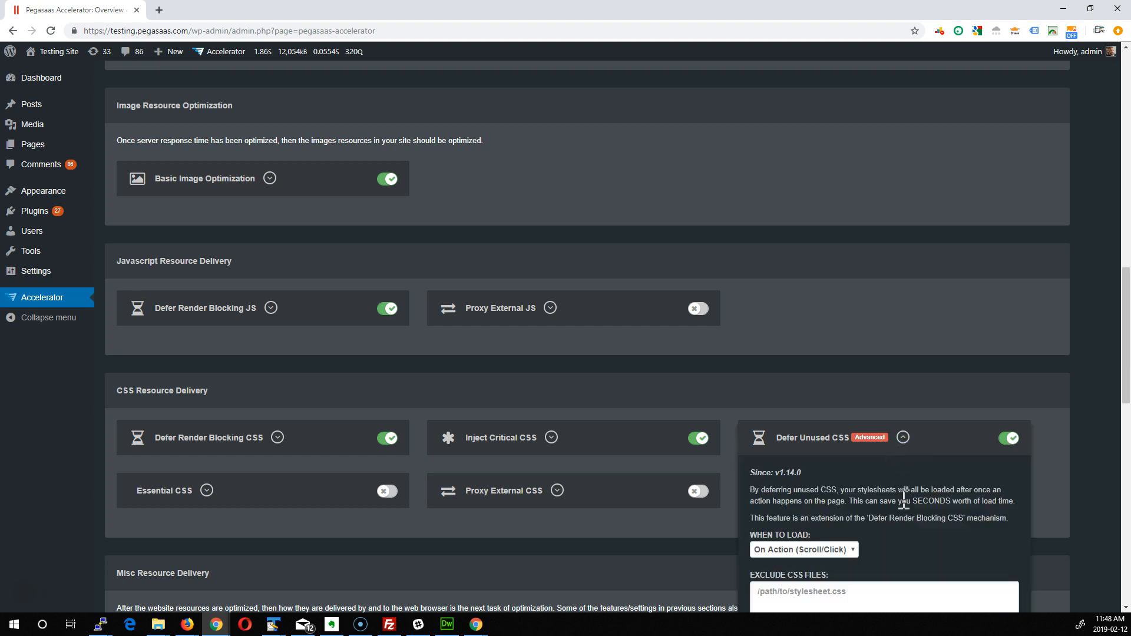
scroll(down, 3)
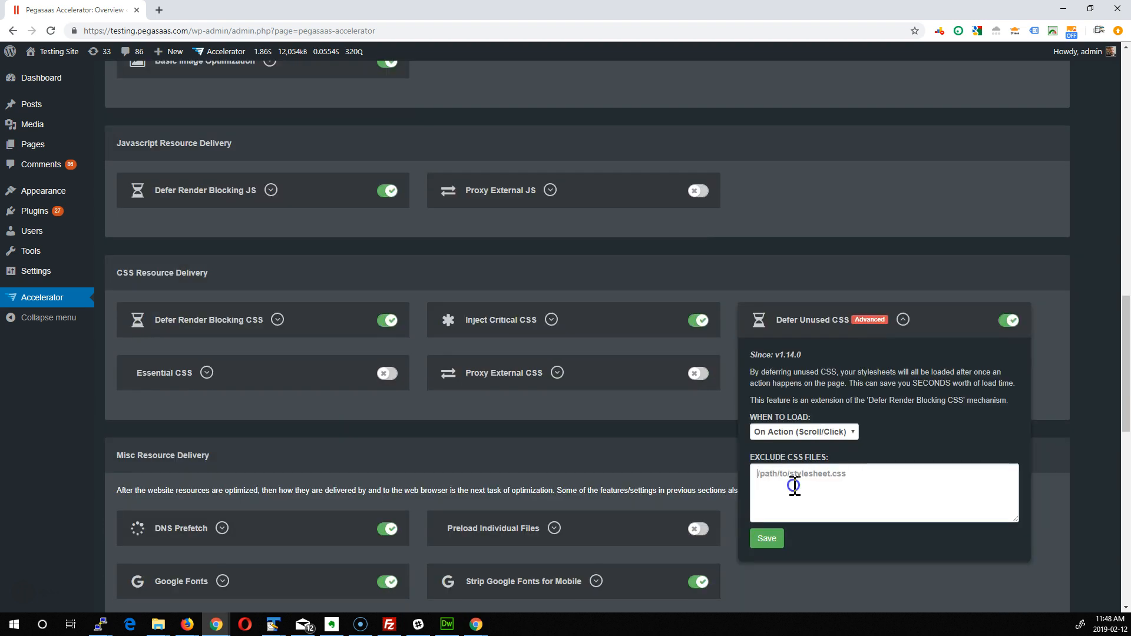
click(804, 487)
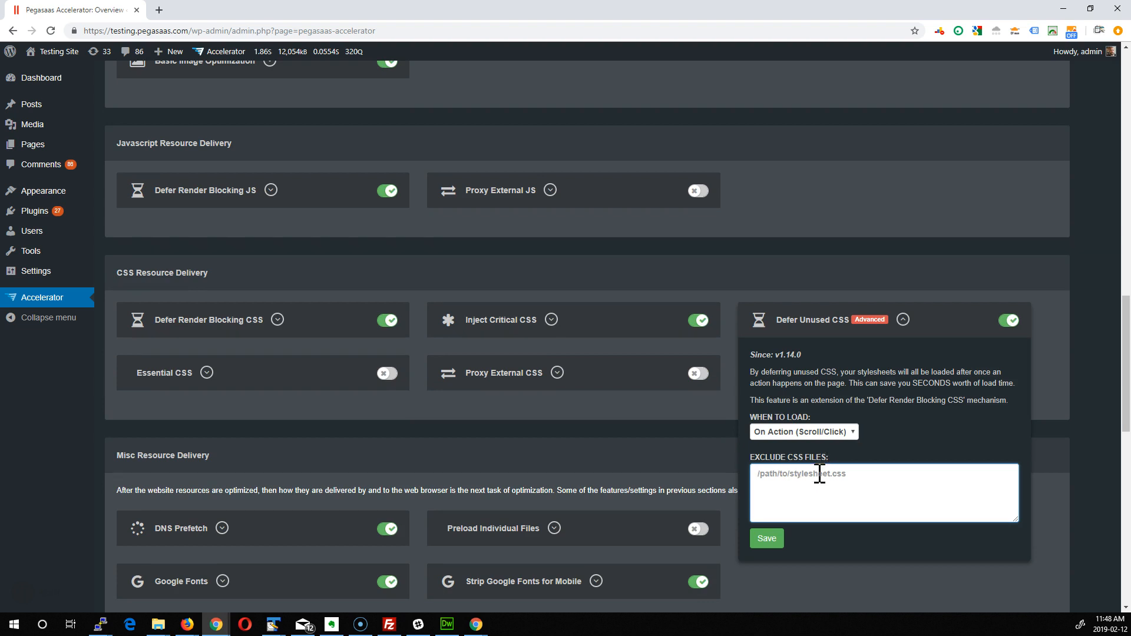
mouse_move(945, 329)
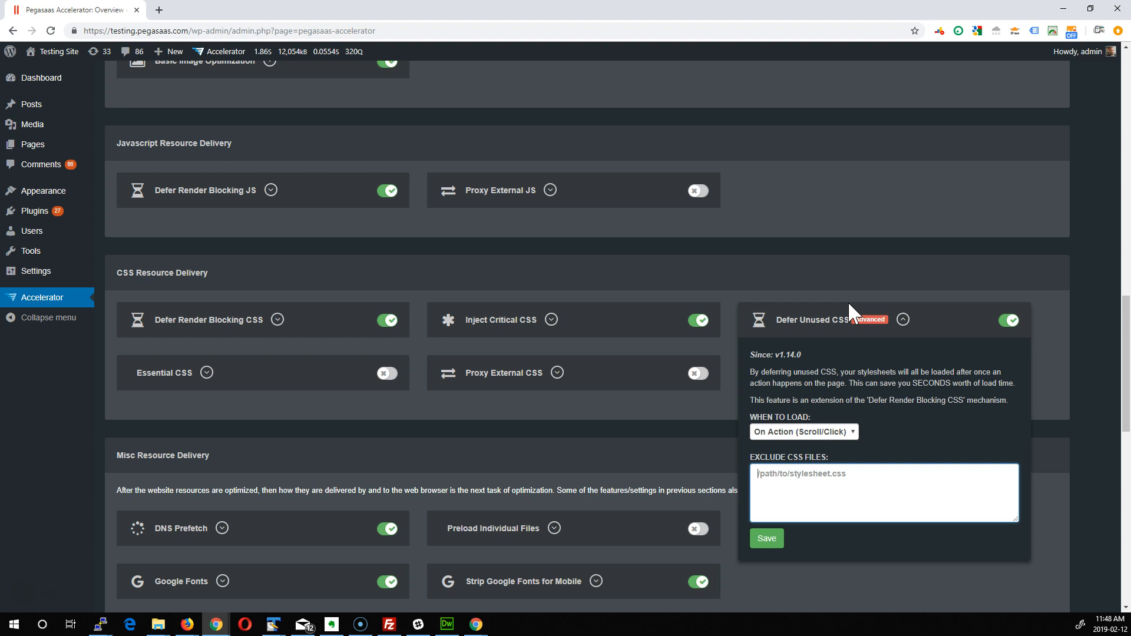
mouse_move(833, 329)
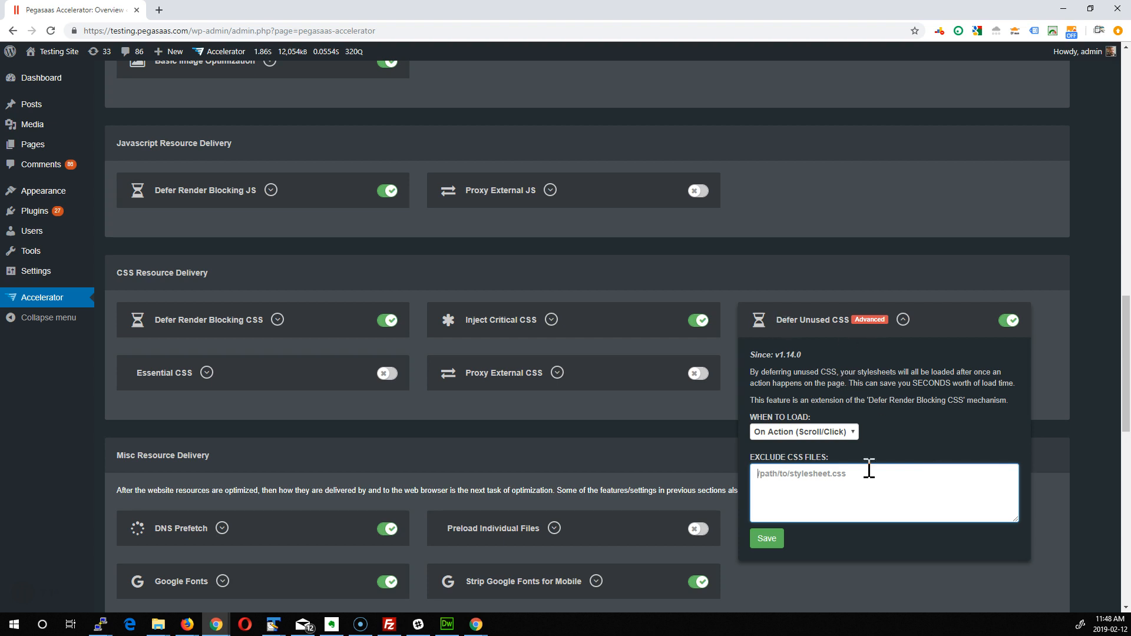
mouse_move(756, 379)
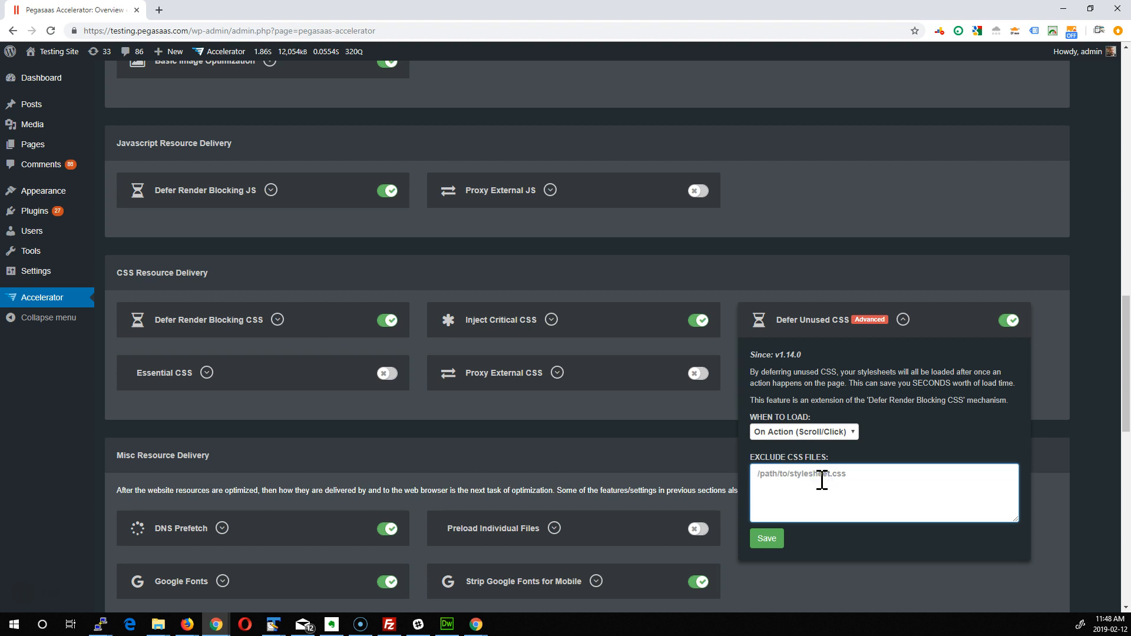
text(style)
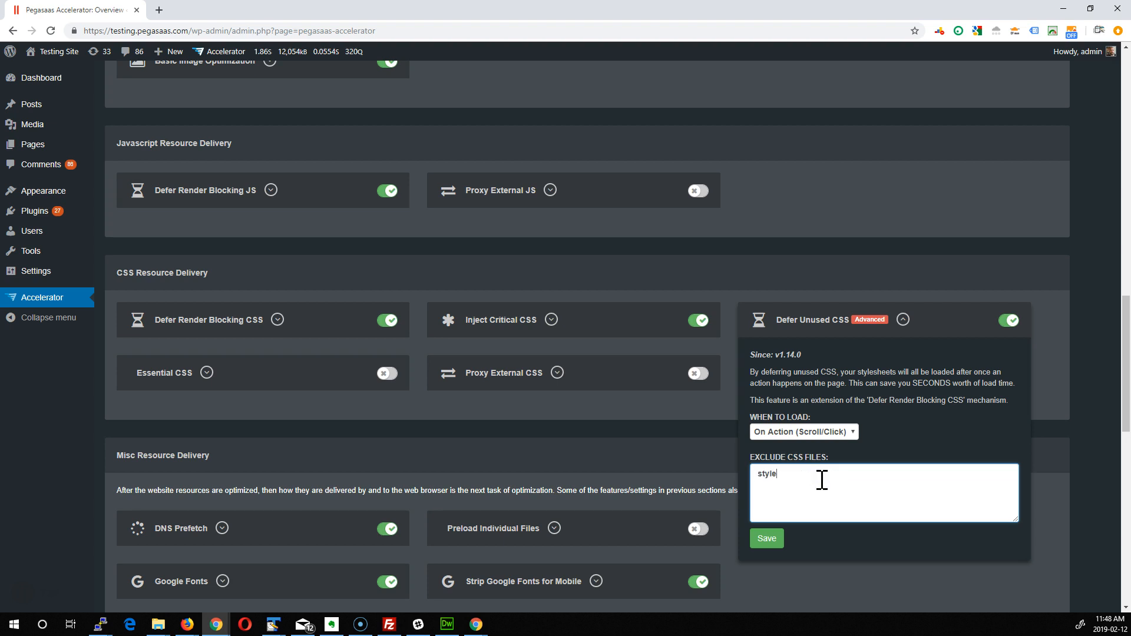
text(.css)
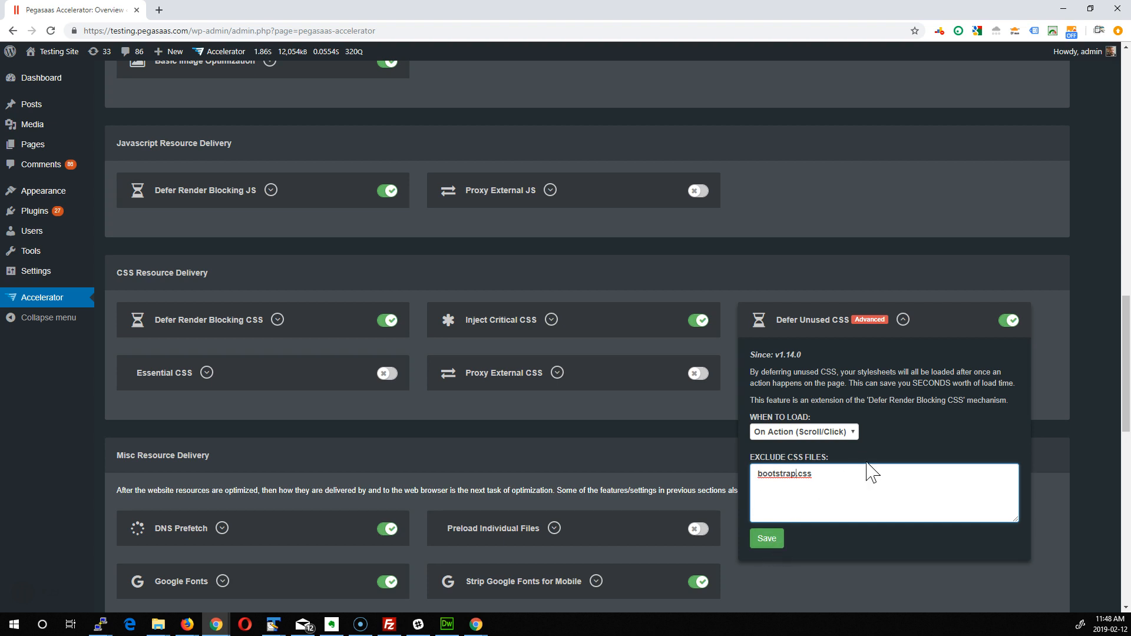
click(903, 319)
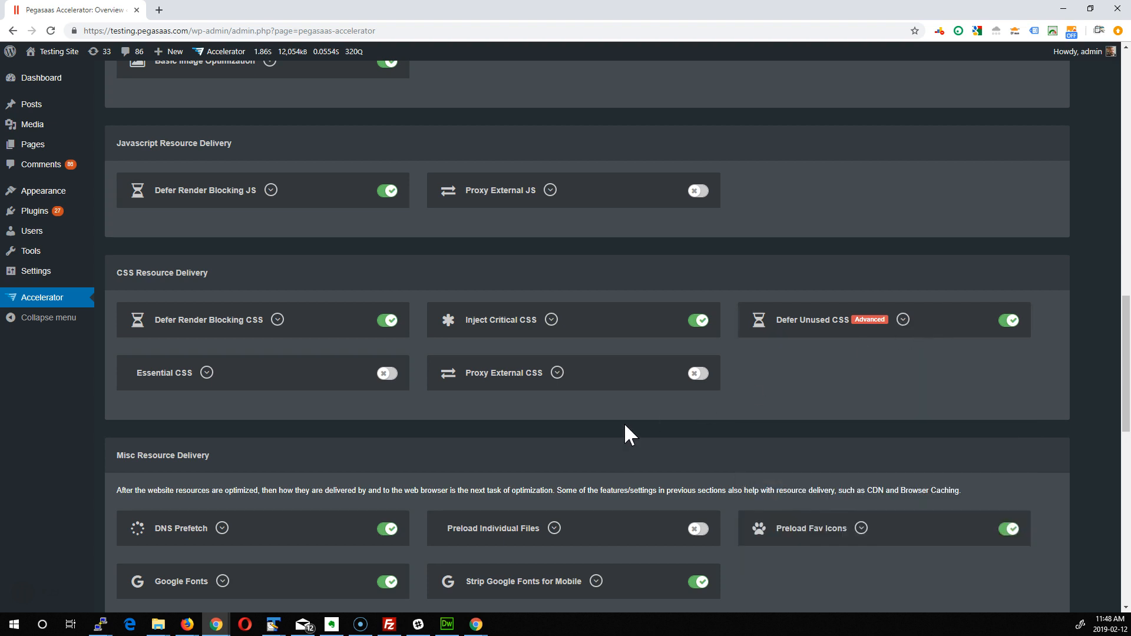
mouse_move(815, 367)
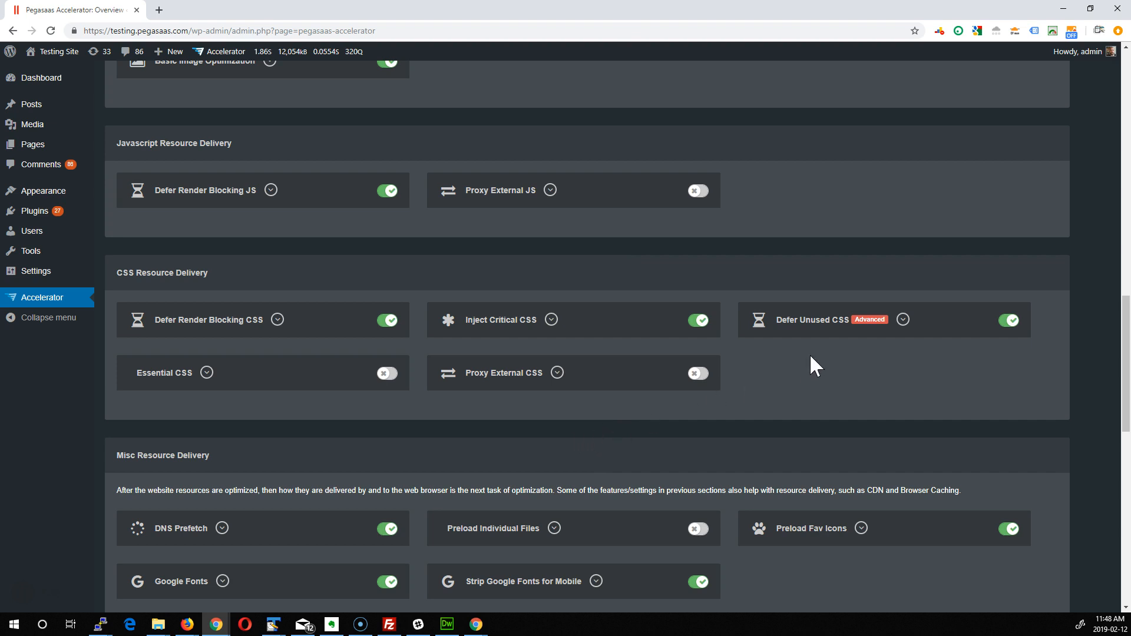
mouse_move(735, 337)
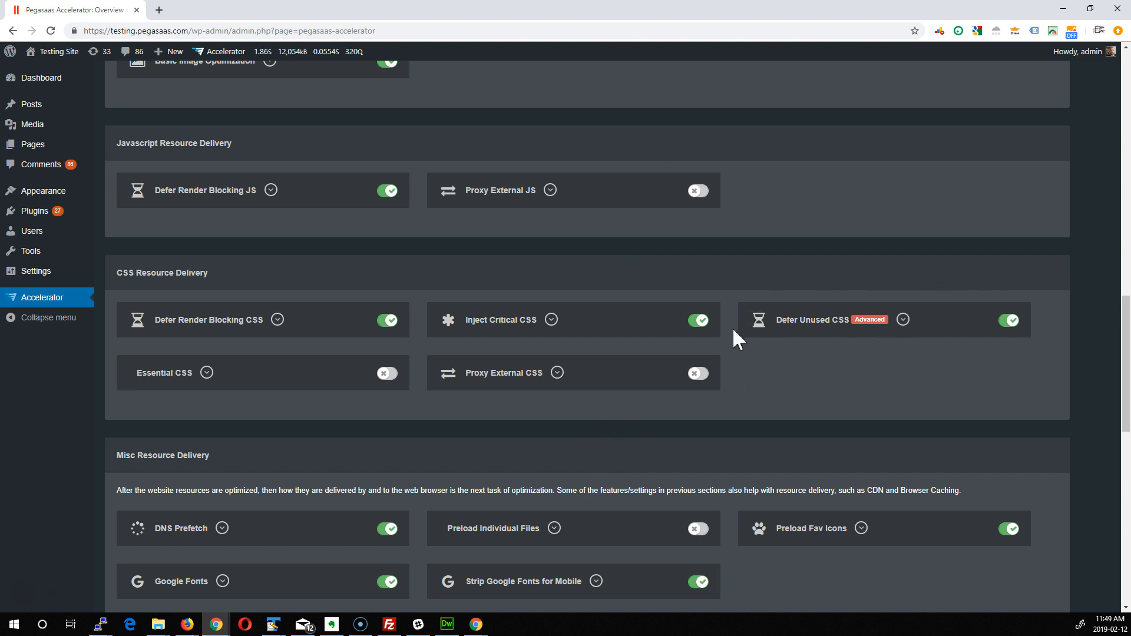
mouse_move(950, 390)
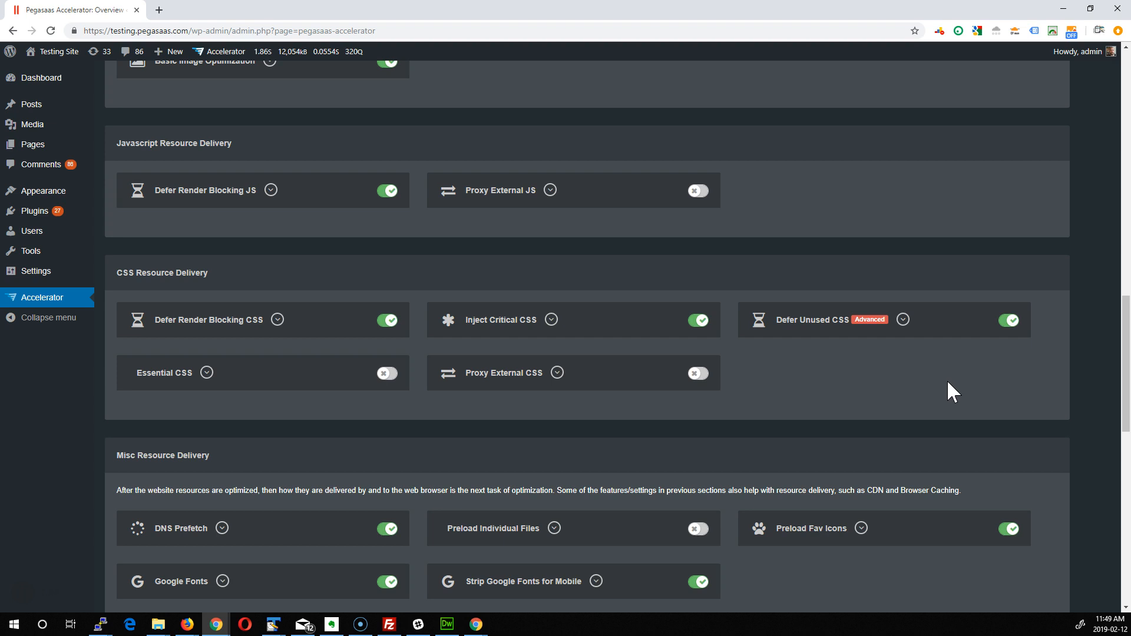
Step: Browse the acceleration settings toggles, then switch to the ACCOUNT tab
scroll(down, 3)
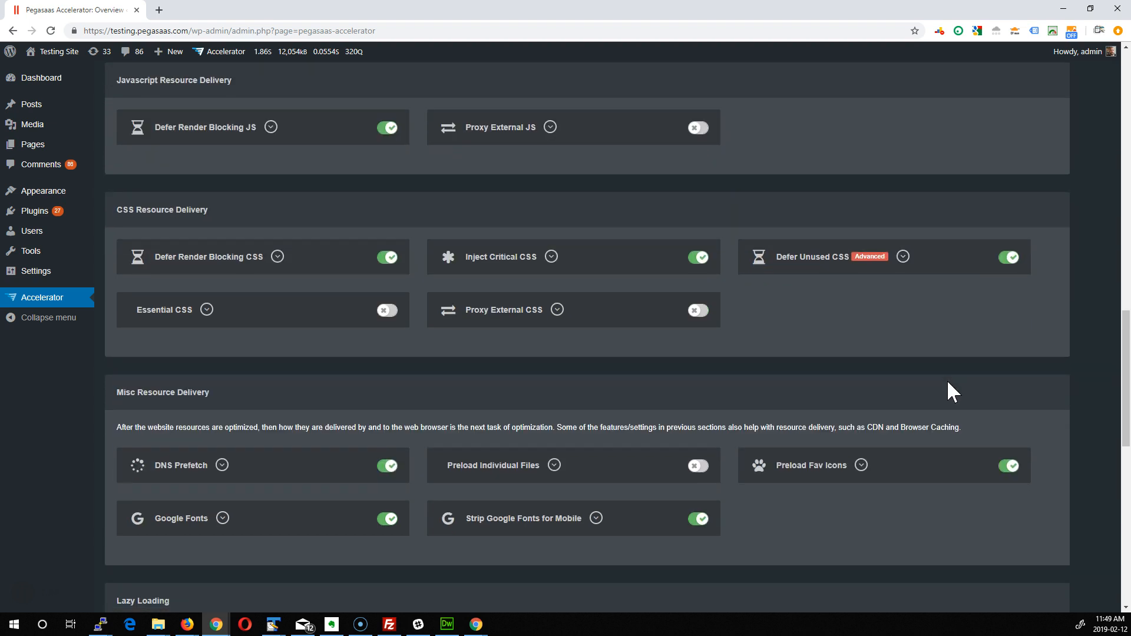
scroll(down, 3)
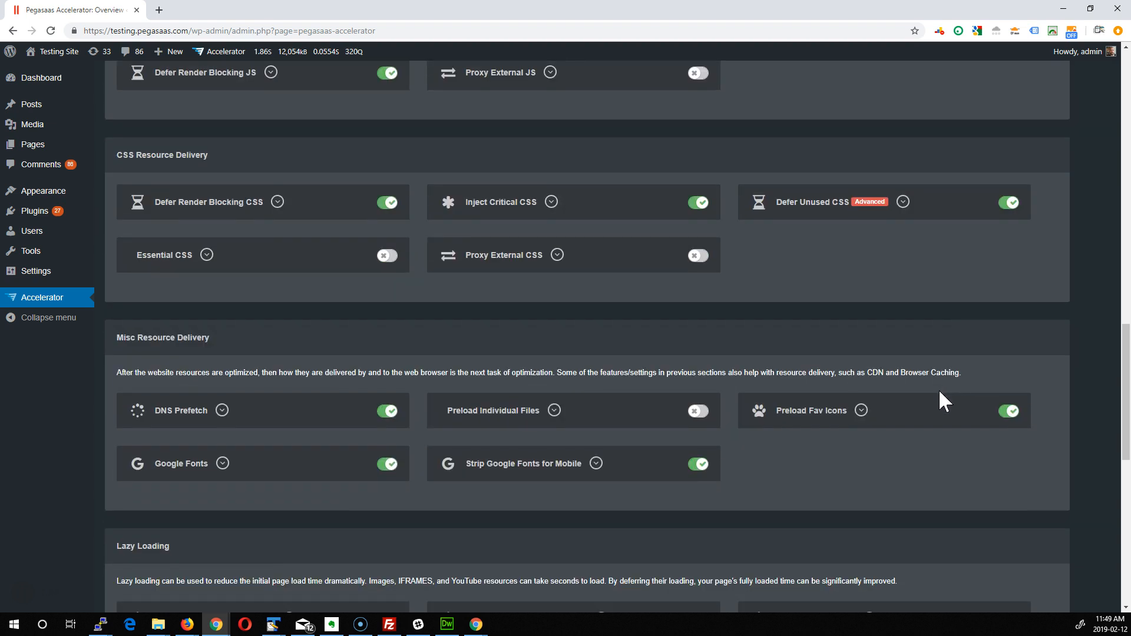
mouse_move(877, 495)
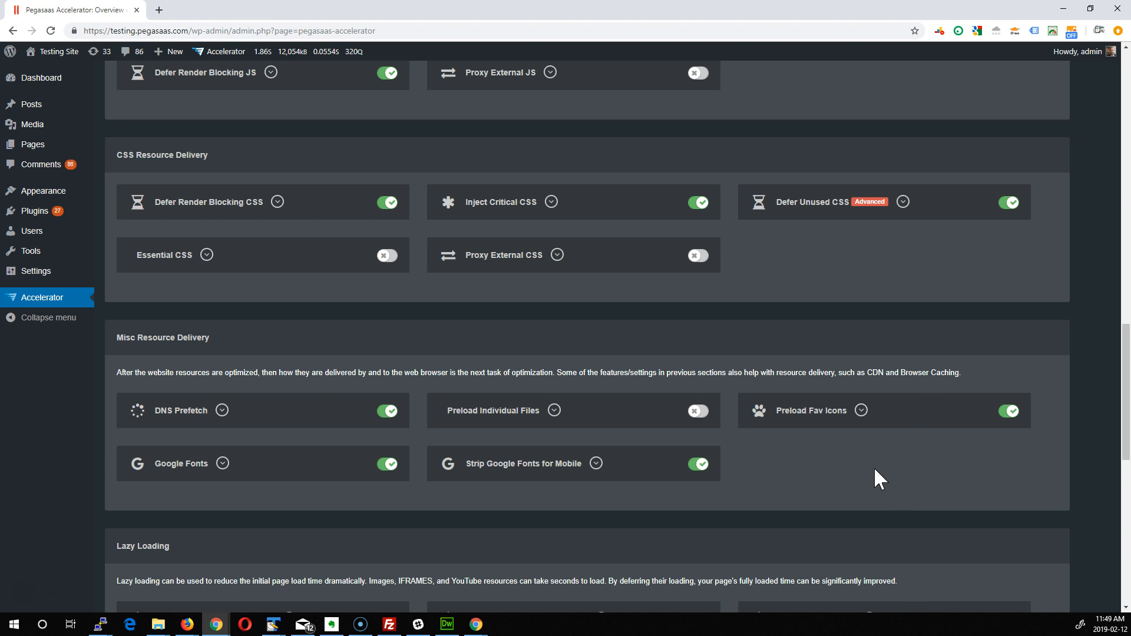
mouse_move(883, 474)
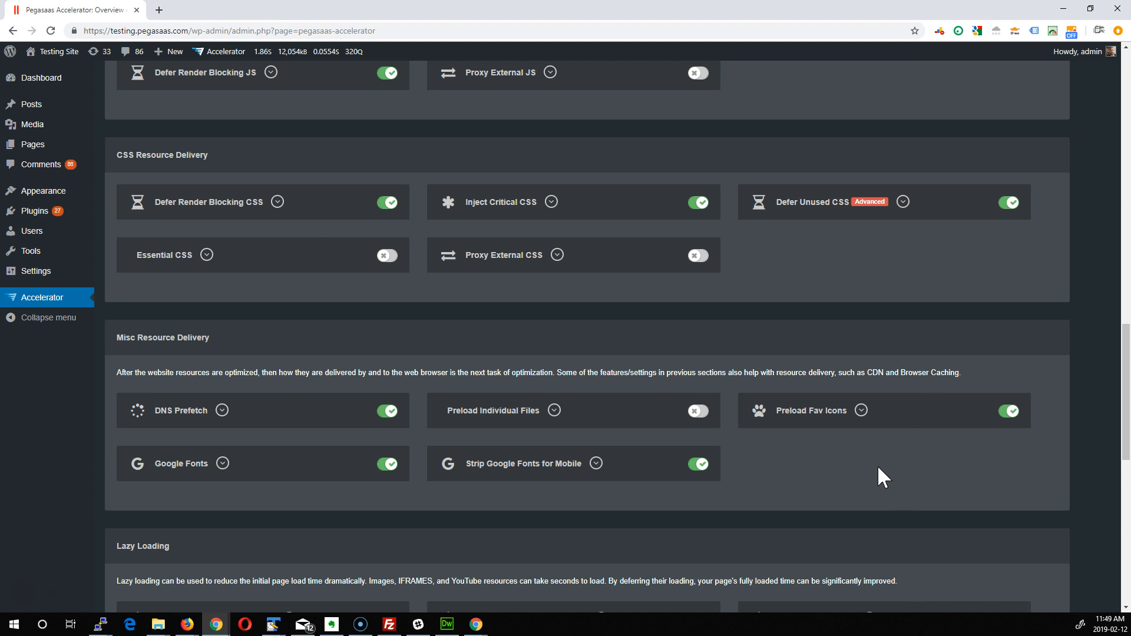
scroll(down, 3)
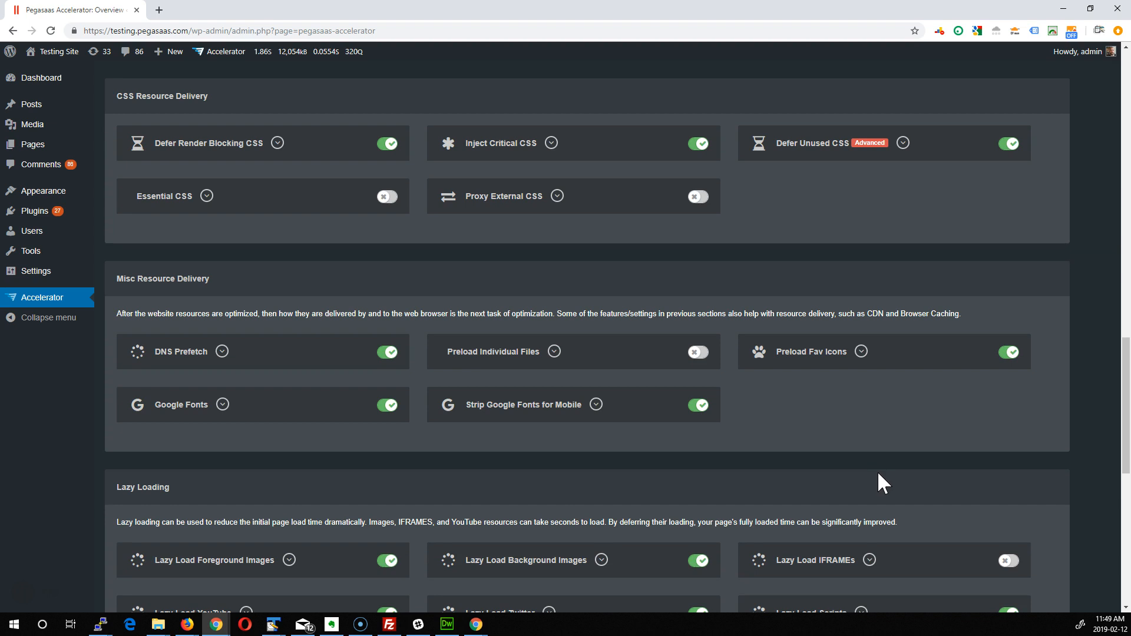
scroll(up, 3)
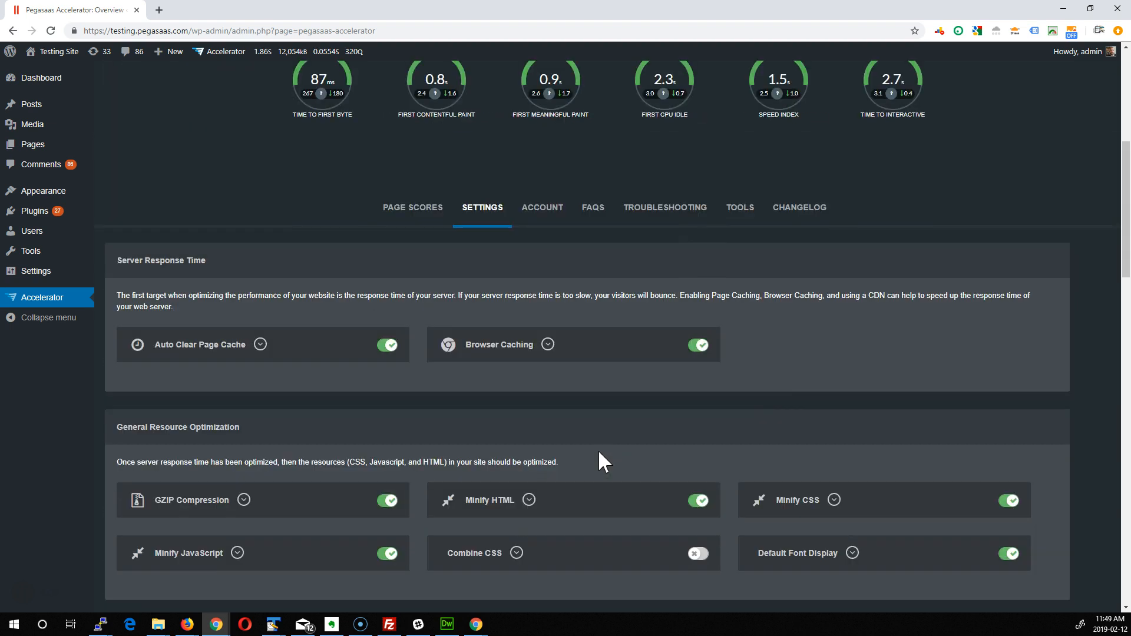
click(542, 207)
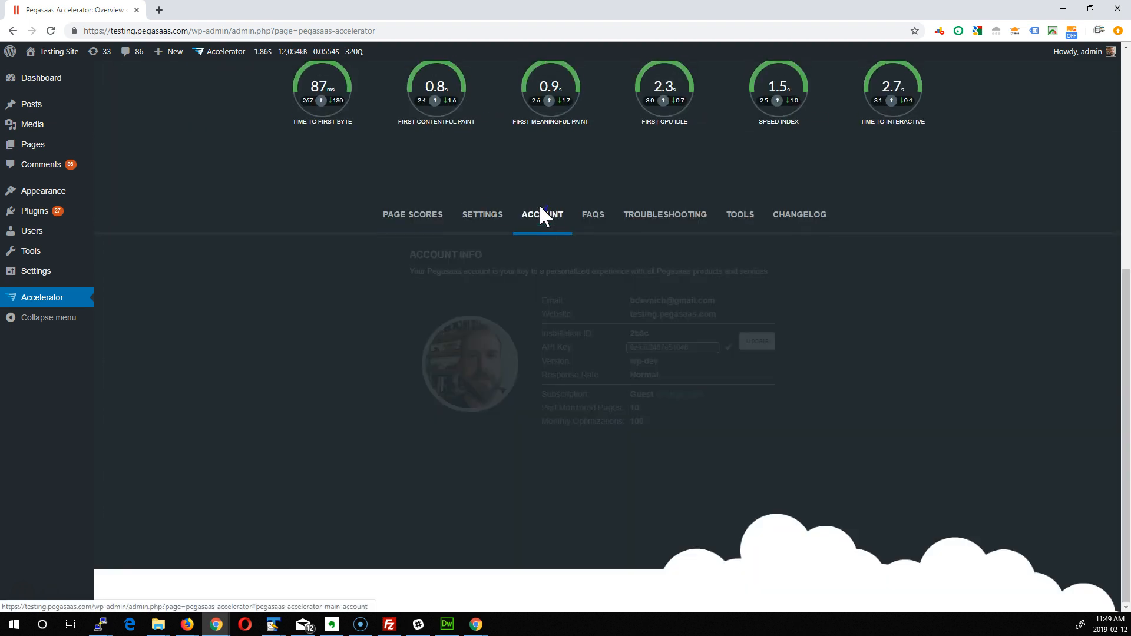
Step: View Account Info, then the FAQS tab, then the troubleshooting questions
click(542, 214)
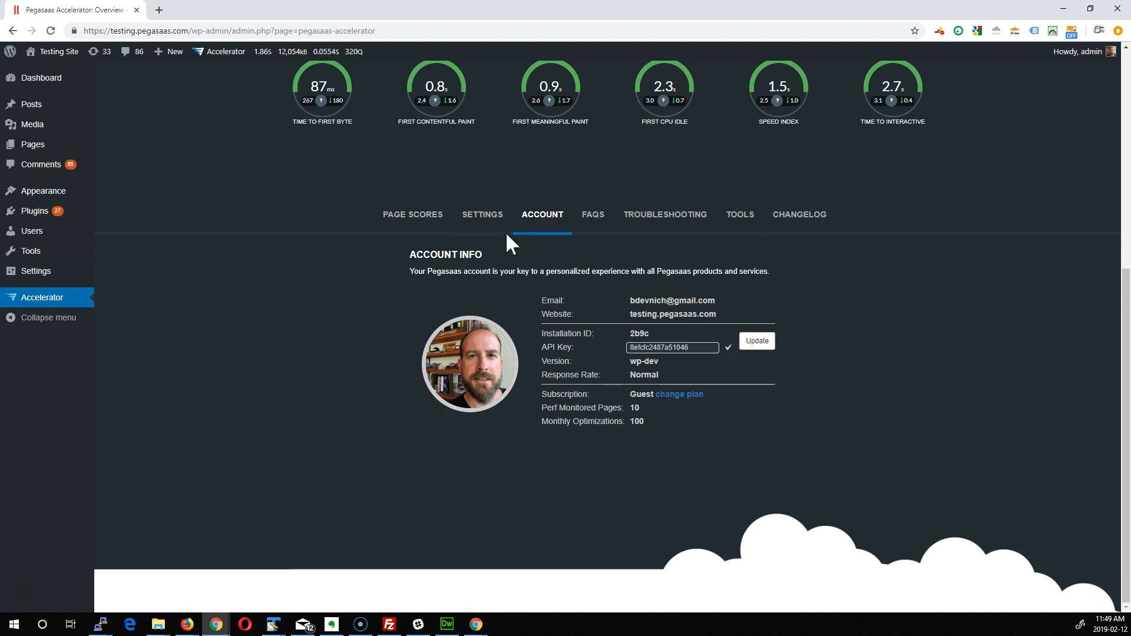
mouse_move(769, 369)
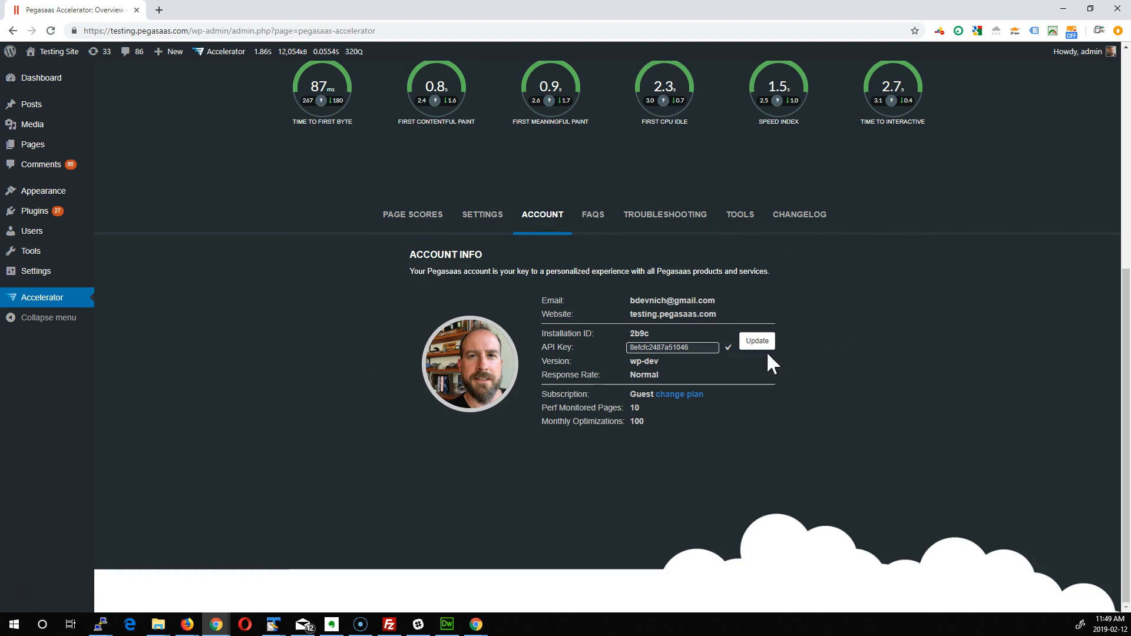
mouse_move(684, 416)
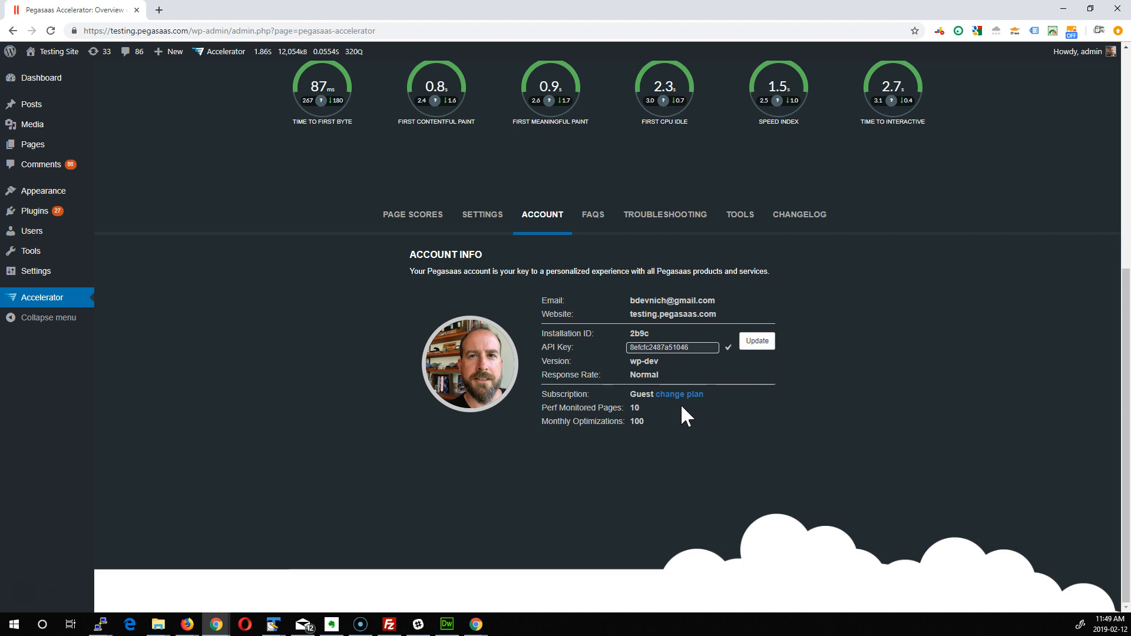
mouse_move(796, 443)
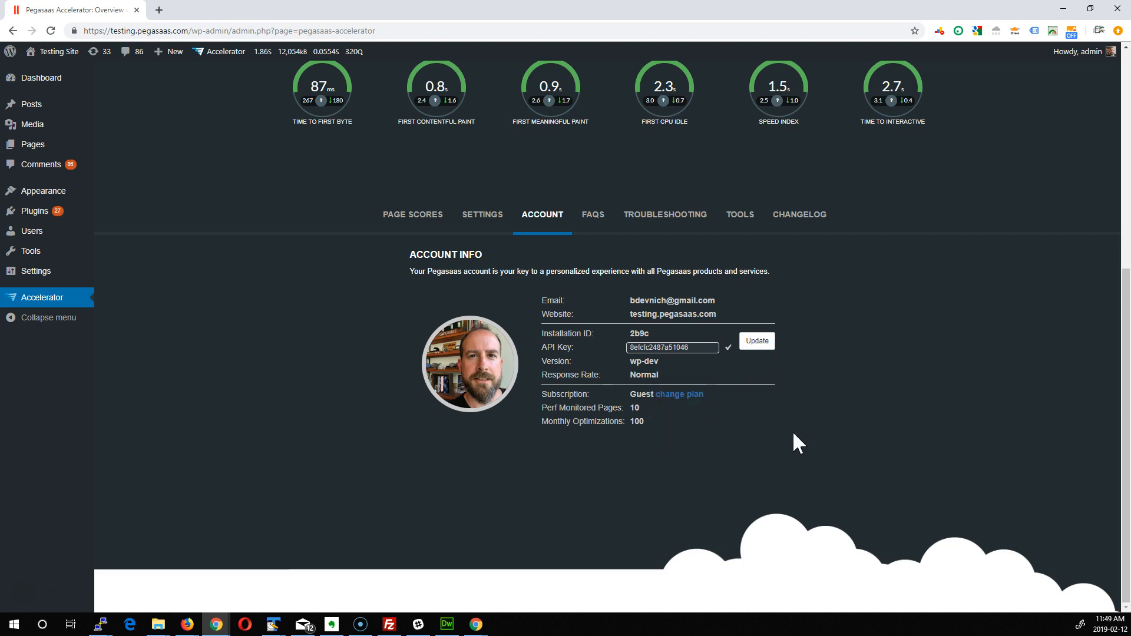
mouse_move(806, 338)
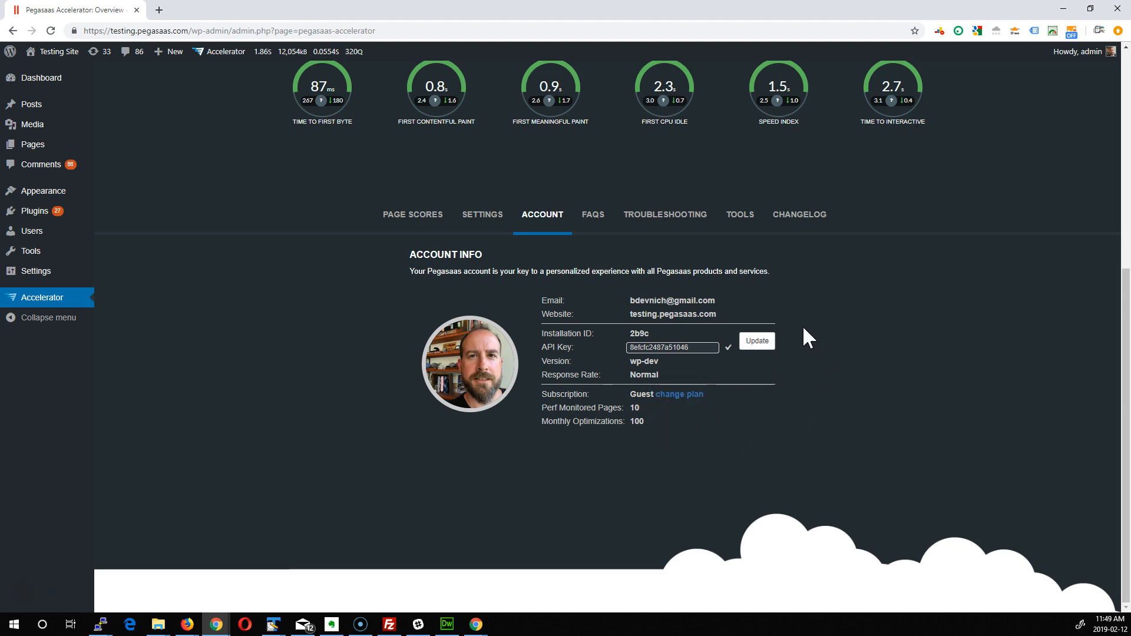
mouse_move(845, 357)
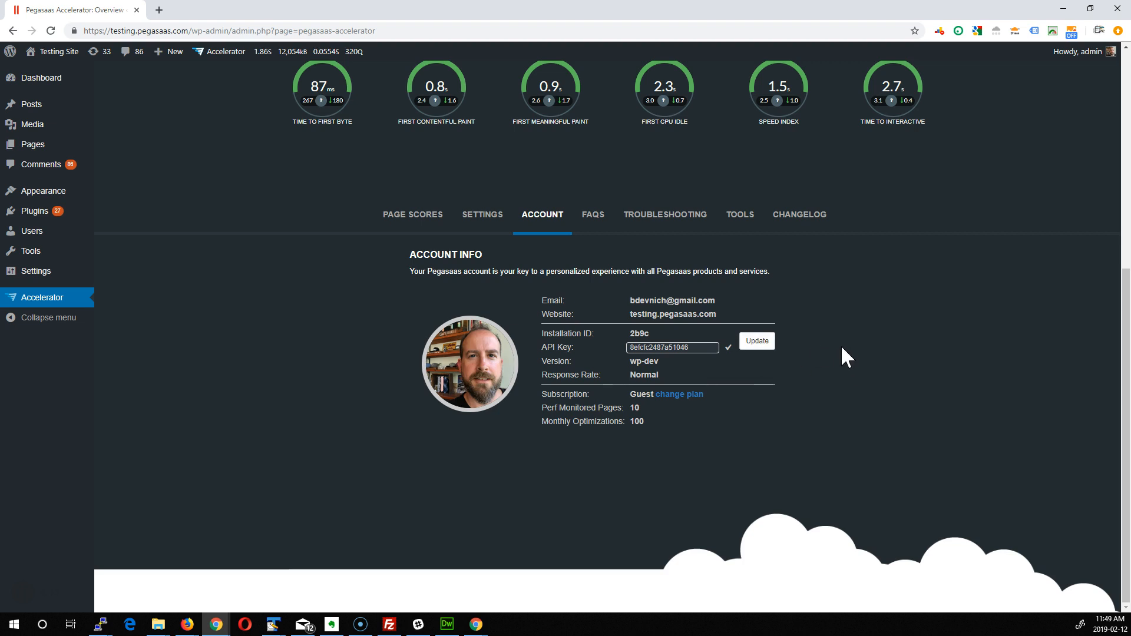
mouse_move(630, 269)
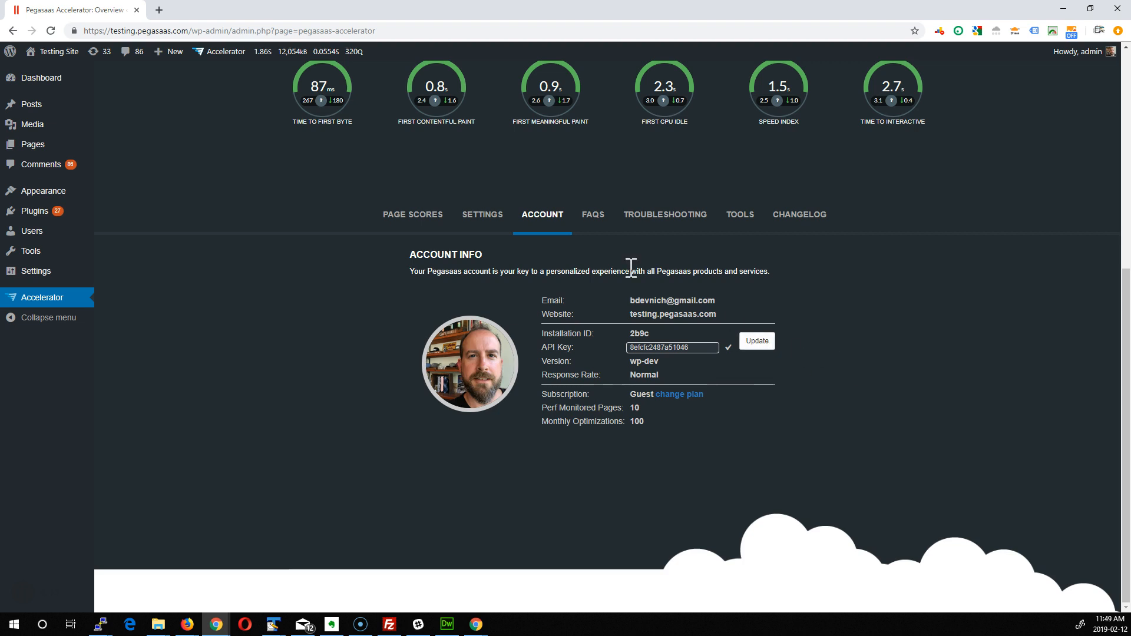
mouse_move(505, 271)
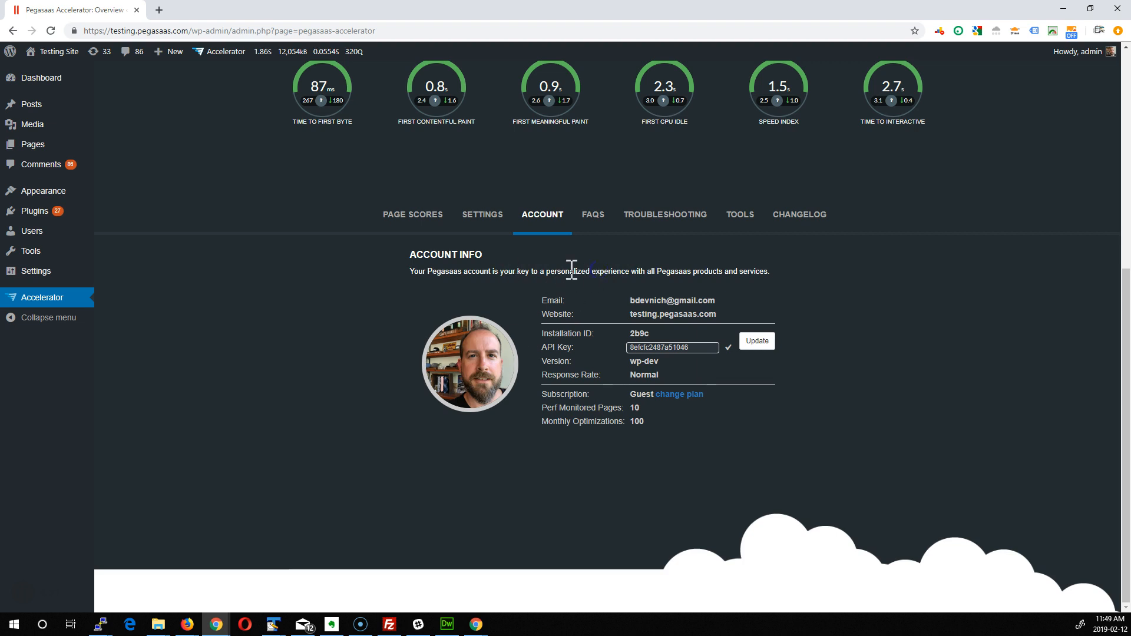
click(593, 215)
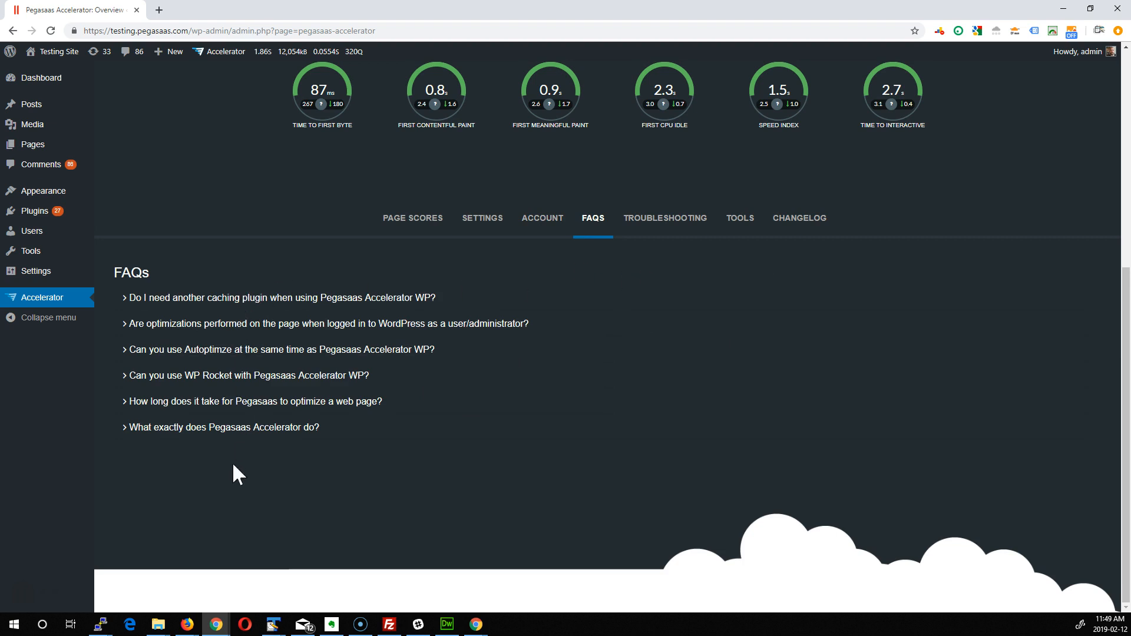
mouse_move(678, 226)
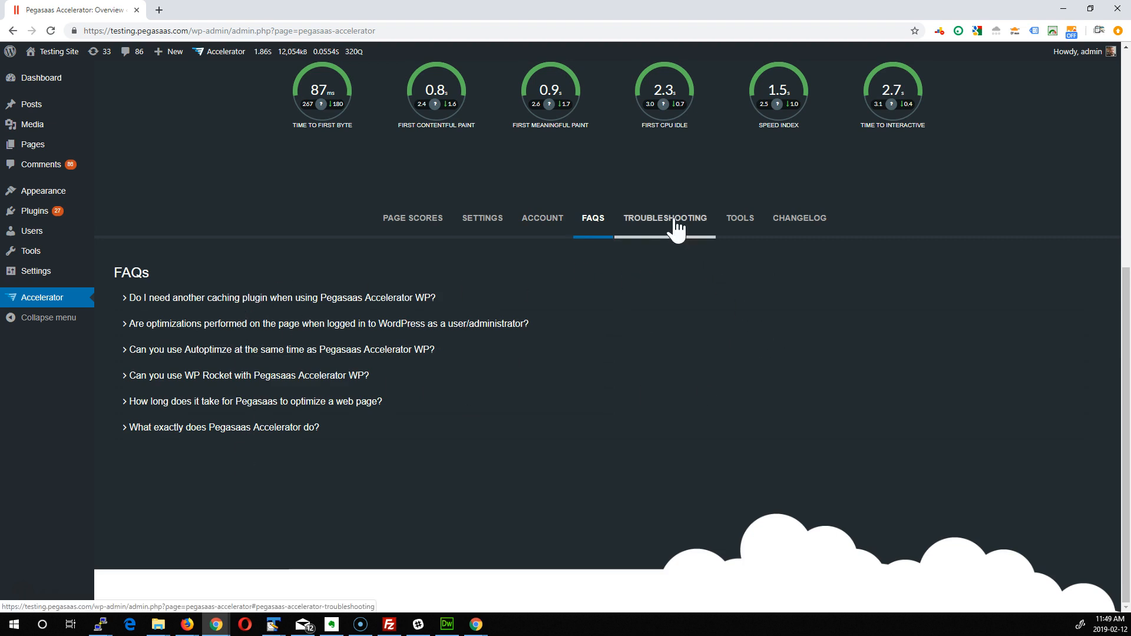
click(665, 218)
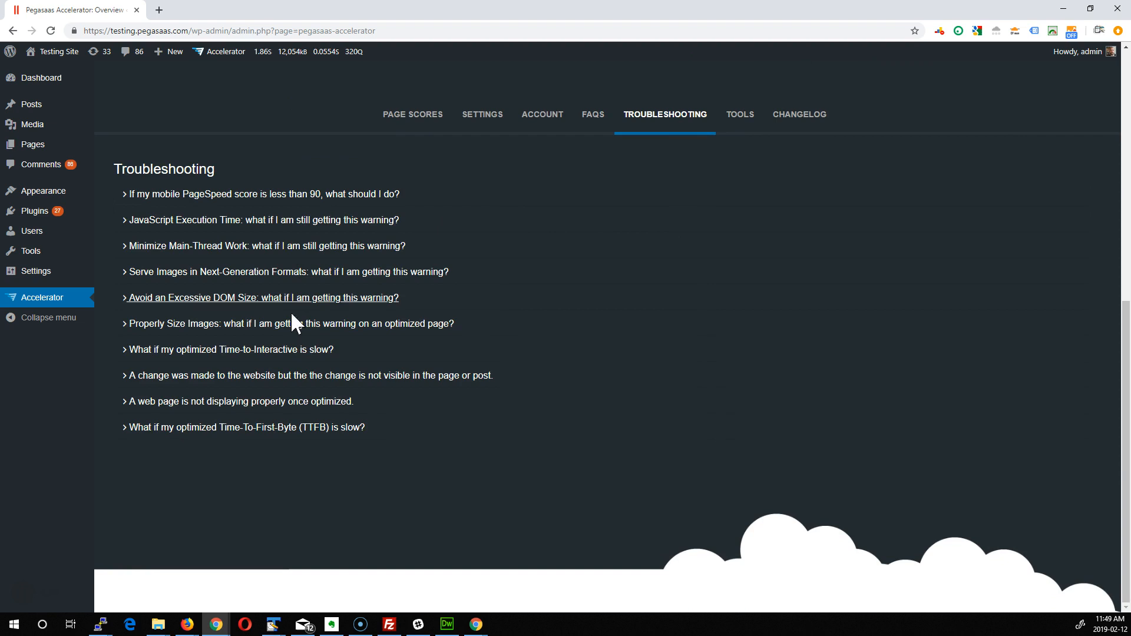
mouse_move(308, 209)
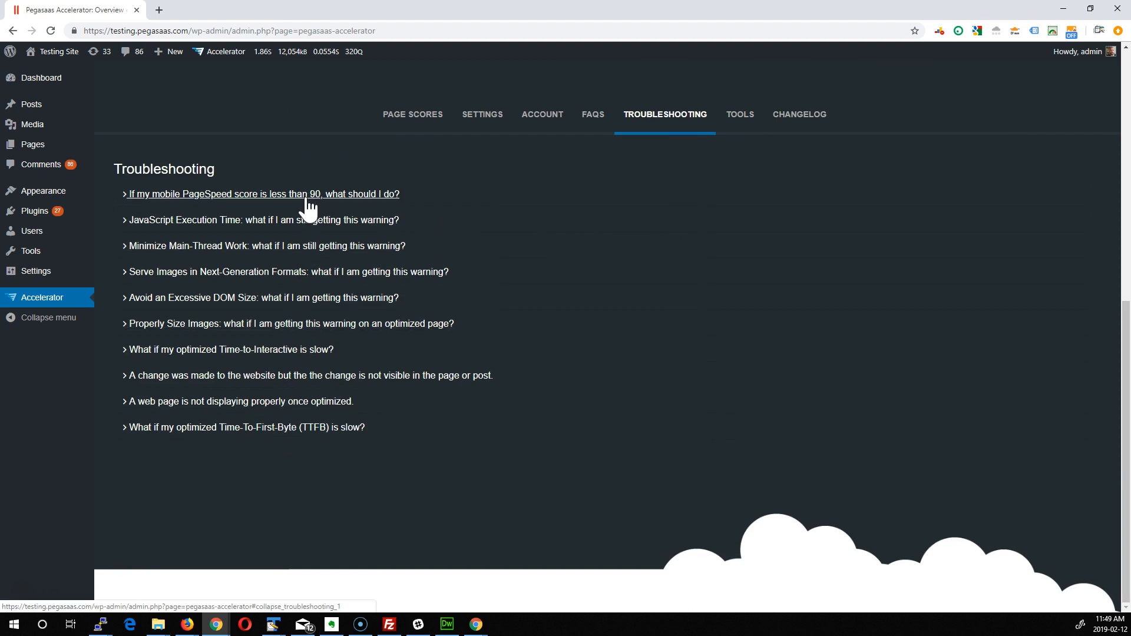
mouse_move(725, 332)
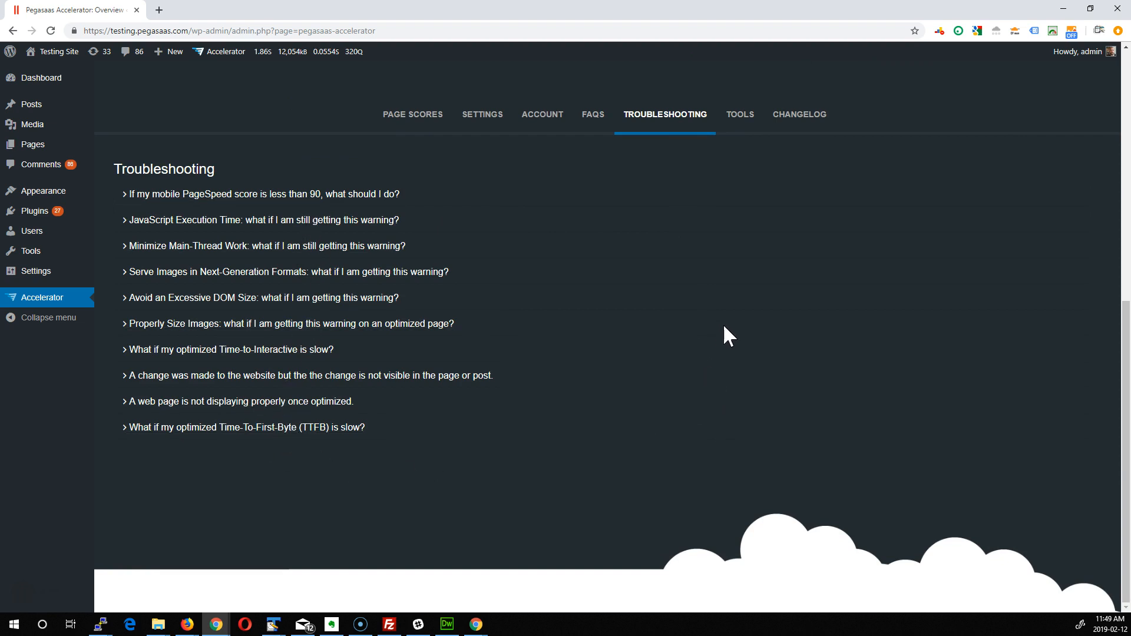
mouse_move(751, 133)
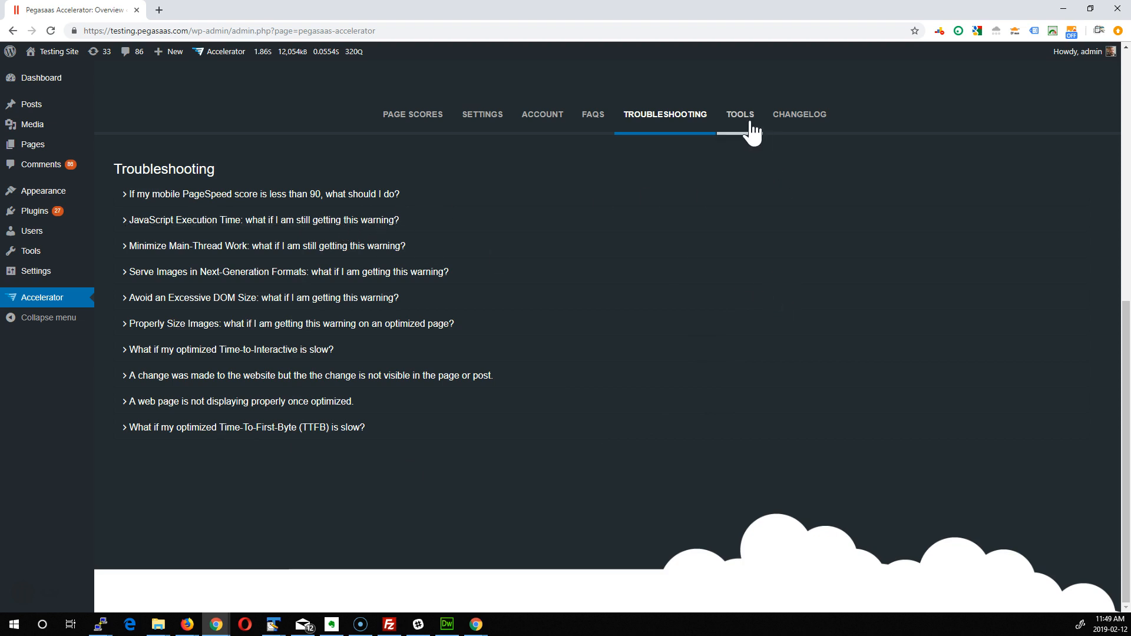
Step: Open TOOLS showing 5 of 21 pages and 1 of 5 posts accelerated
click(740, 114)
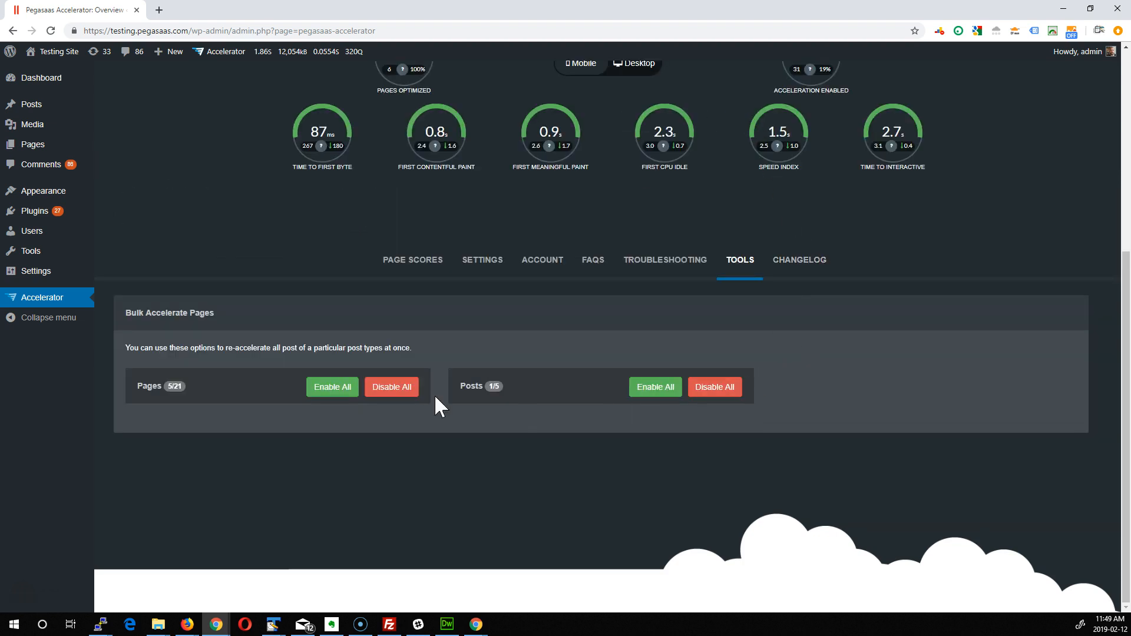
mouse_move(302, 419)
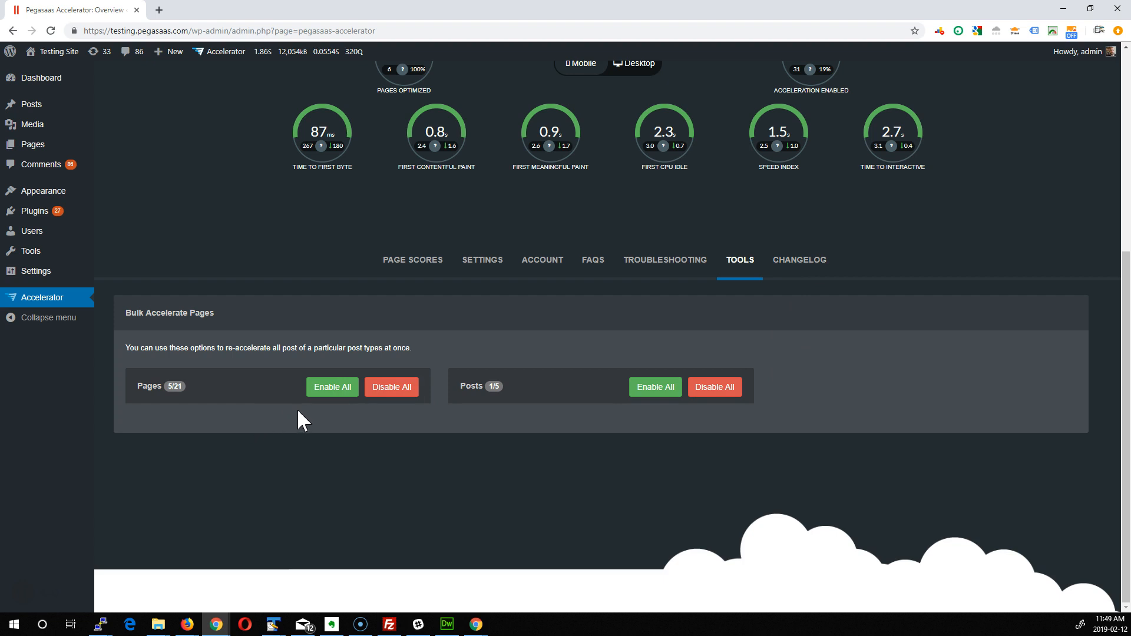
mouse_move(347, 422)
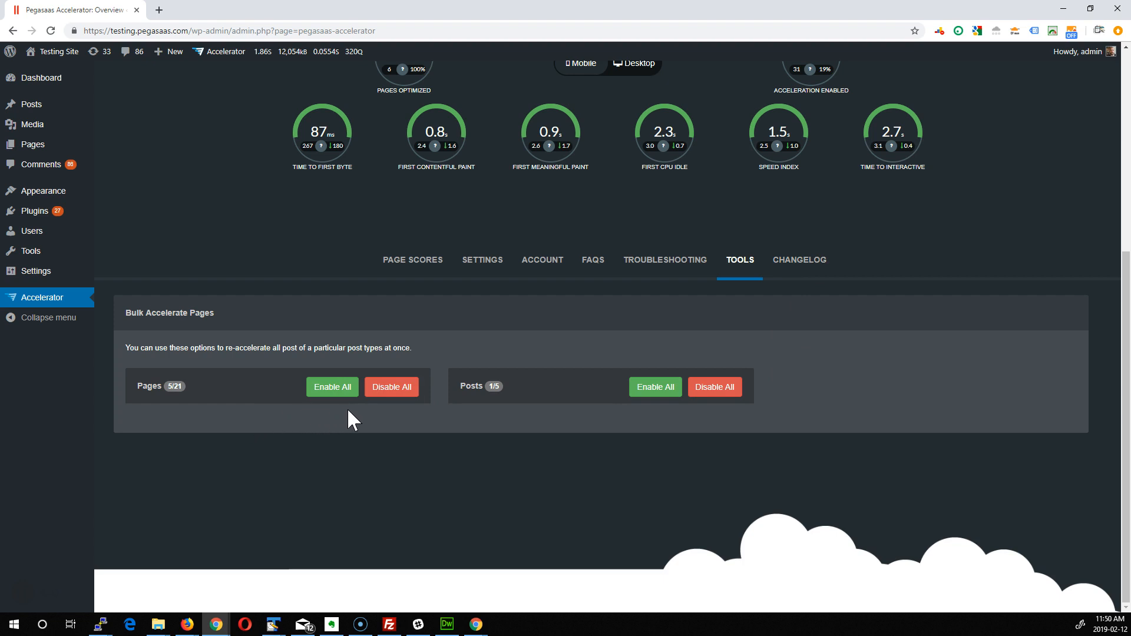
mouse_move(144, 392)
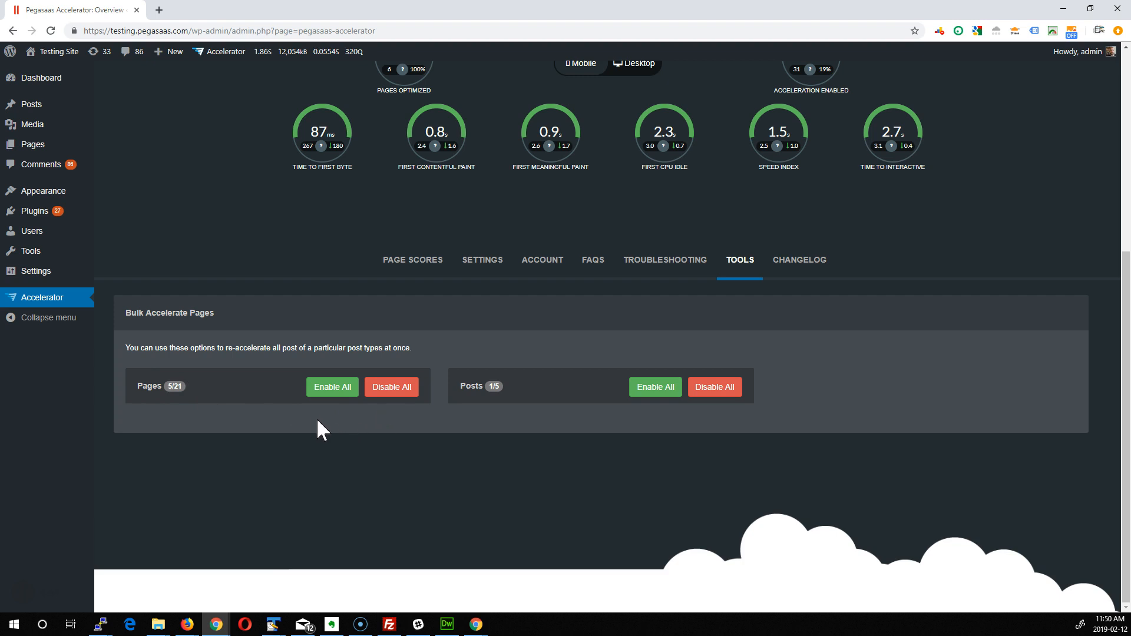
mouse_move(884, 391)
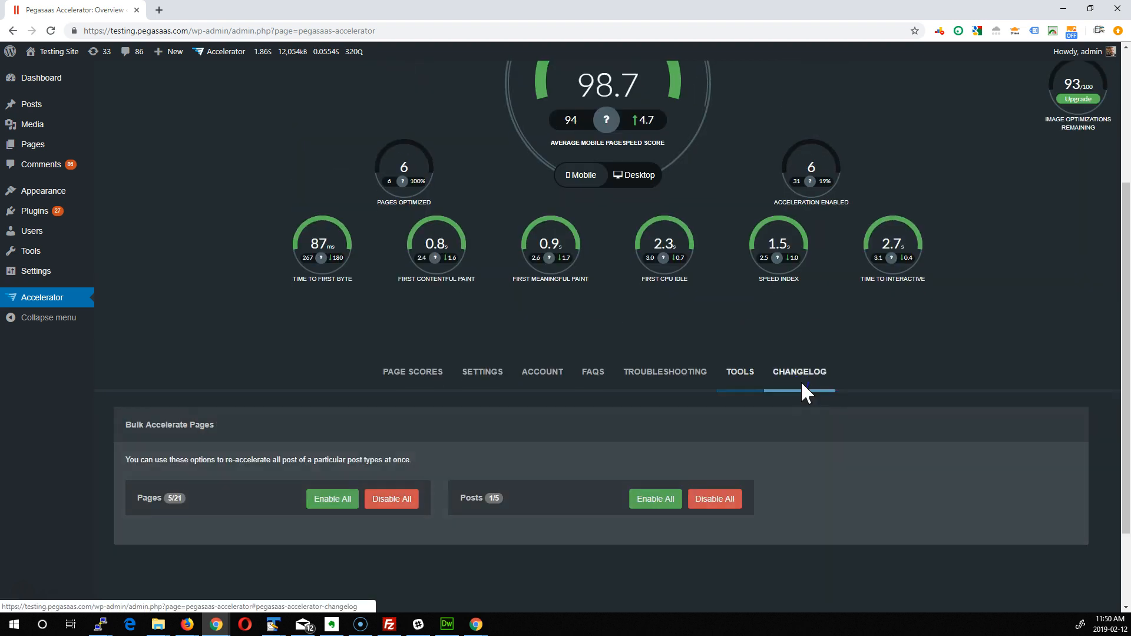
Step: View the version changelog from 2.2.9 down, then return to the dashboard overview
click(799, 371)
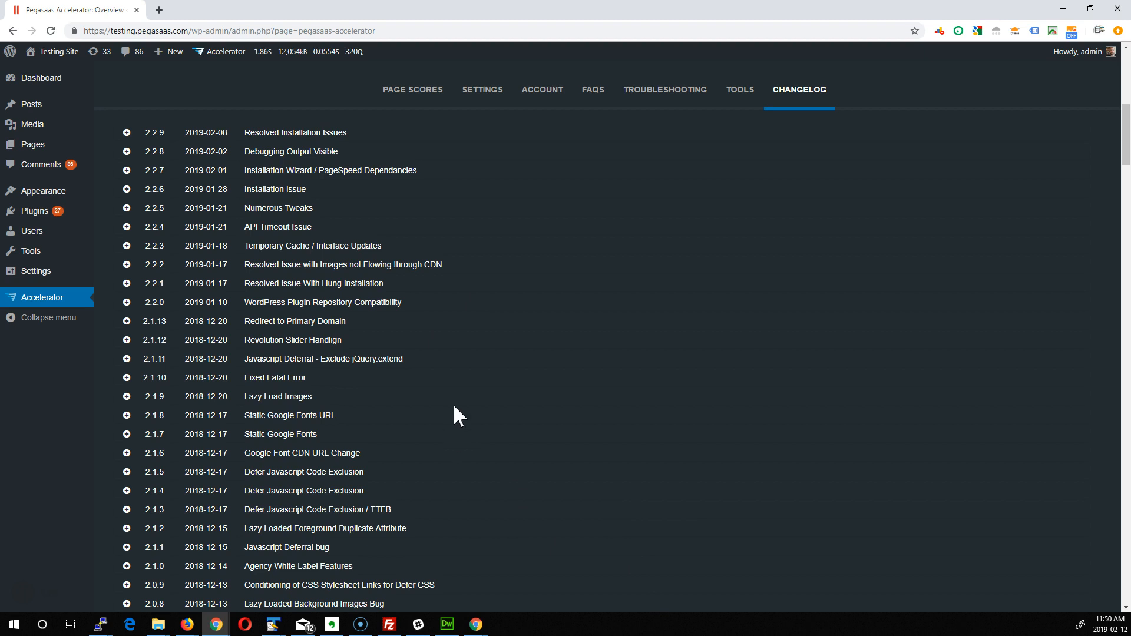
click(126, 132)
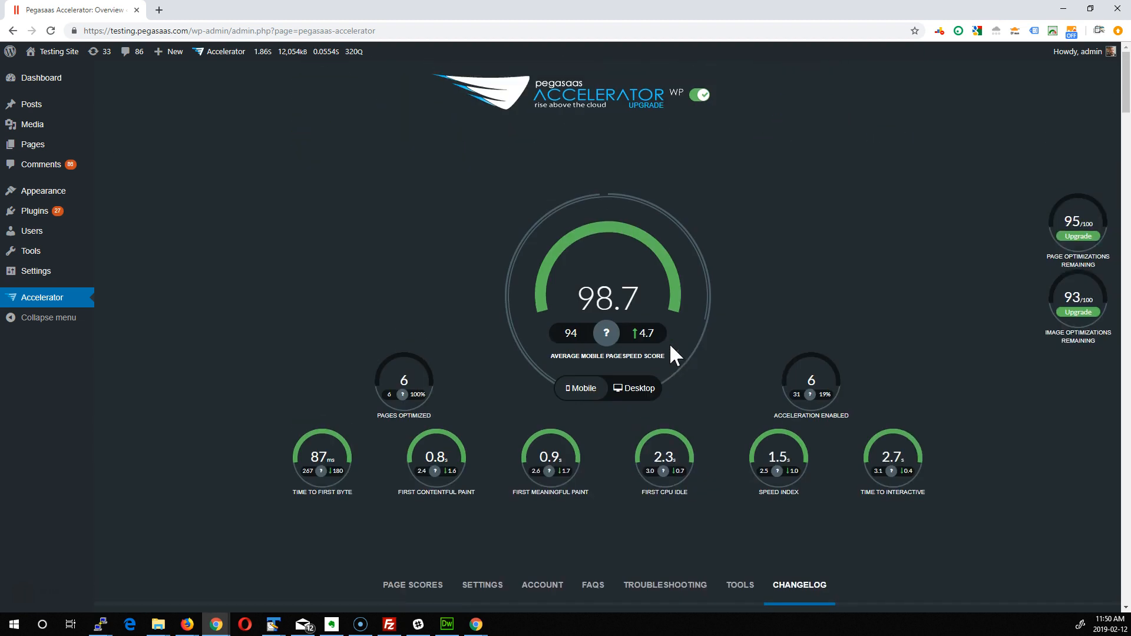
mouse_move(759, 324)
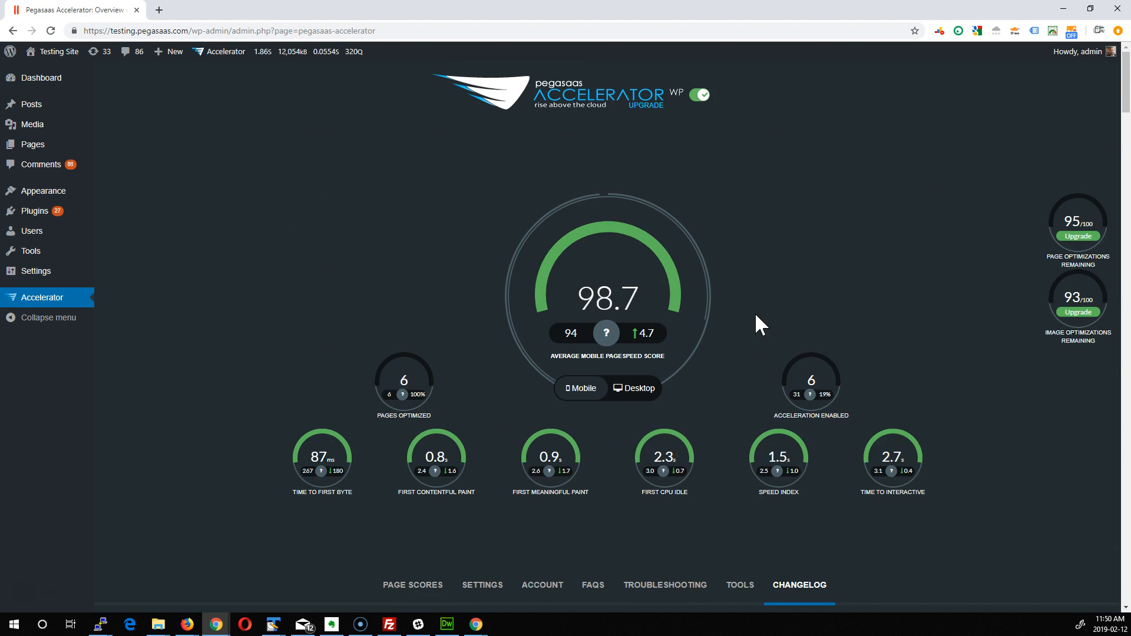
mouse_move(29, 145)
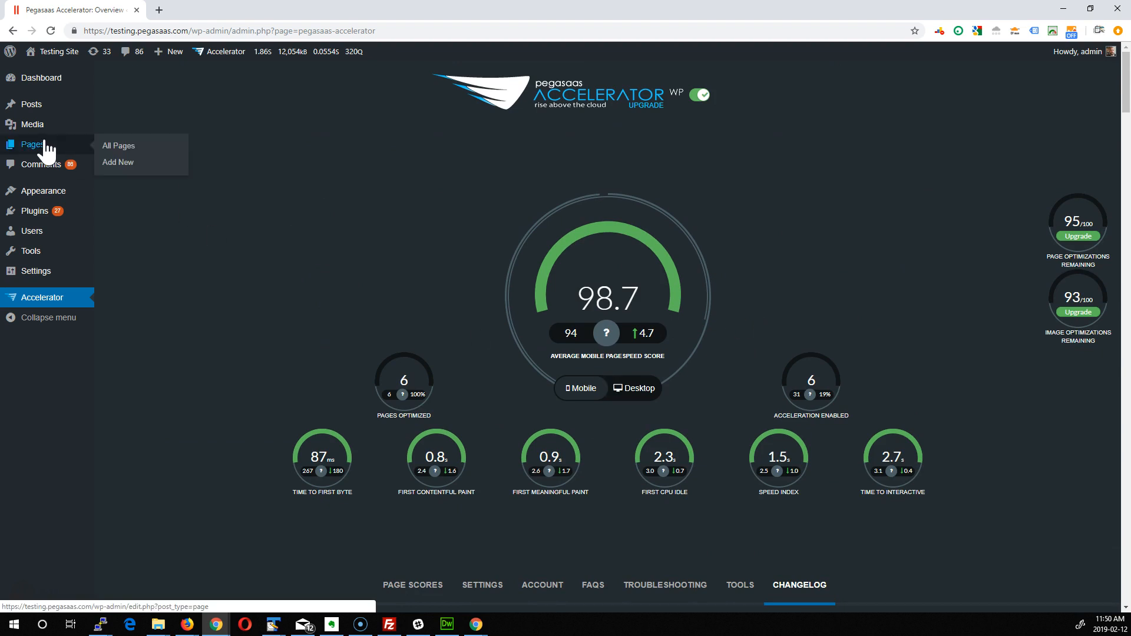
click(119, 145)
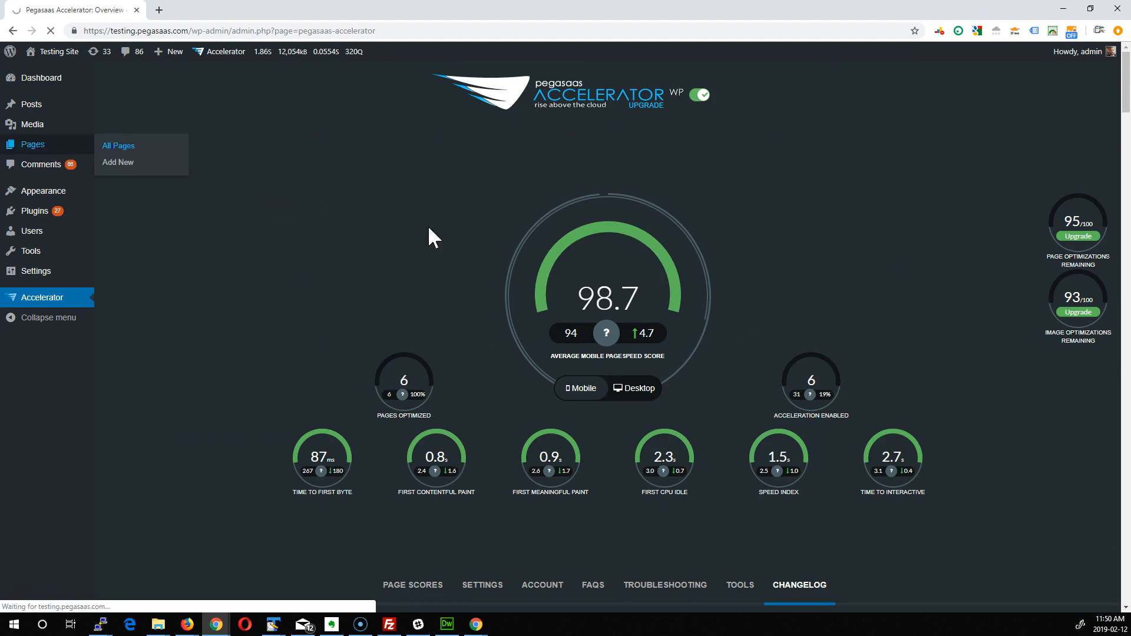
click(117, 145)
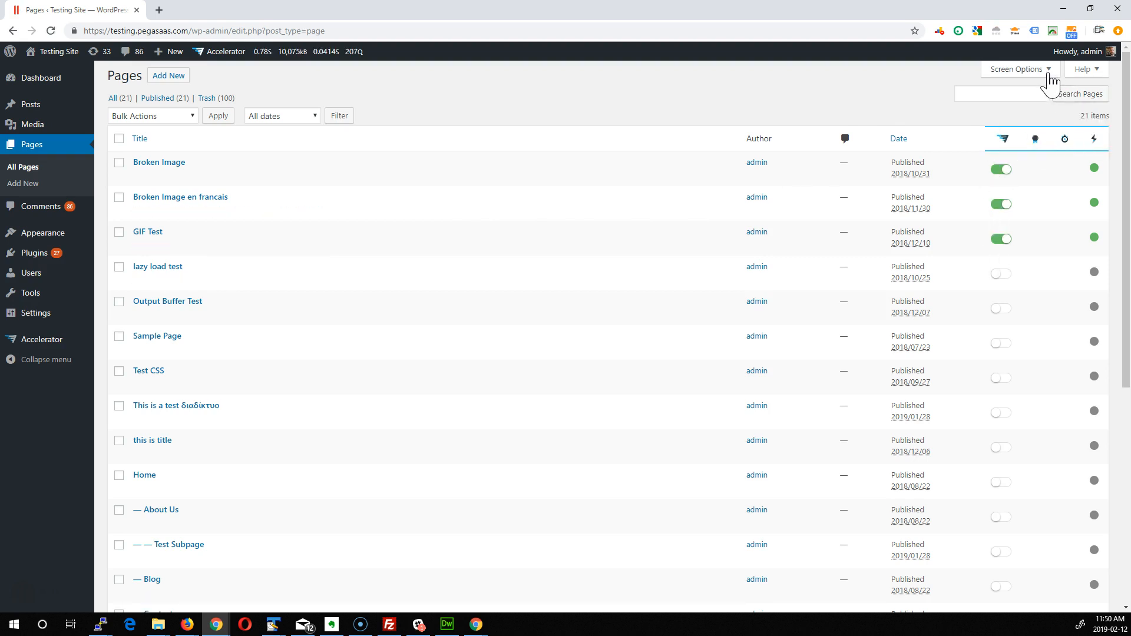
click(1017, 68)
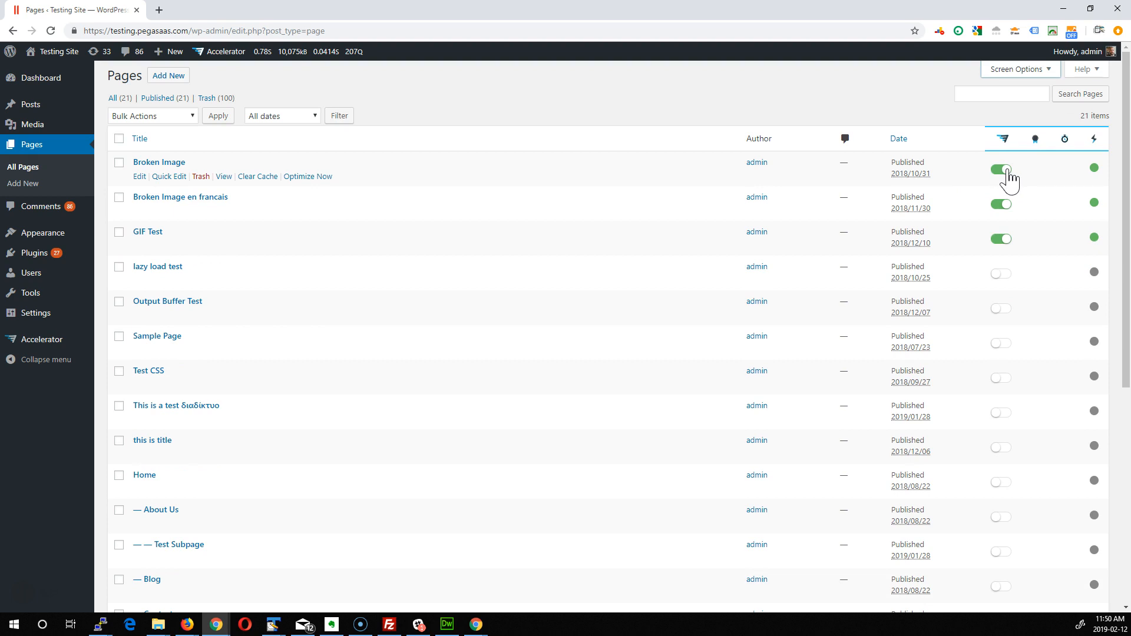
mouse_move(1014, 197)
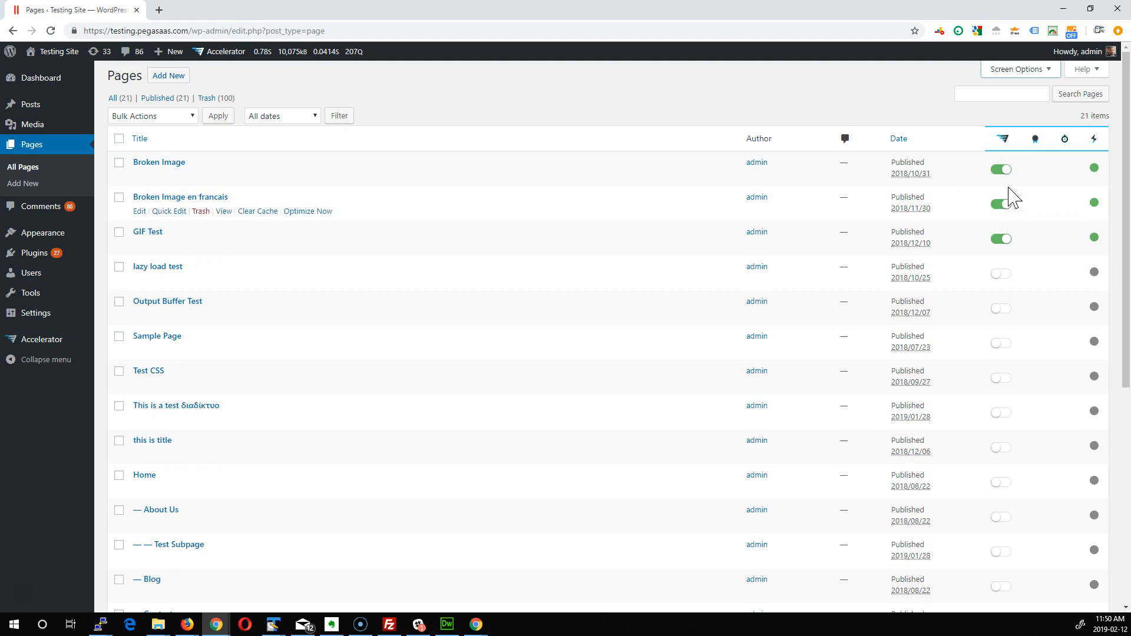
mouse_move(1039, 165)
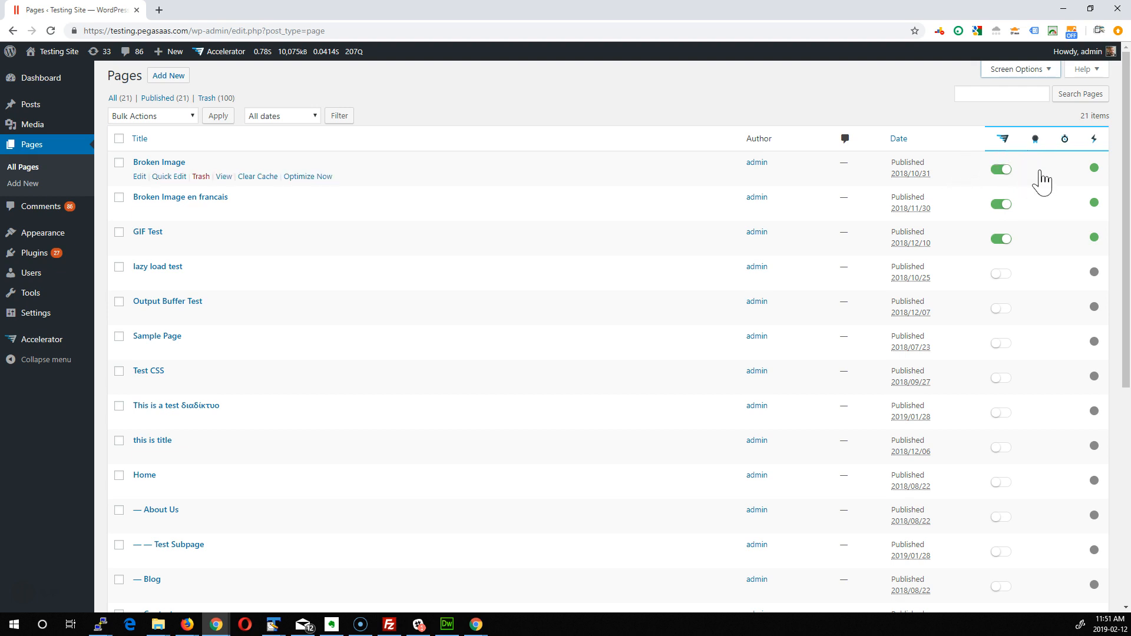
mouse_move(1035, 140)
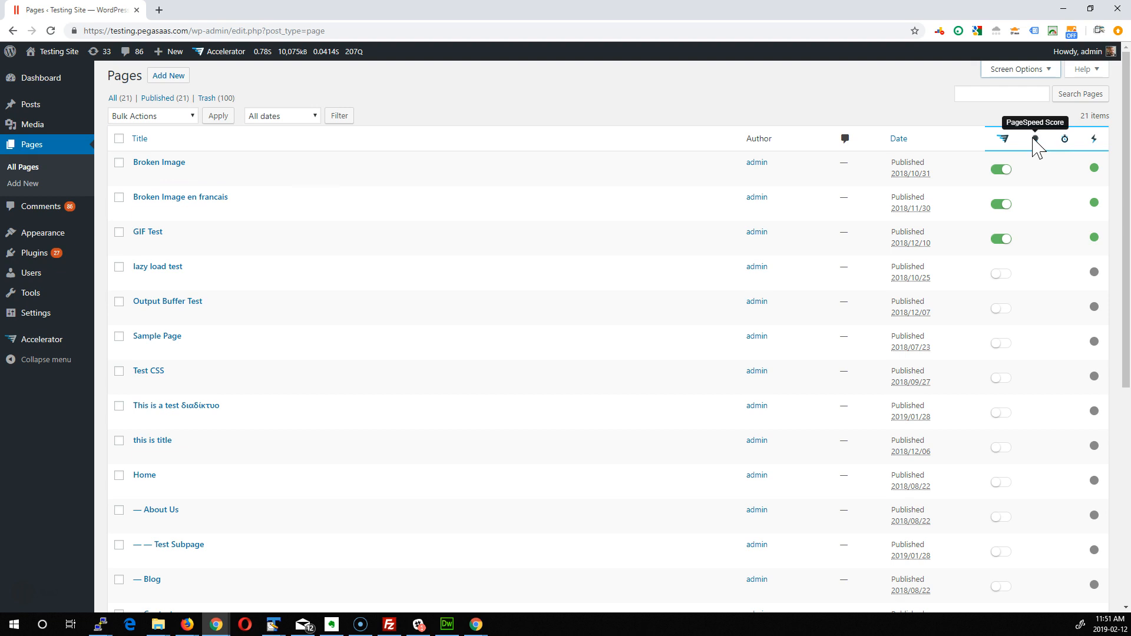
mouse_move(1069, 144)
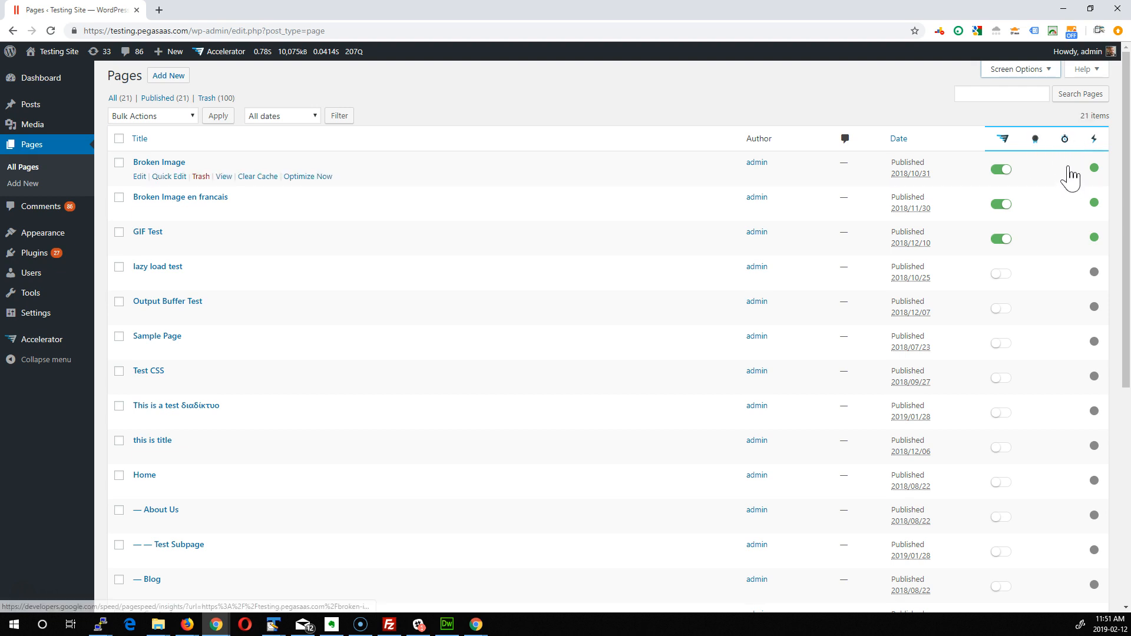
mouse_move(456, 347)
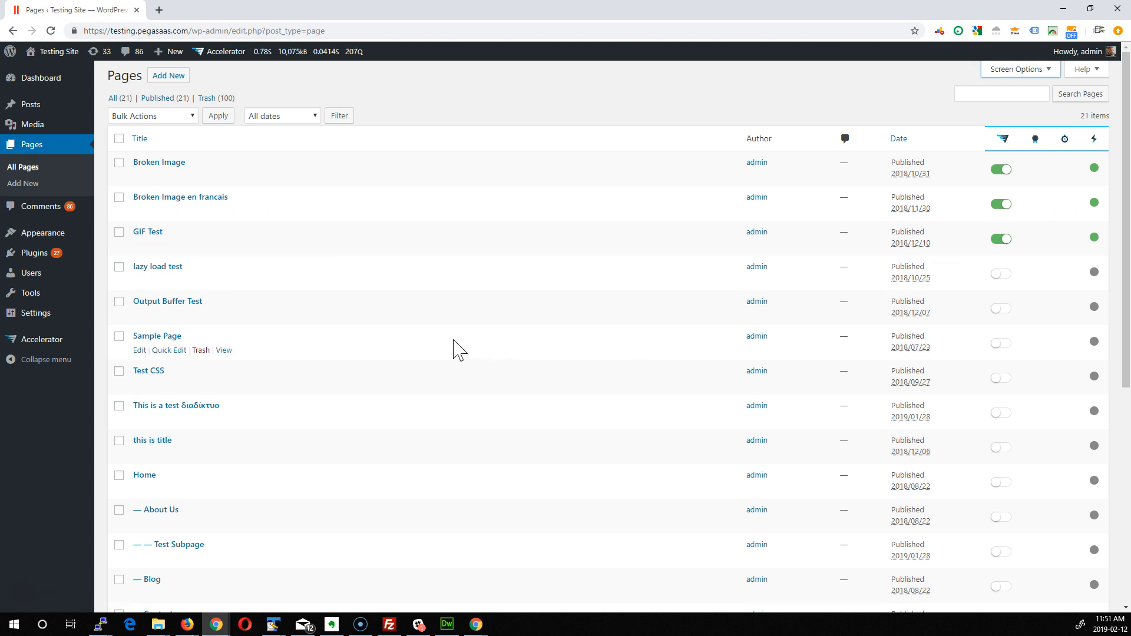
mouse_move(210, 202)
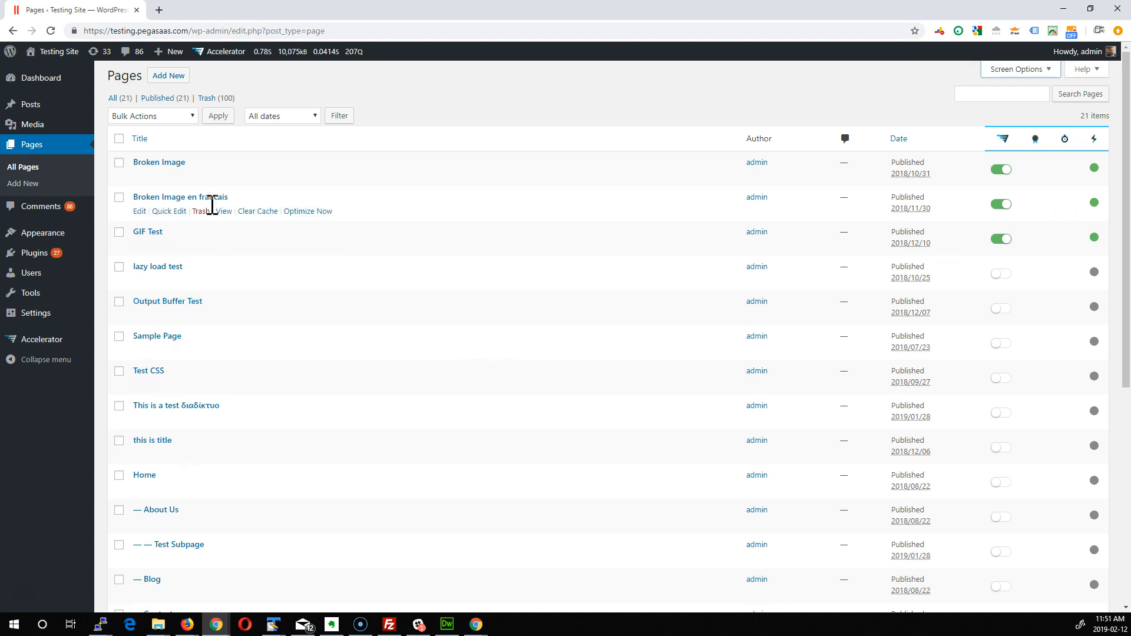
mouse_move(28, 109)
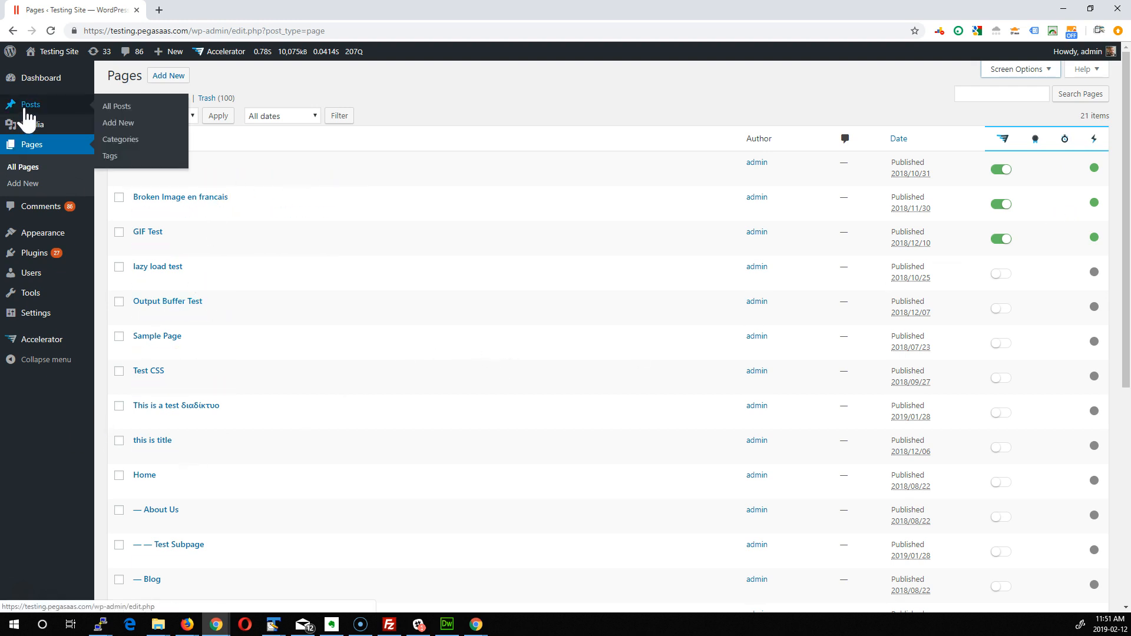
mouse_move(157, 225)
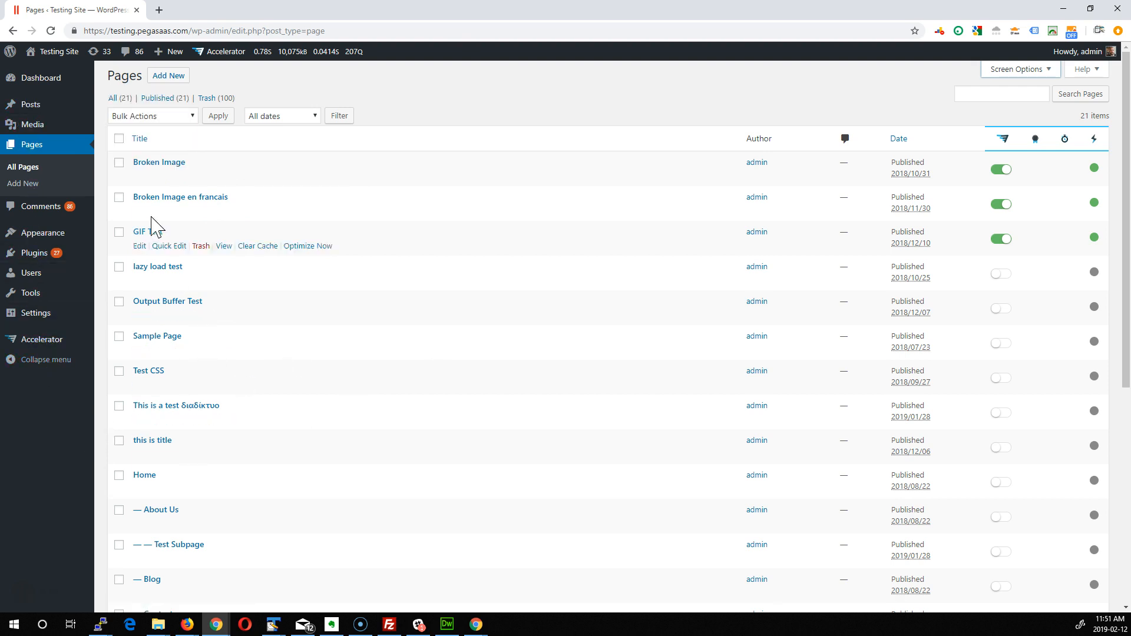
mouse_move(249, 185)
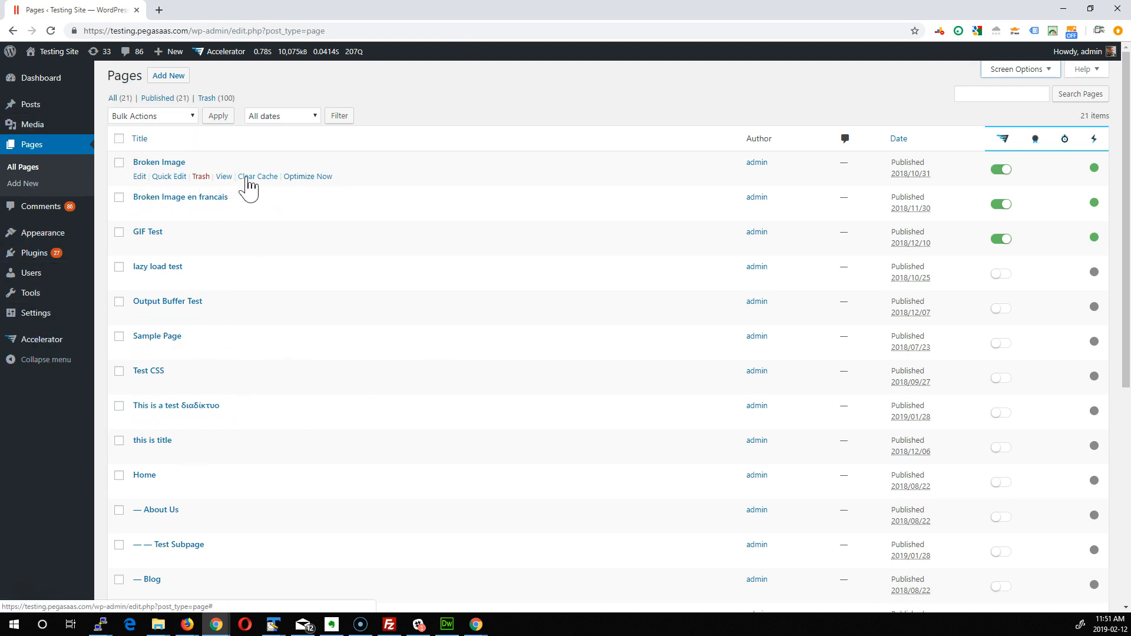
mouse_move(299, 183)
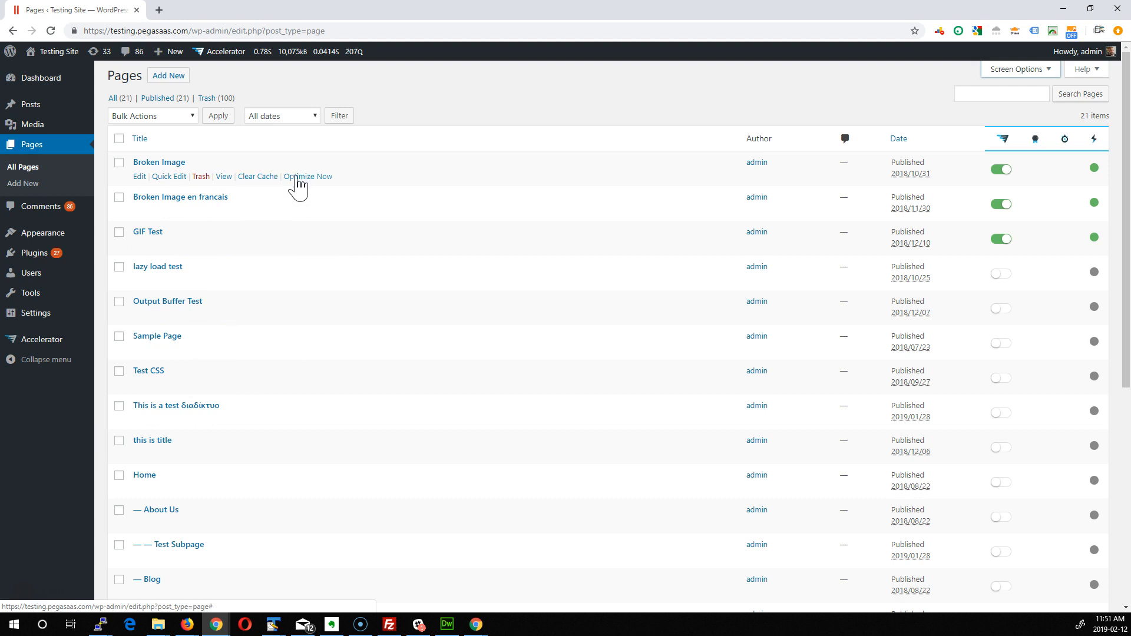
mouse_move(308, 176)
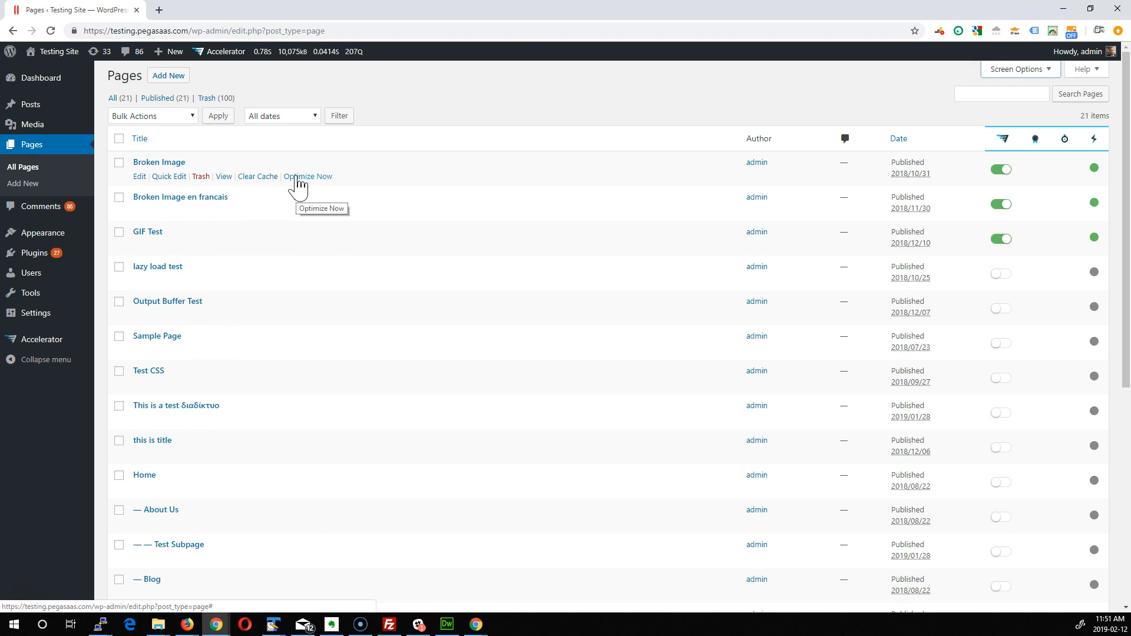
mouse_move(118, 171)
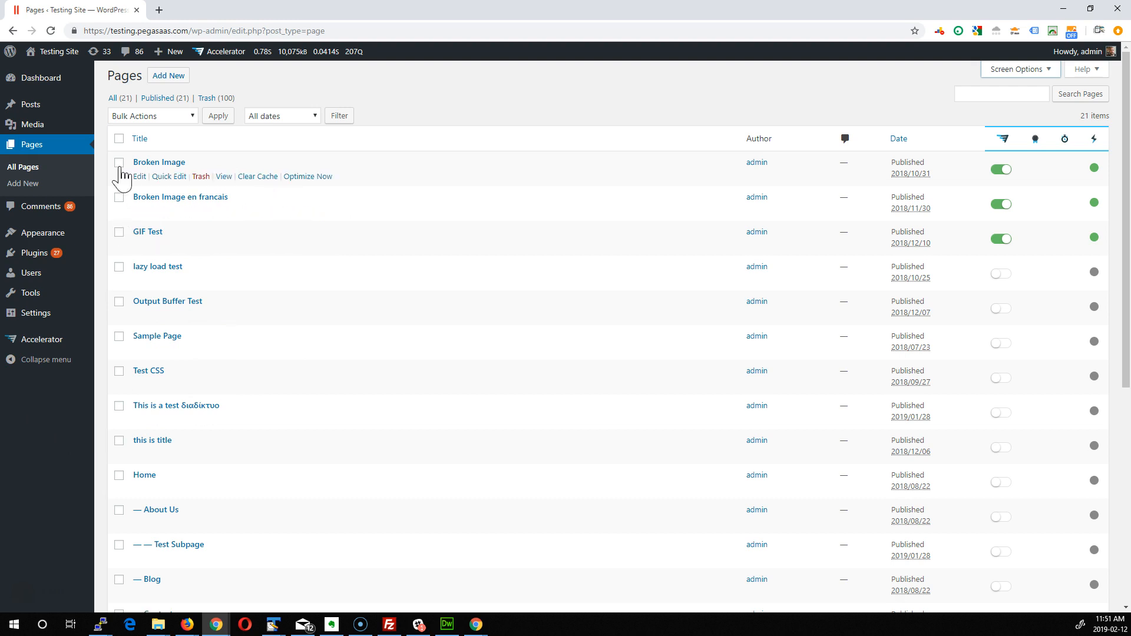
Step: Tick the first four pages, including lazy load test, and open the Bulk Actions list
click(119, 266)
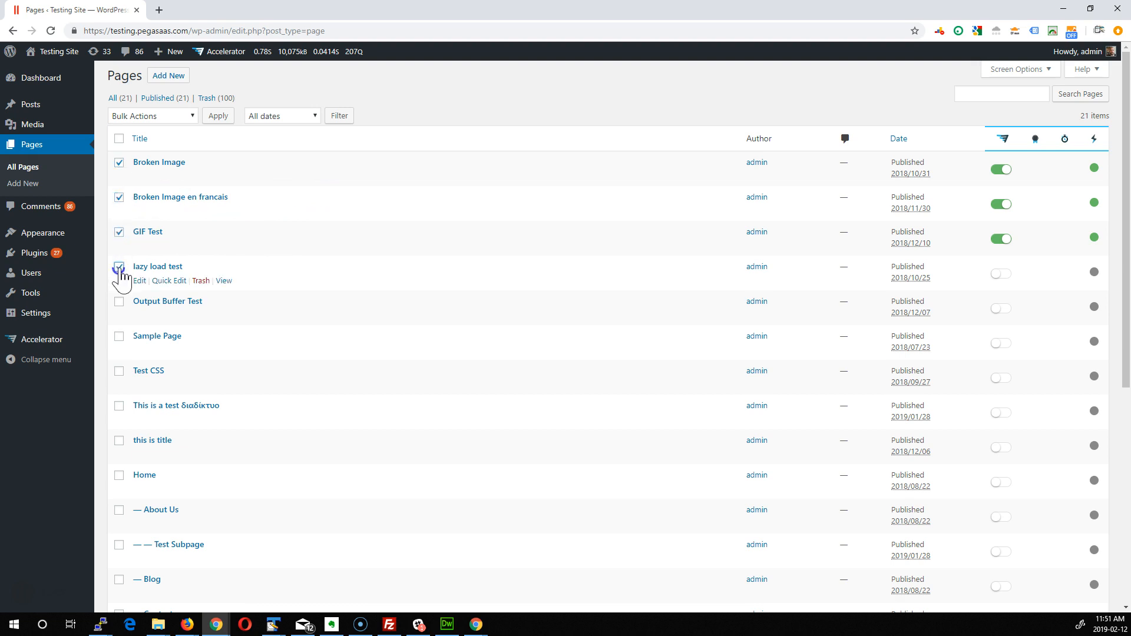
click(152, 115)
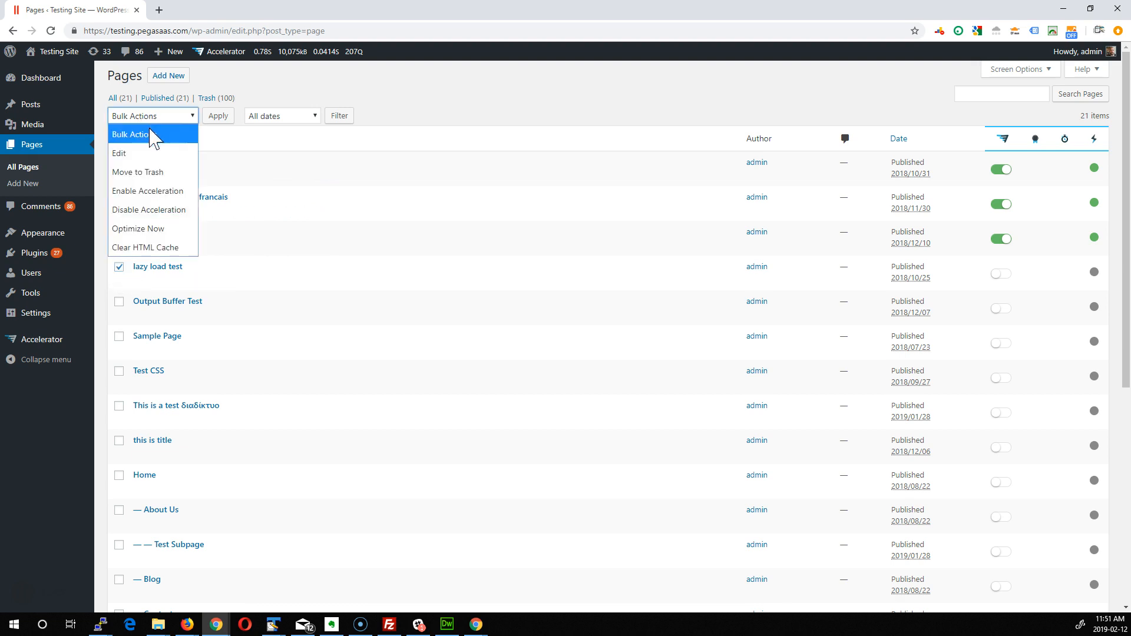
mouse_move(153, 233)
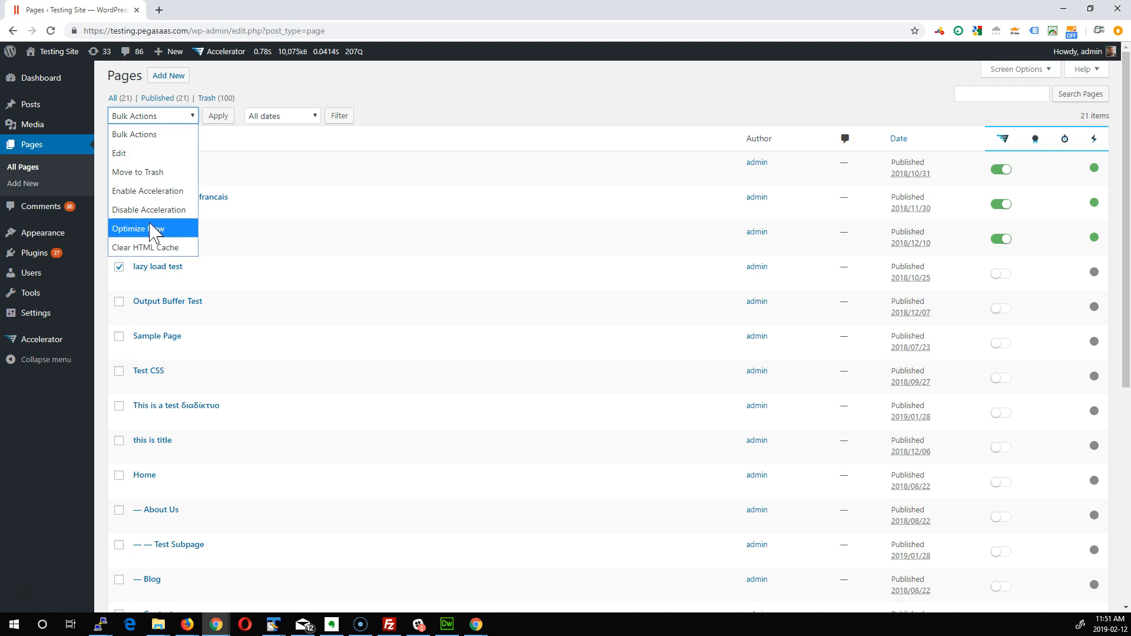
mouse_move(515, 96)
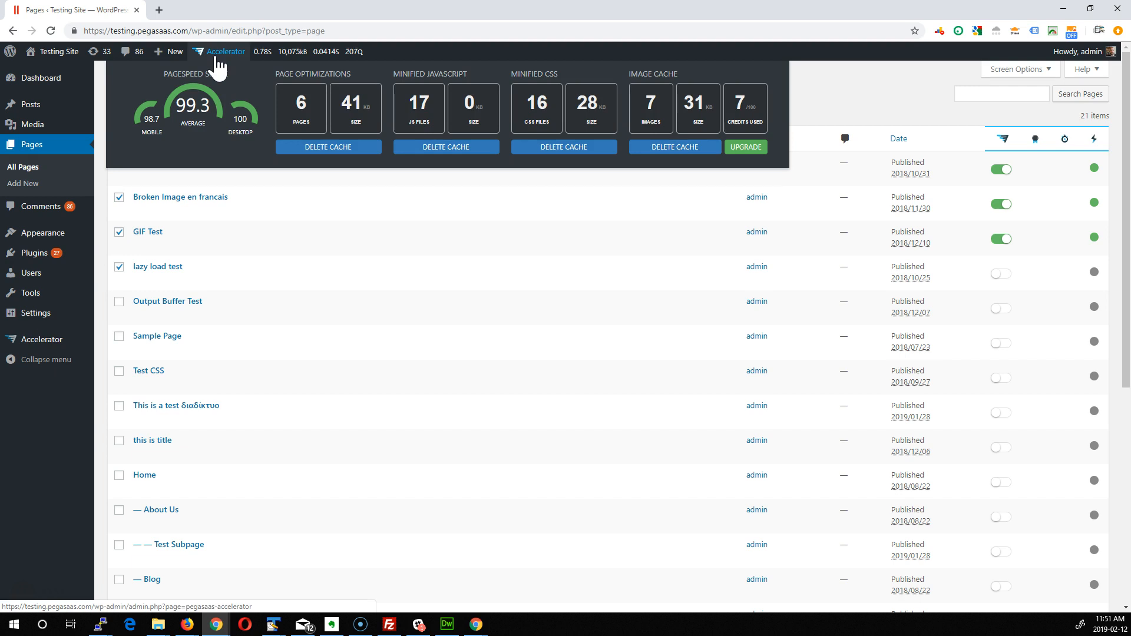
mouse_move(208, 167)
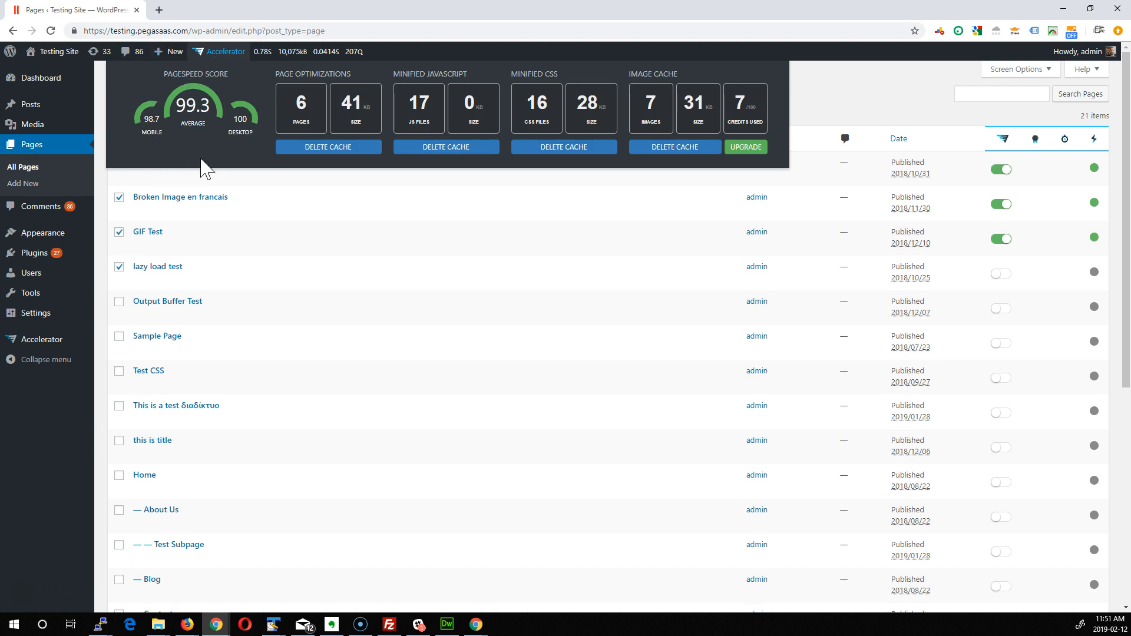
mouse_move(239, 144)
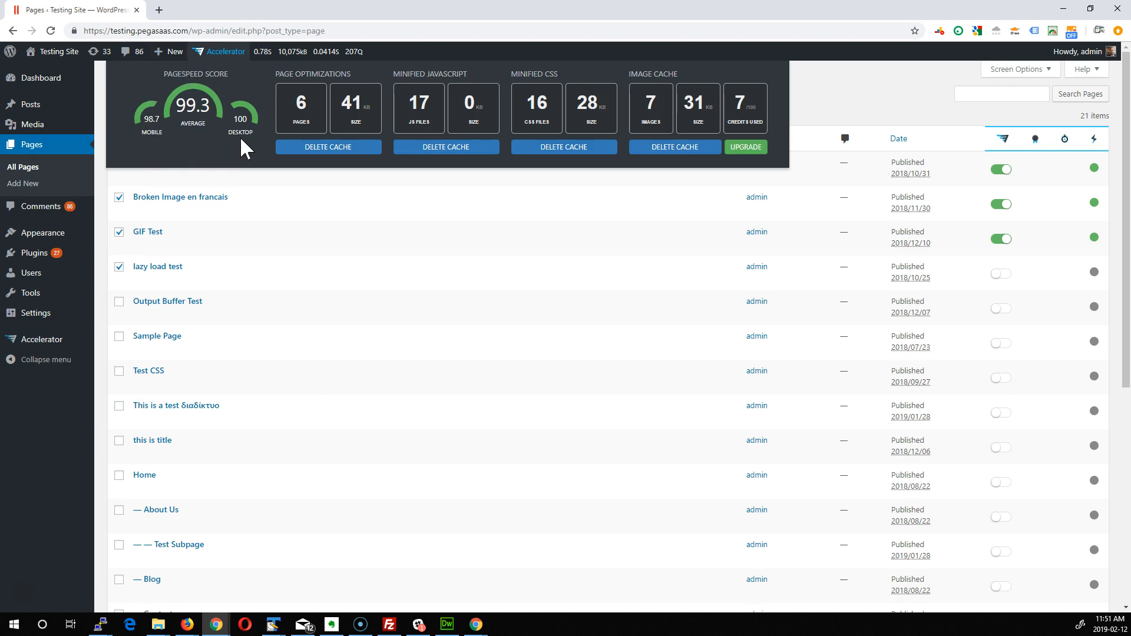
mouse_move(298, 87)
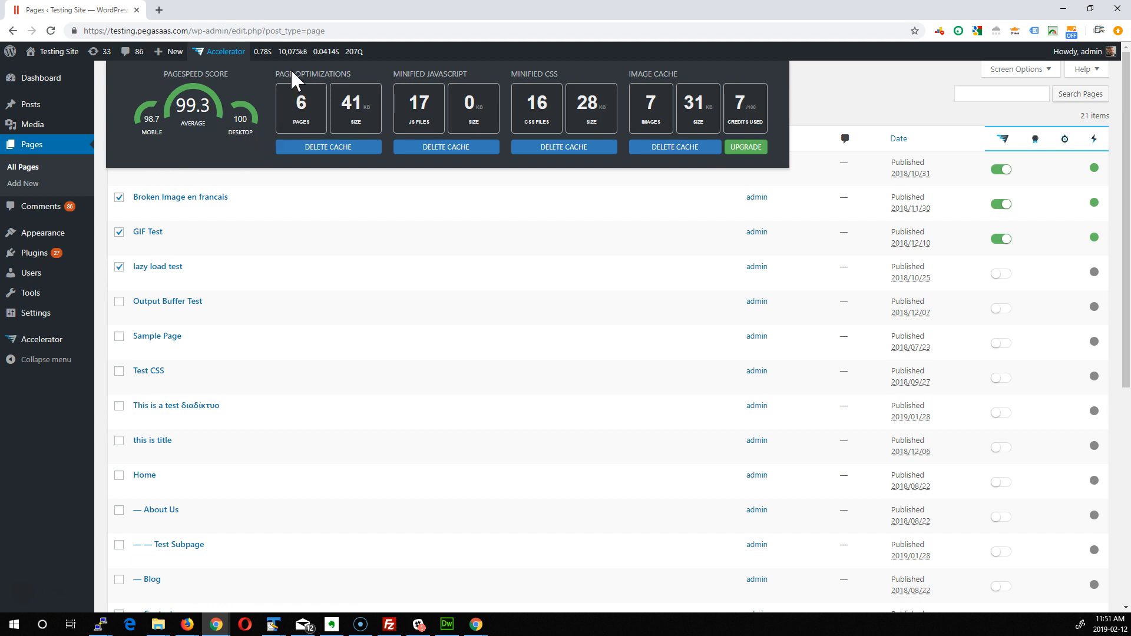
mouse_move(375, 87)
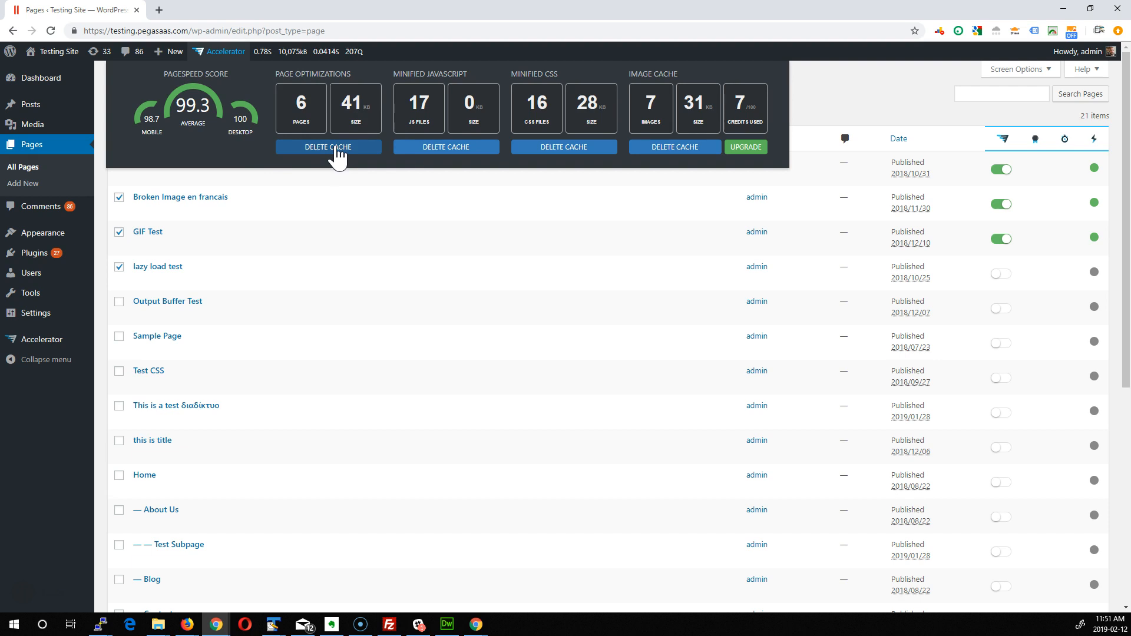
mouse_move(408, 105)
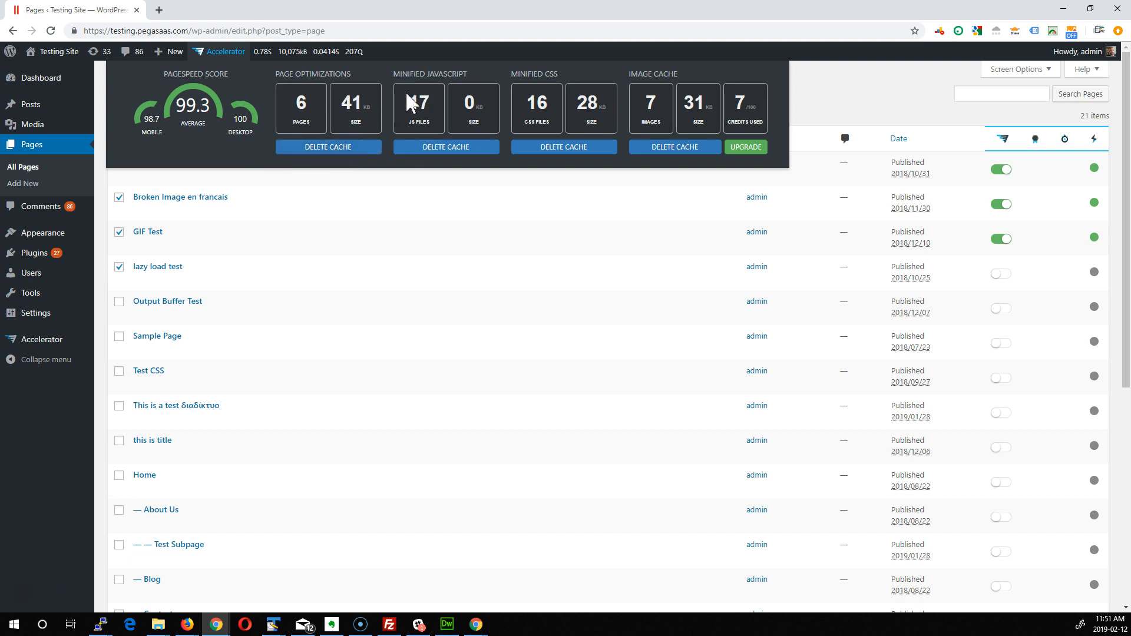
mouse_move(444, 127)
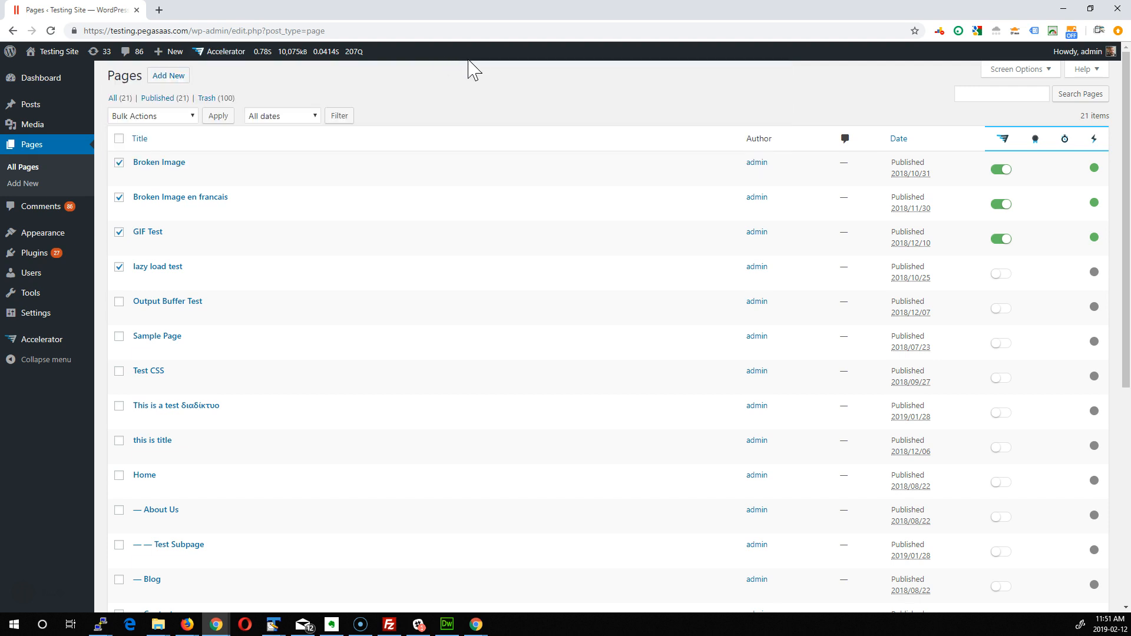
click(225, 51)
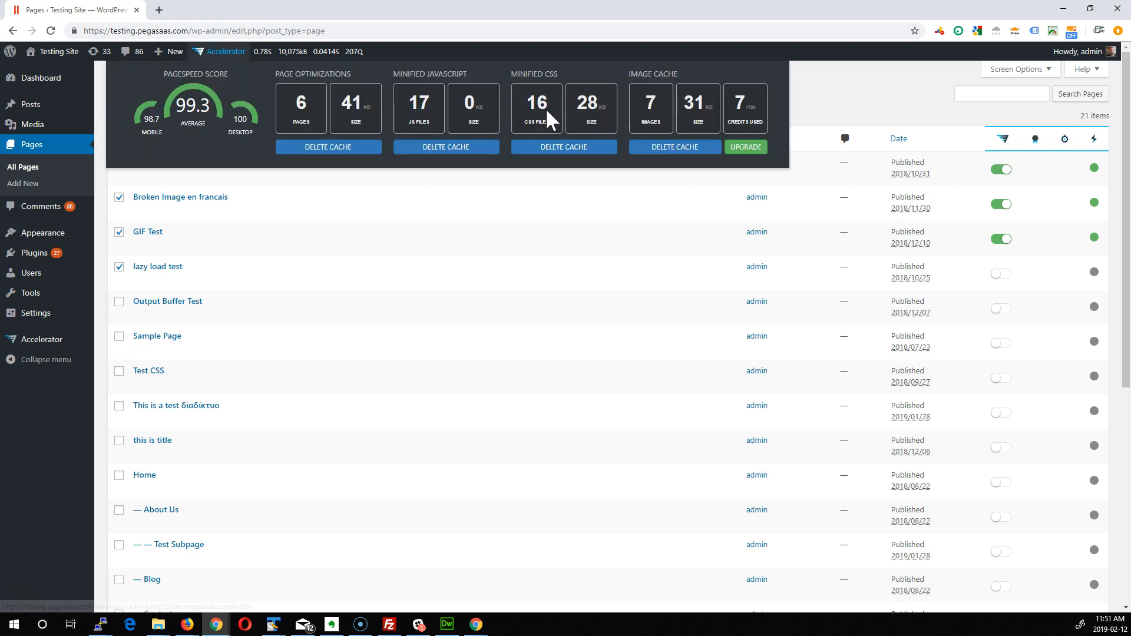
mouse_move(671, 152)
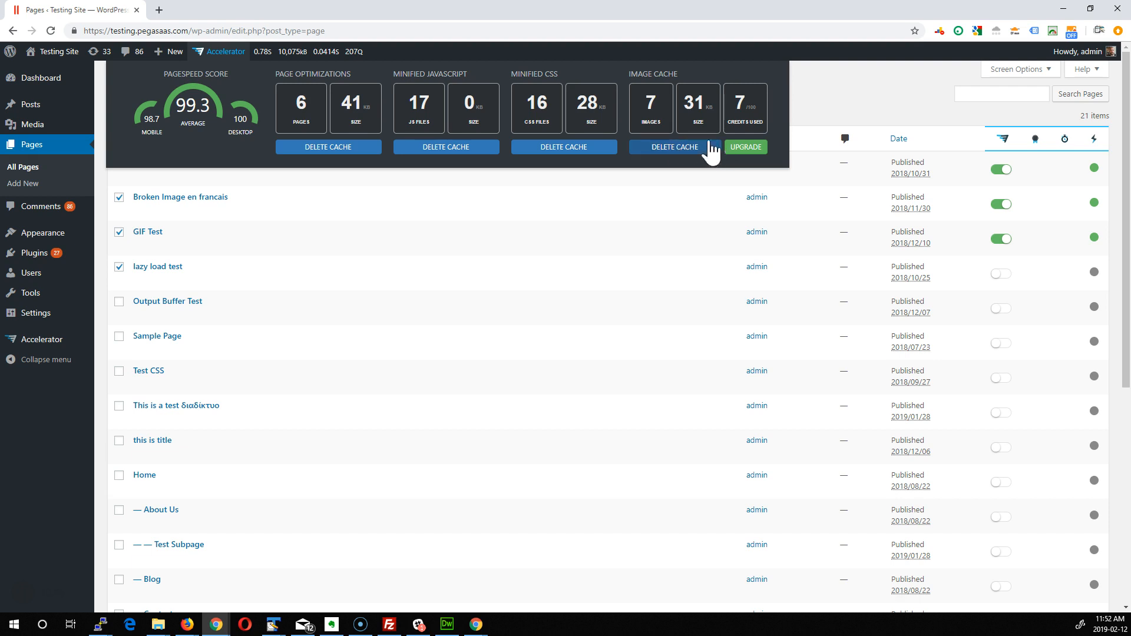
mouse_move(749, 119)
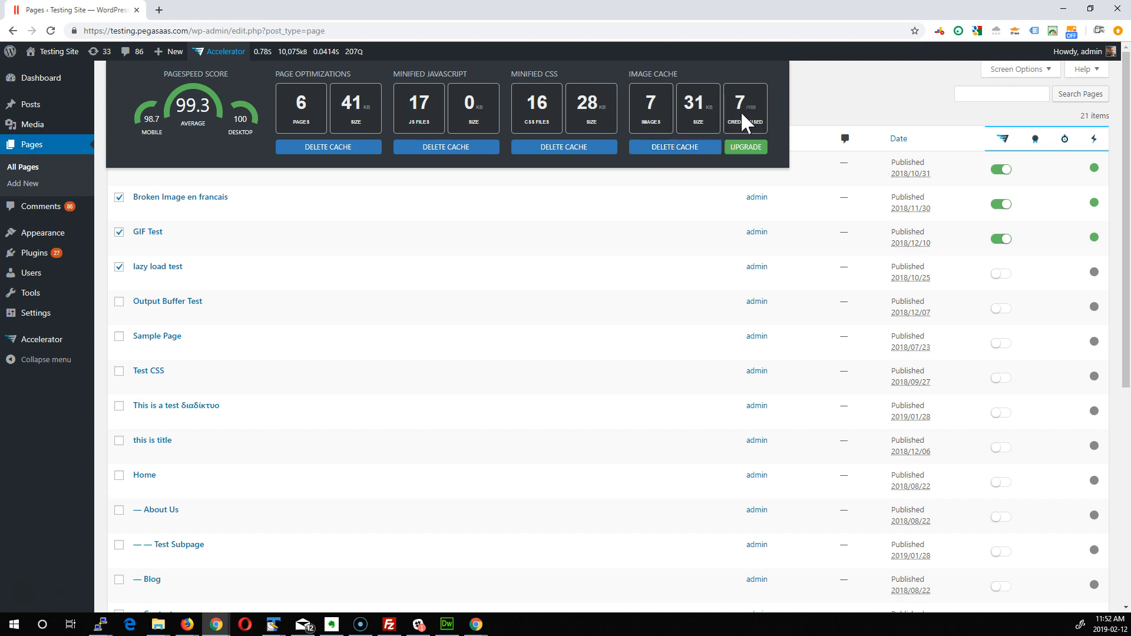
mouse_move(747, 139)
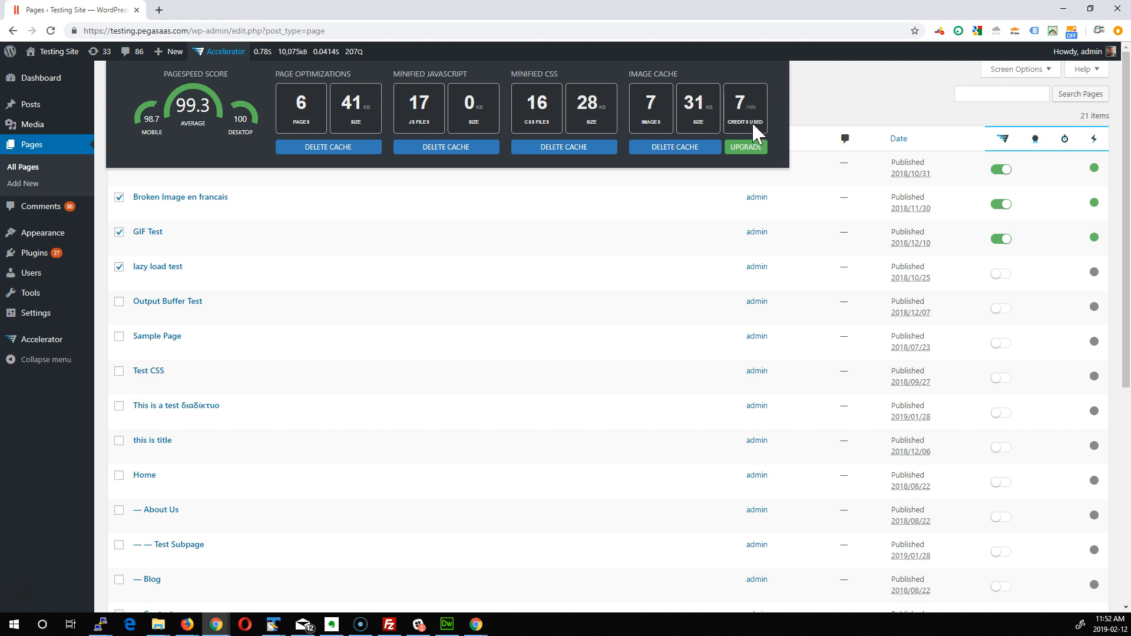
mouse_move(659, 179)
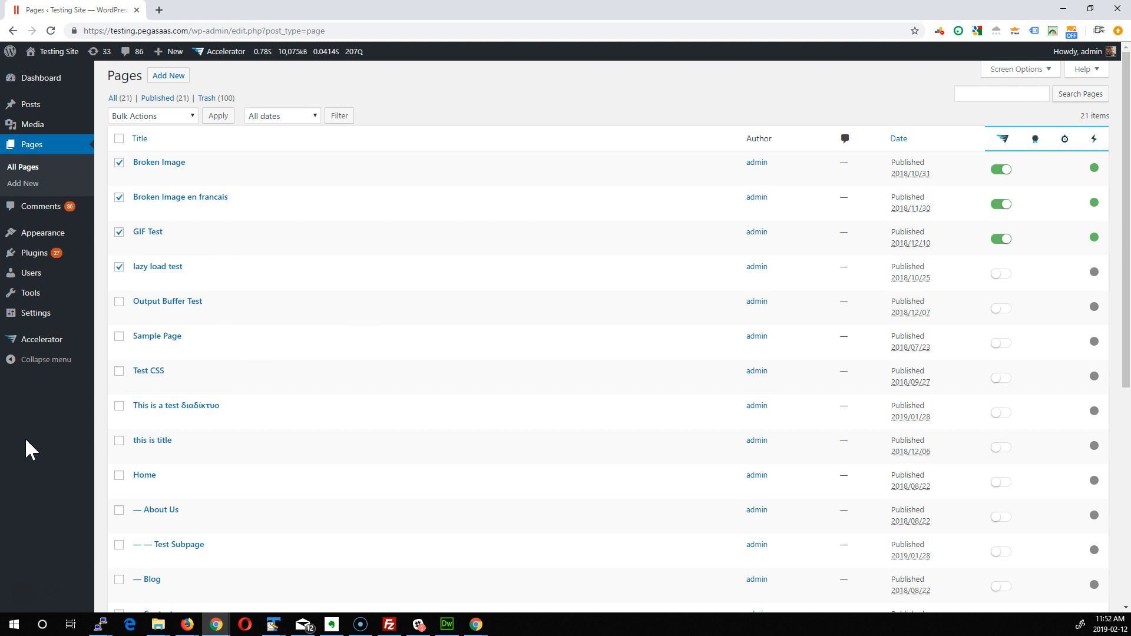
Step: Go to the Accelerator dashboard showing 98.7 average mobile PageSpeed and six pages optimized
click(40, 340)
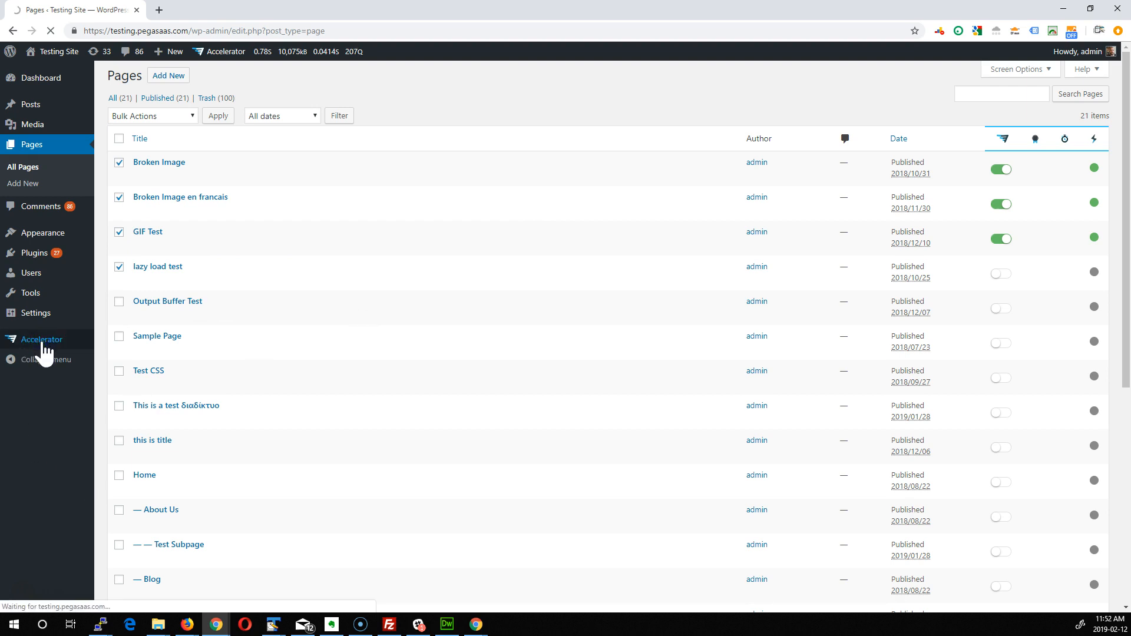
click(40, 339)
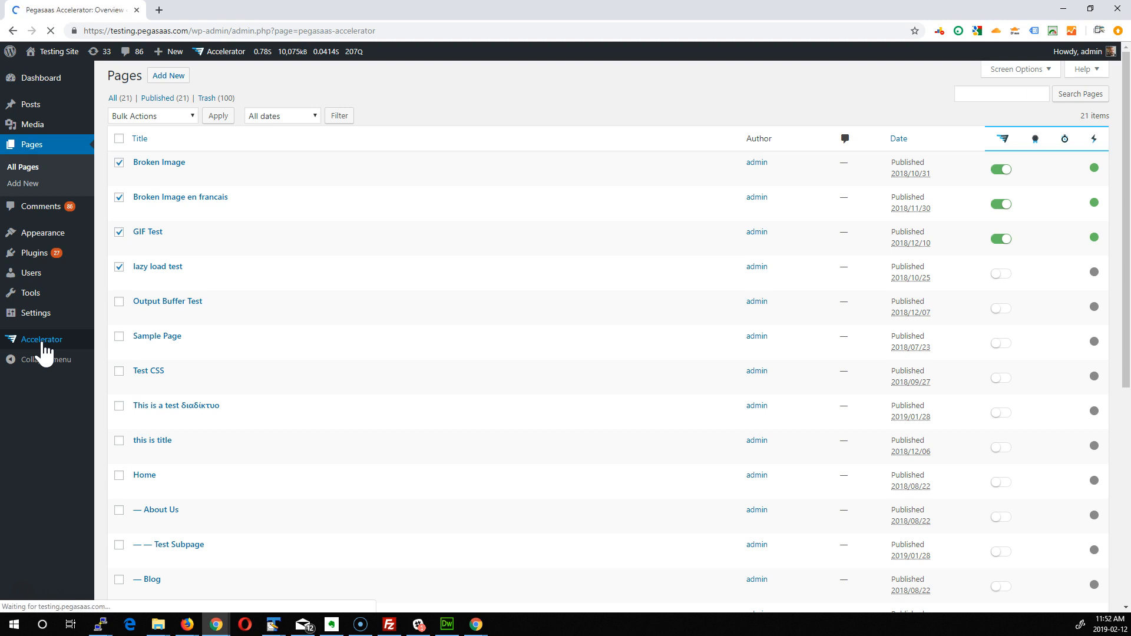
click(40, 339)
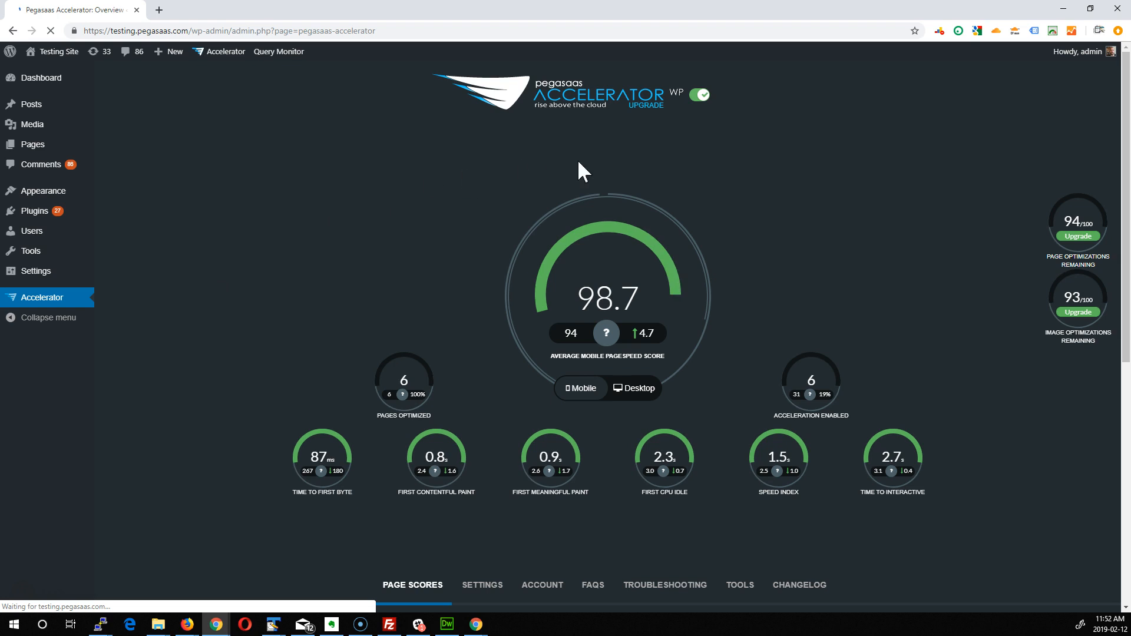
mouse_move(473, 412)
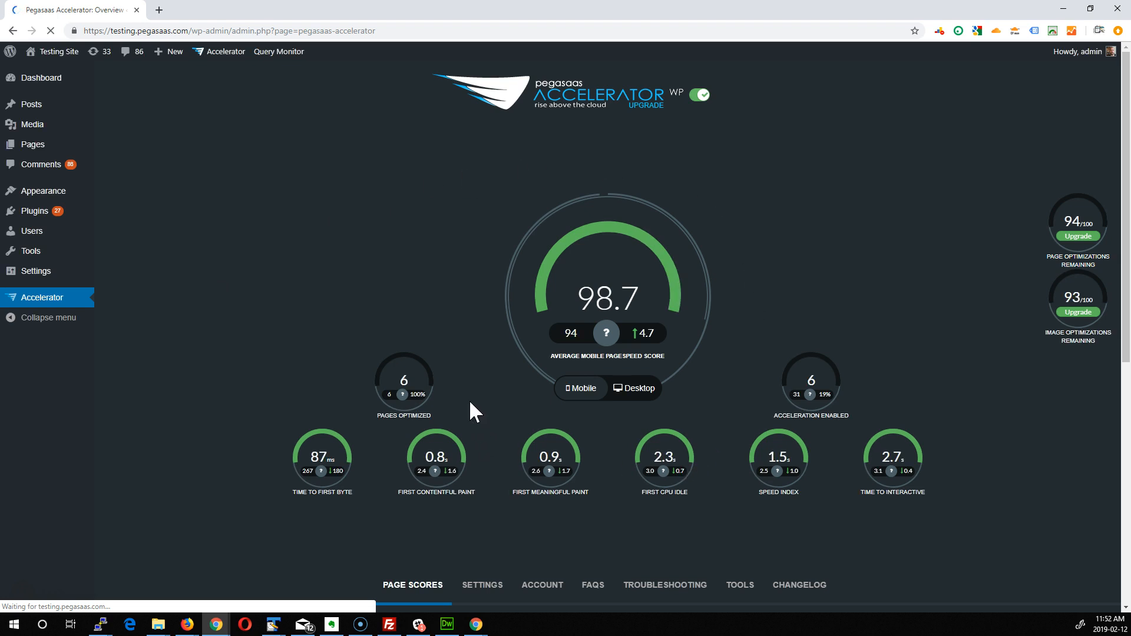